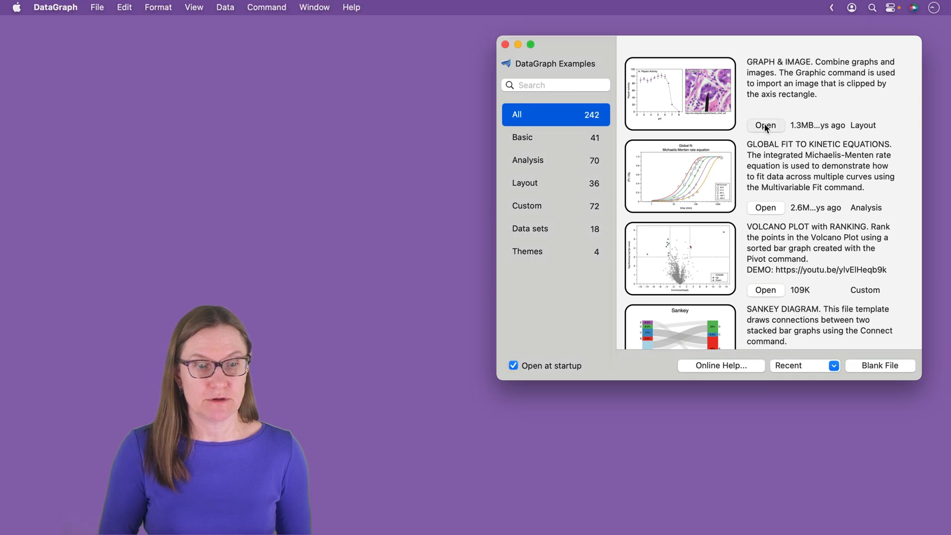
Open the Graph & Image example file and display its combined graph-and-image figure.
{"action": "left_click", "coordinate": [764, 125]}
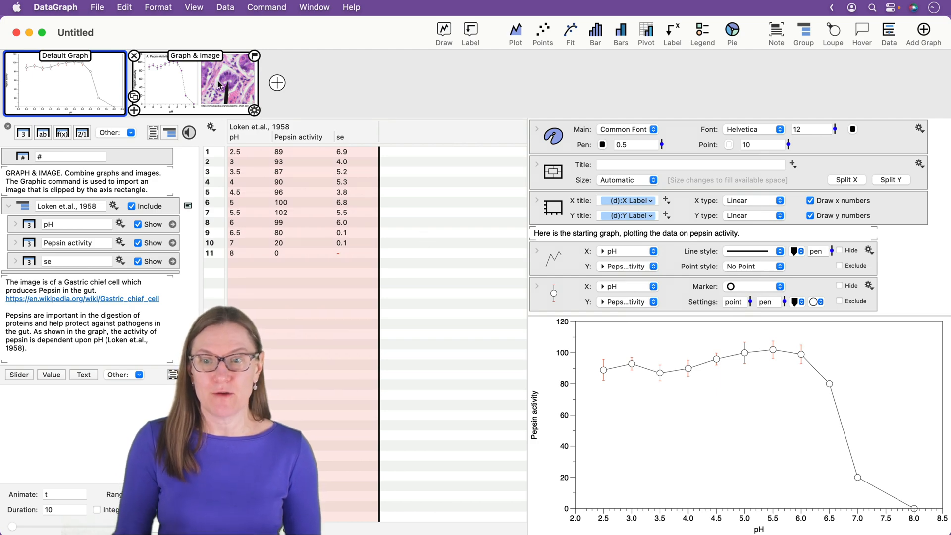
{"action": "left_click", "coordinate": [193, 84]}
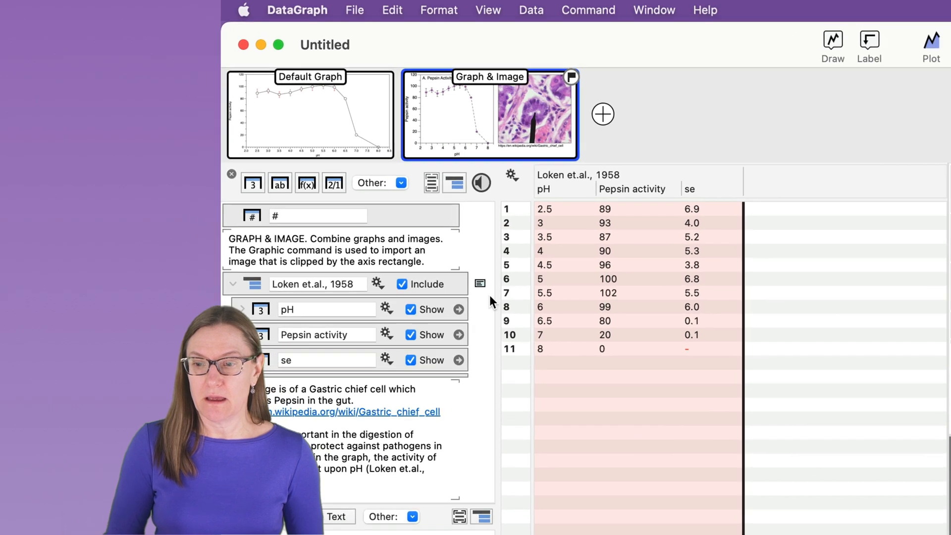
{"action": "left_click", "coordinate": [479, 285]}
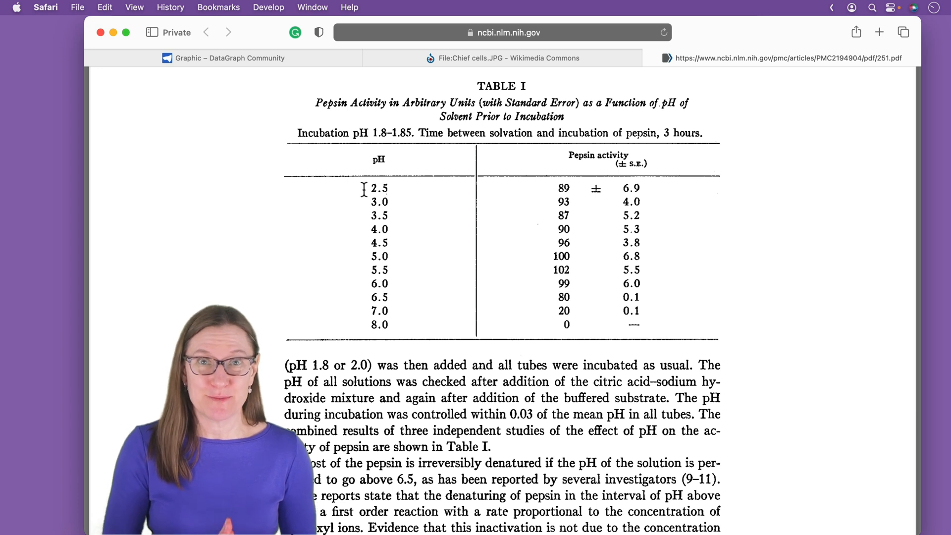
Select Table I rows from pH 2.5 to 8.0 and copy them via Edit > Copy.
{"action": "left_click_drag", "start_coordinate": [363, 188], "coordinate": [393, 229]}
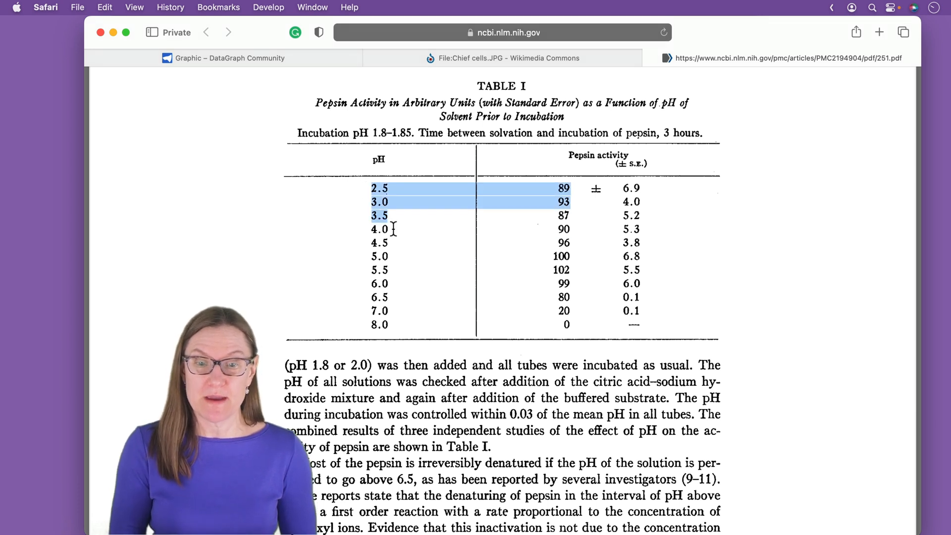
{"action": "left_click_drag", "start_coordinate": [391, 229], "coordinate": [463, 323]}
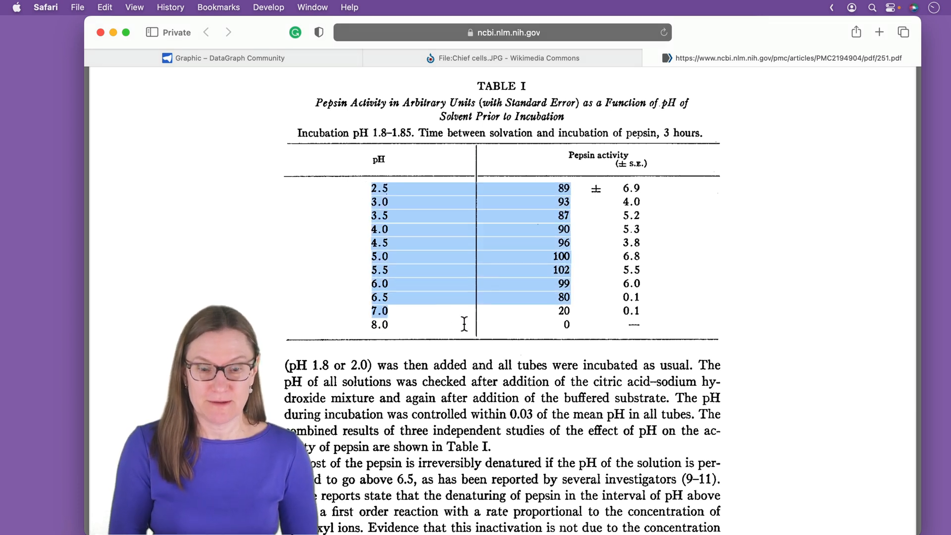
{"action": "left_click_drag", "start_coordinate": [464, 325], "coordinate": [637, 328]}
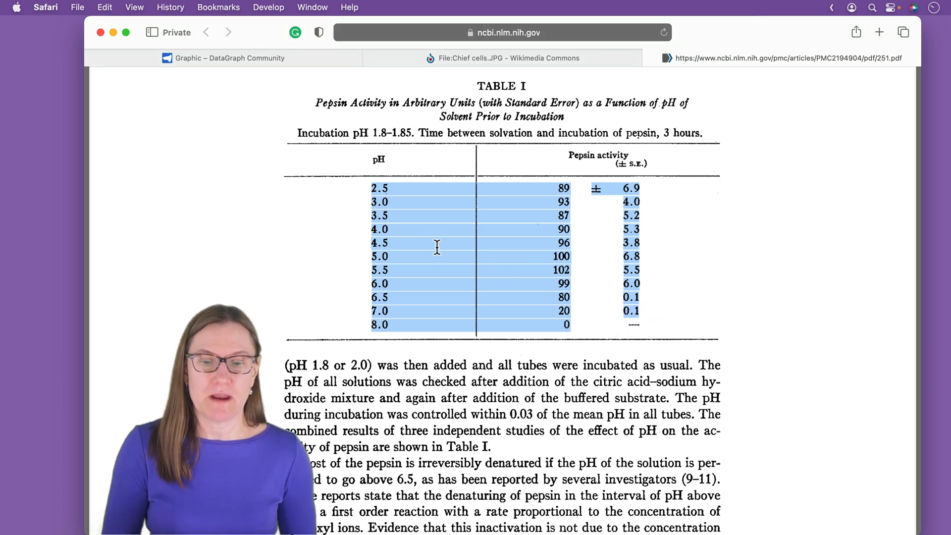
{"action": "mouse_move", "coordinate": [451, 261]}
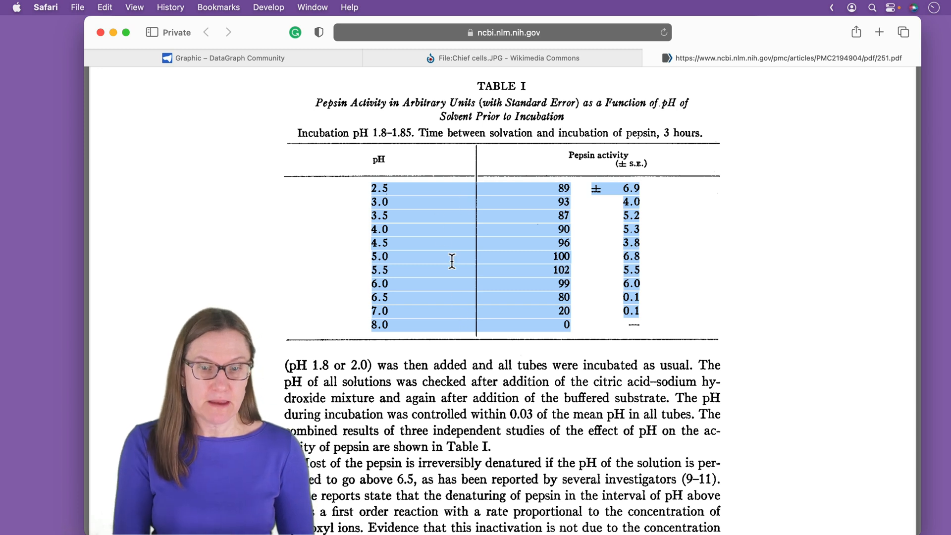
{"action": "left_click", "coordinate": [102, 7]}
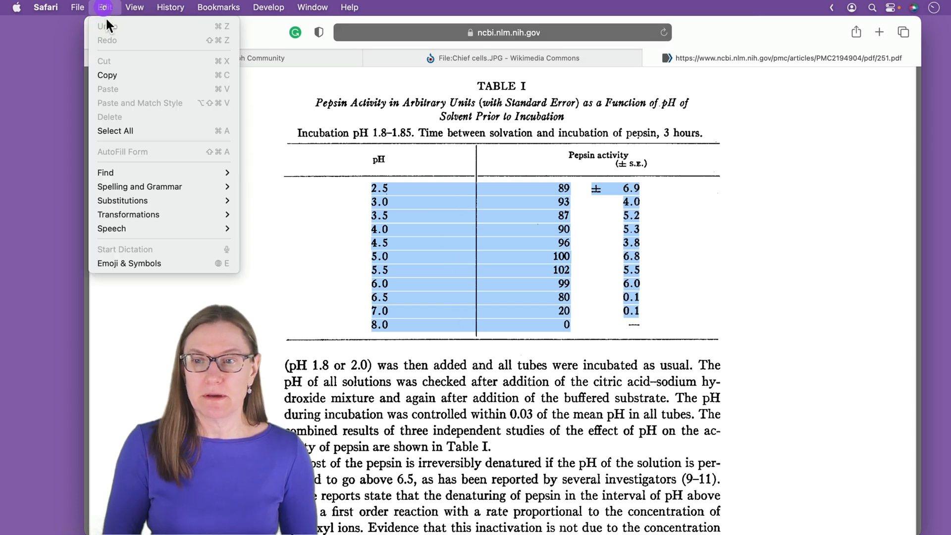
{"action": "left_click", "coordinate": [532, 228]}
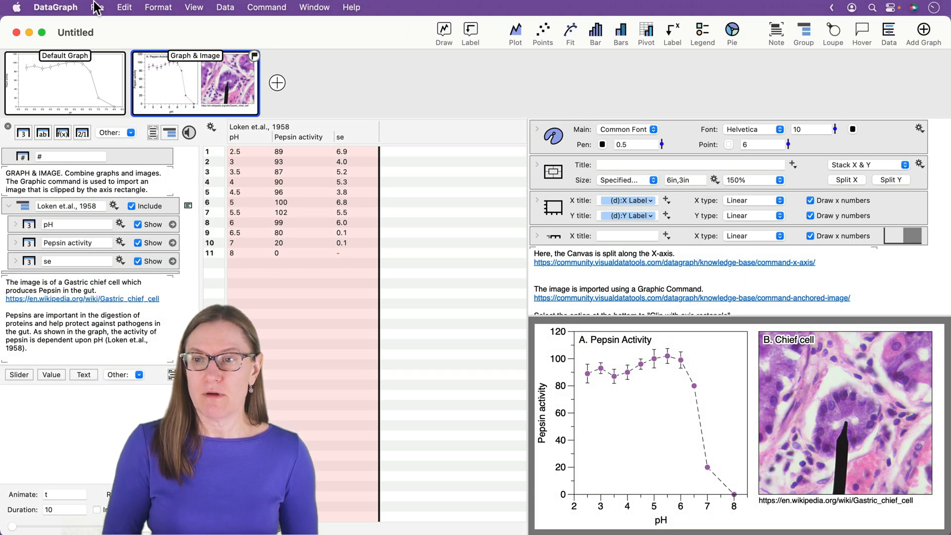
Create a new blank document, undo the sideways paste of values, and return to the Edit menu.
{"action": "left_click", "coordinate": [97, 7]}
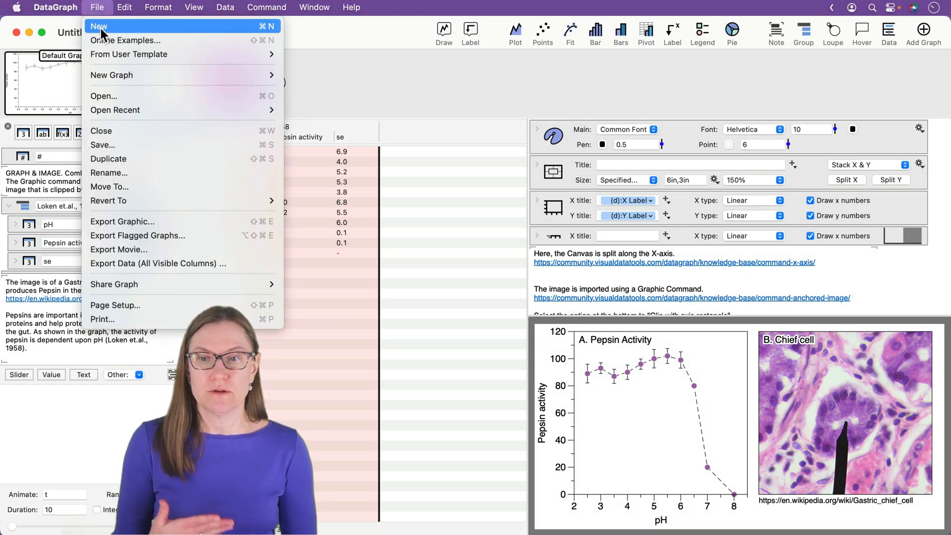
{"action": "left_click", "coordinate": [99, 26]}
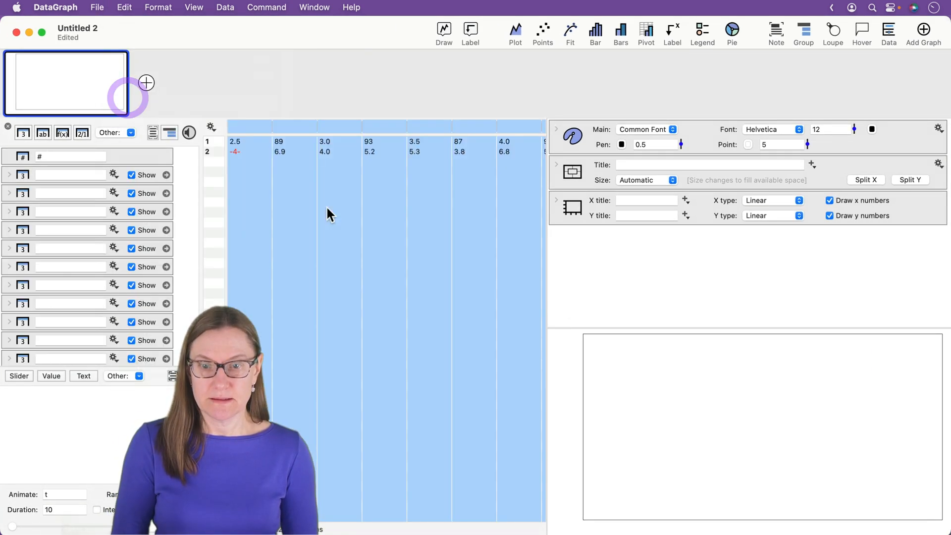
{"action": "scroll", "scroll_direction": "right", "scroll_amount": 3}
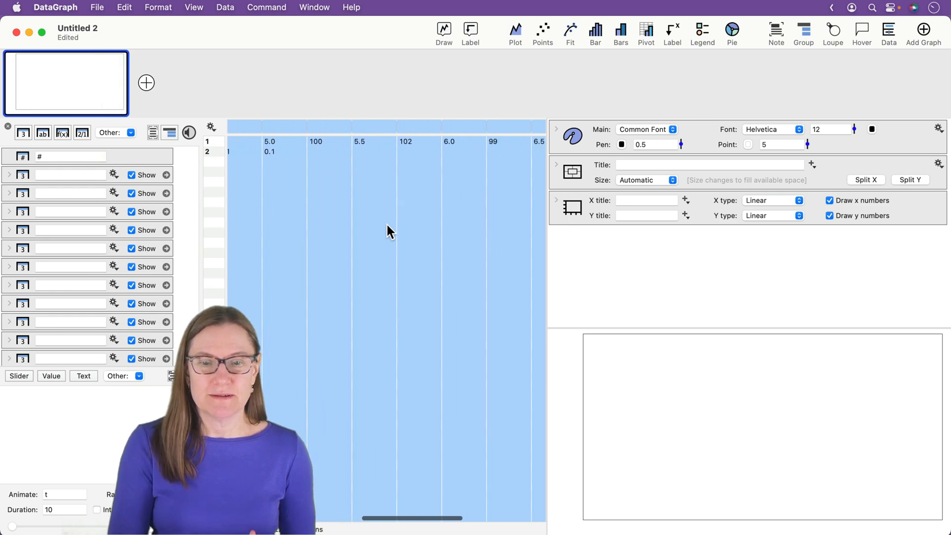
{"action": "scroll", "scroll_direction": "left", "scroll_amount": 3}
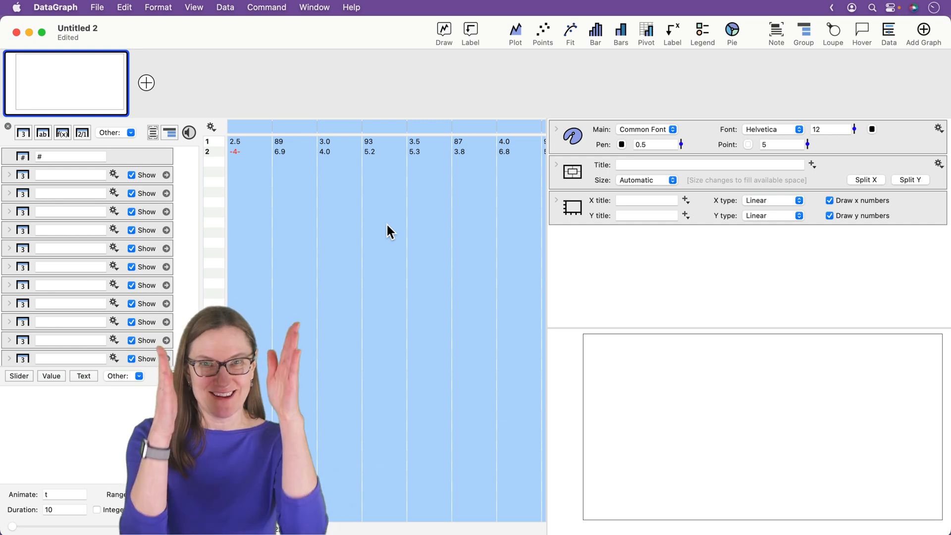
{"action": "mouse_move", "coordinate": [308, 168]}
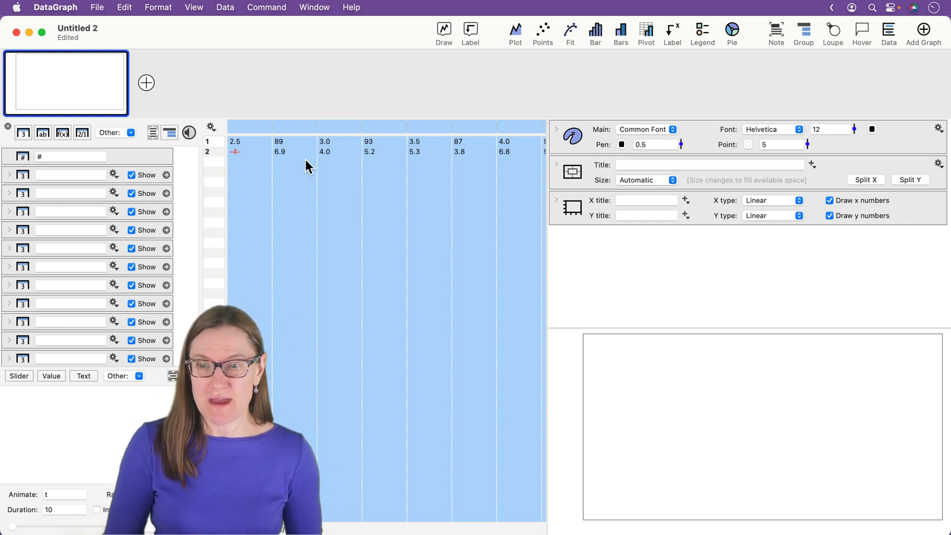
{"action": "left_click", "coordinate": [124, 6]}
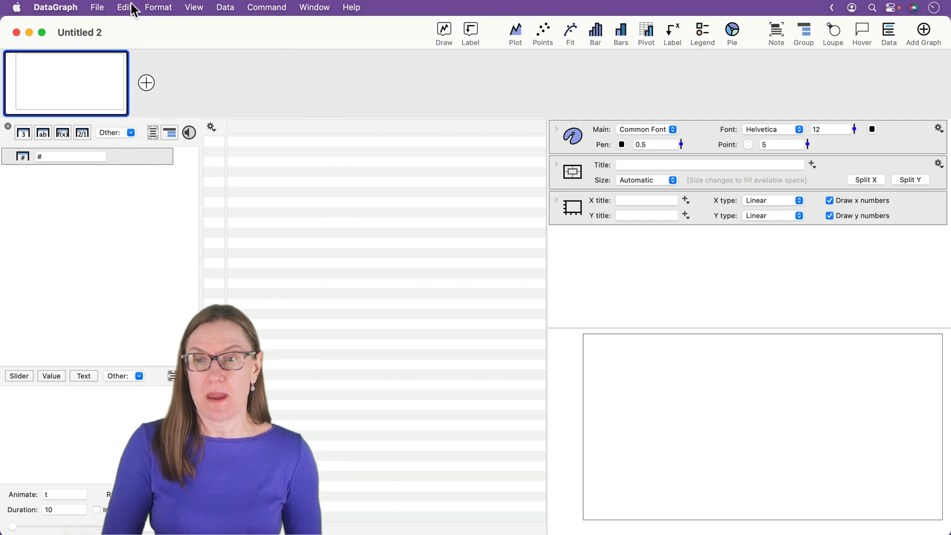
{"action": "left_click", "coordinate": [124, 7]}
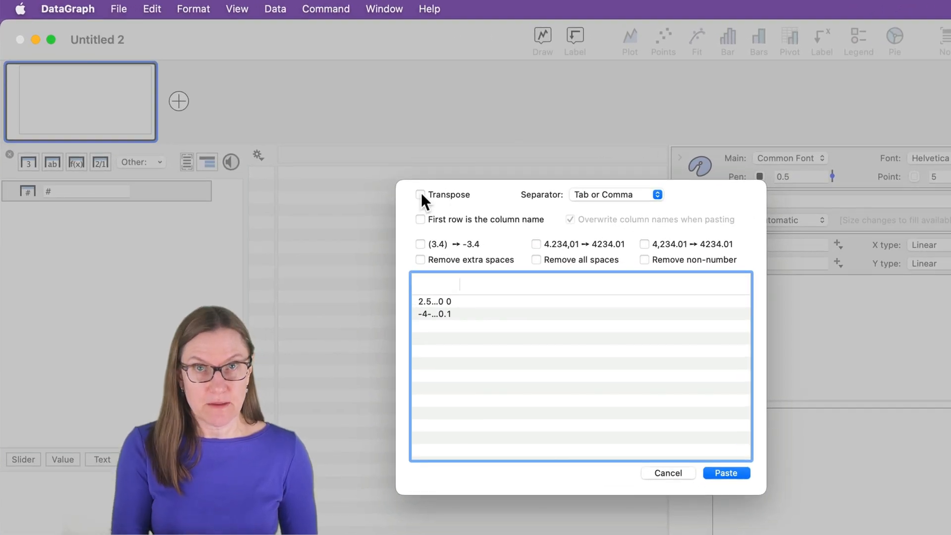
Paste the values transposed with Space as separator so they land as columns.
{"action": "left_click", "coordinate": [419, 195]}
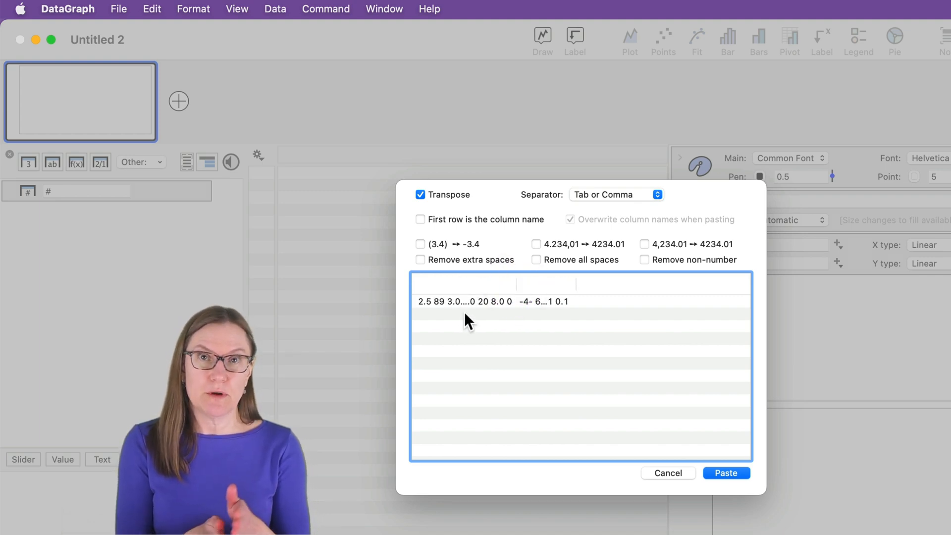
{"action": "mouse_move", "coordinate": [617, 199]}
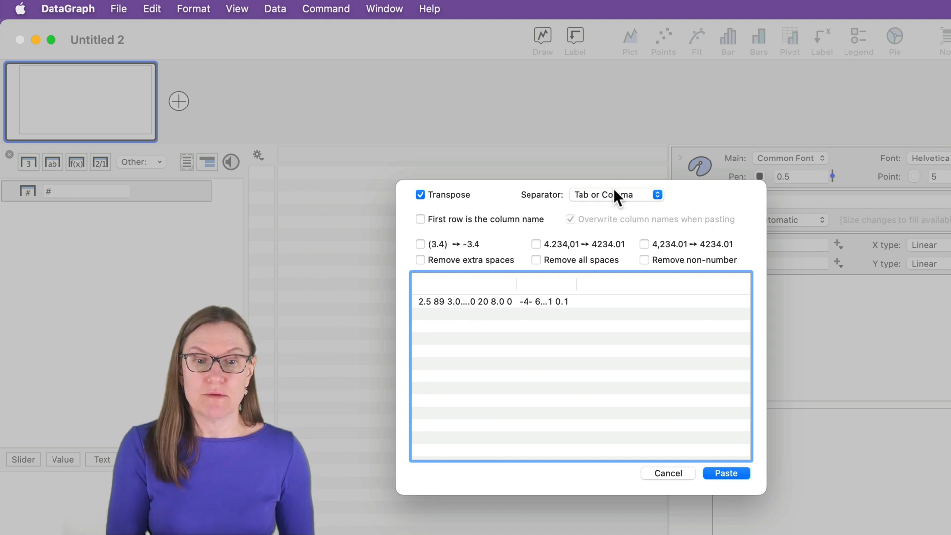
{"action": "left_click", "coordinate": [614, 195]}
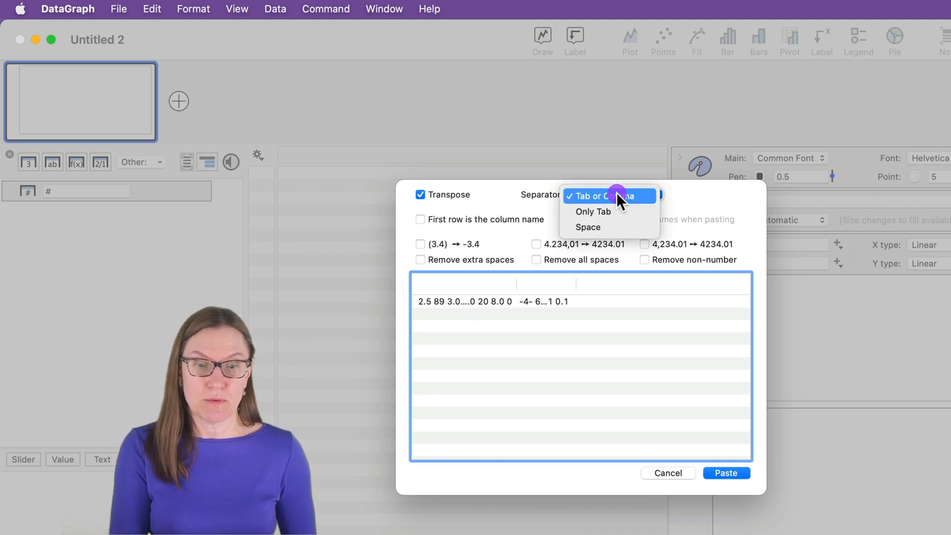
{"action": "mouse_move", "coordinate": [609, 226]}
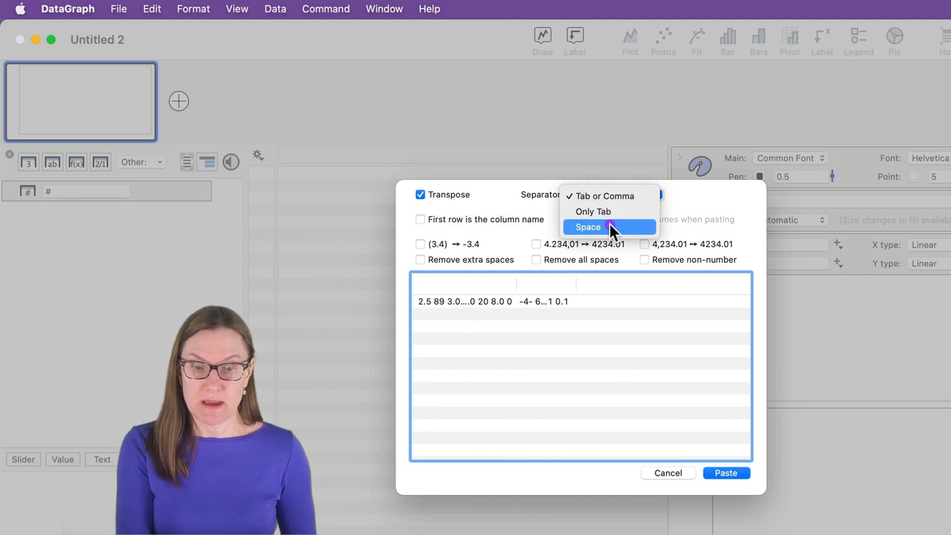
{"action": "left_click", "coordinate": [586, 227]}
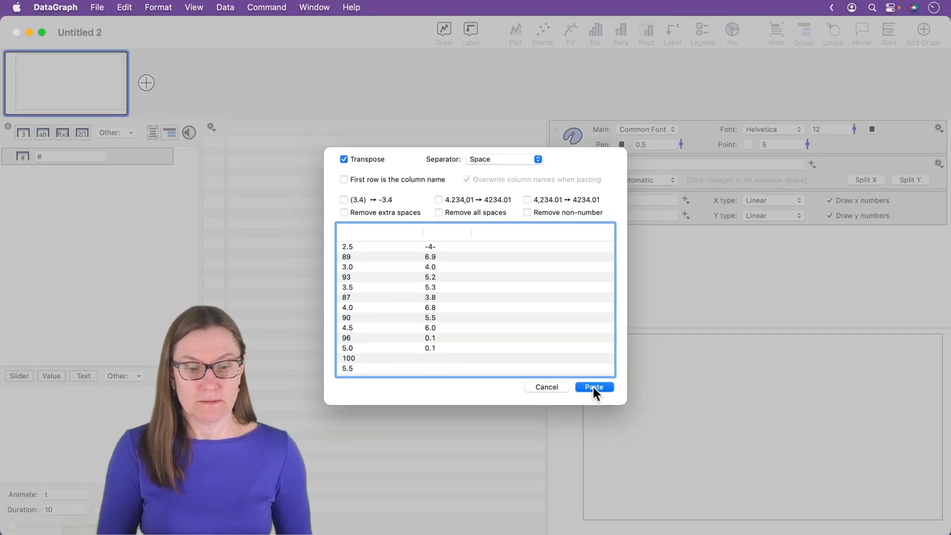
{"action": "left_click", "coordinate": [593, 387]}
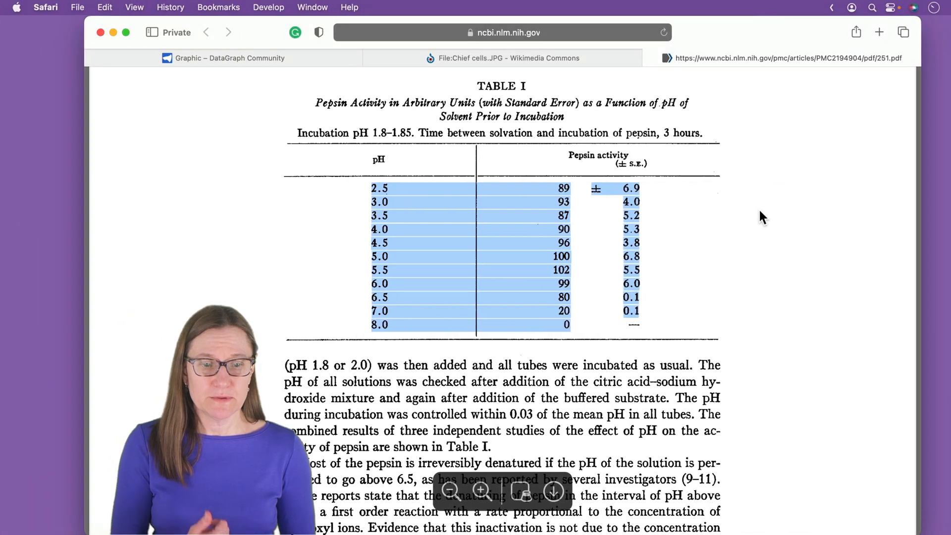
Capture Table I as a screenshot and bring it into the graph as a graphic.
{"action": "left_click", "coordinate": [580, 323]}
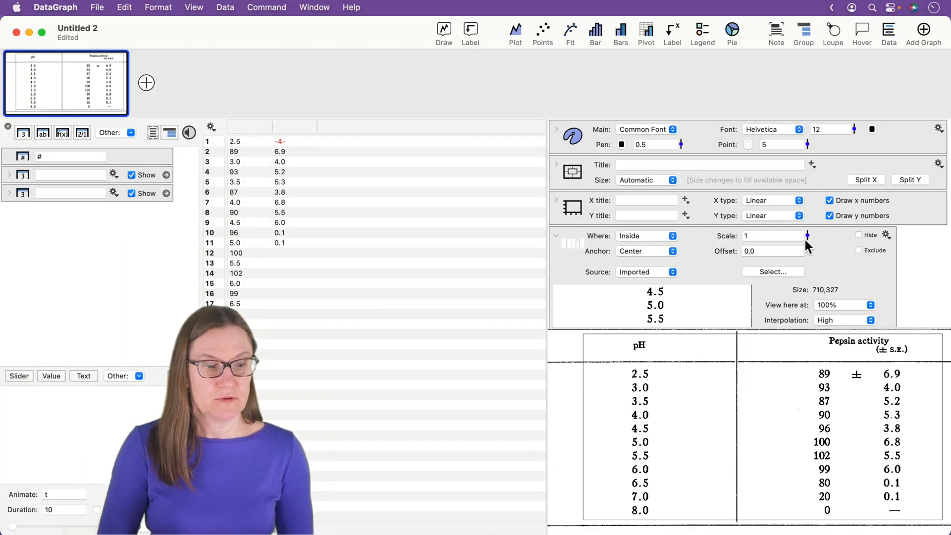
Scale the Table I image to 0.7 and select the pH and activity 89 values in the data column.
{"action": "left_click_drag", "start_coordinate": [806, 235], "coordinate": [806, 245]}
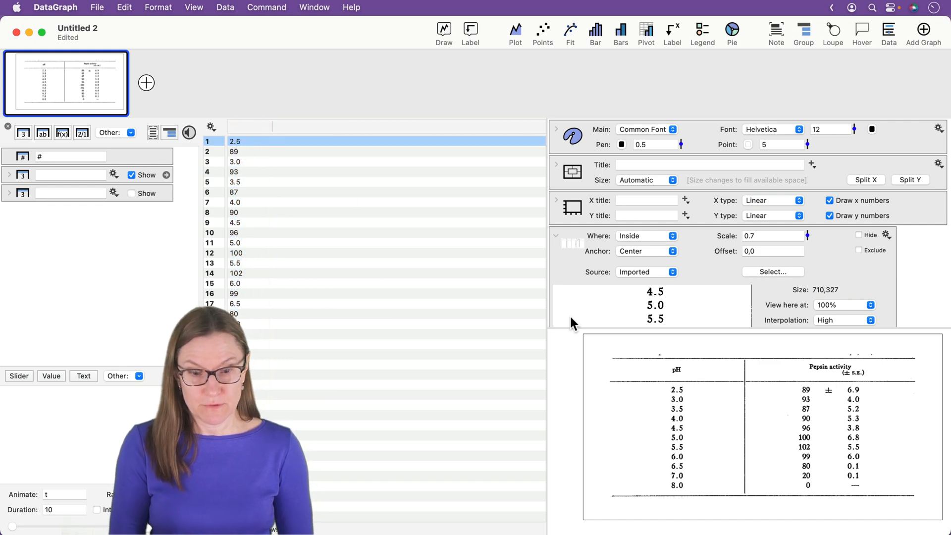
{"action": "left_click", "coordinate": [242, 151]}
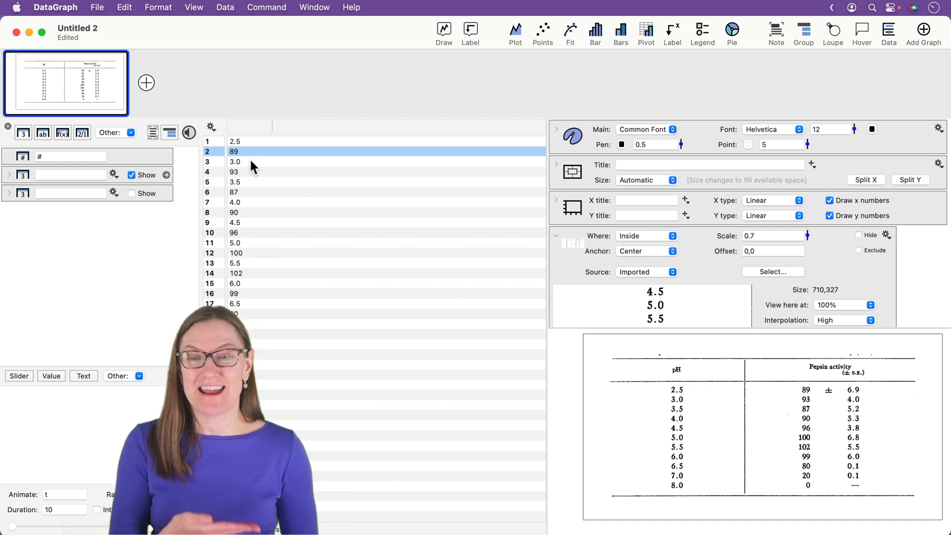
{"action": "left_click", "coordinate": [246, 183]}
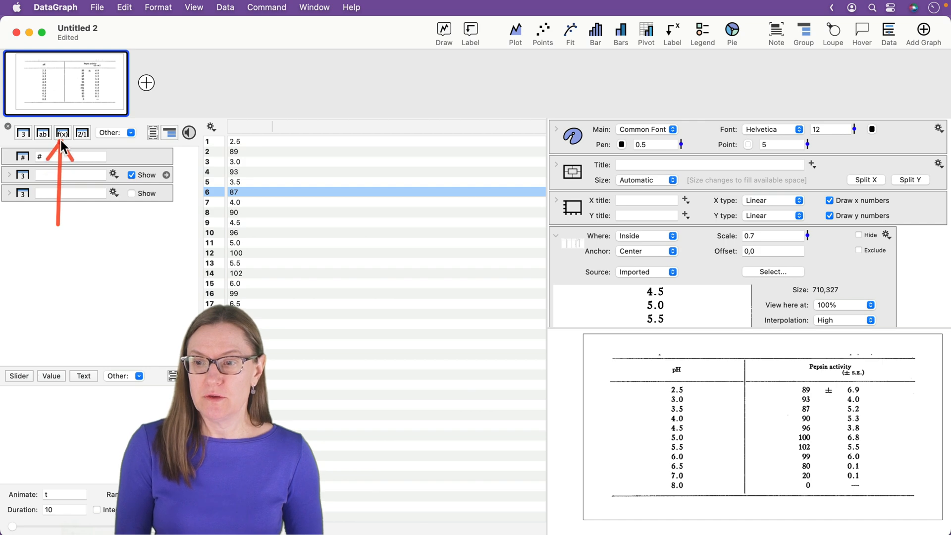
Add an 11-row function column with expression data(2*#) to extract every second value.
{"action": "left_click", "coordinate": [61, 133]}
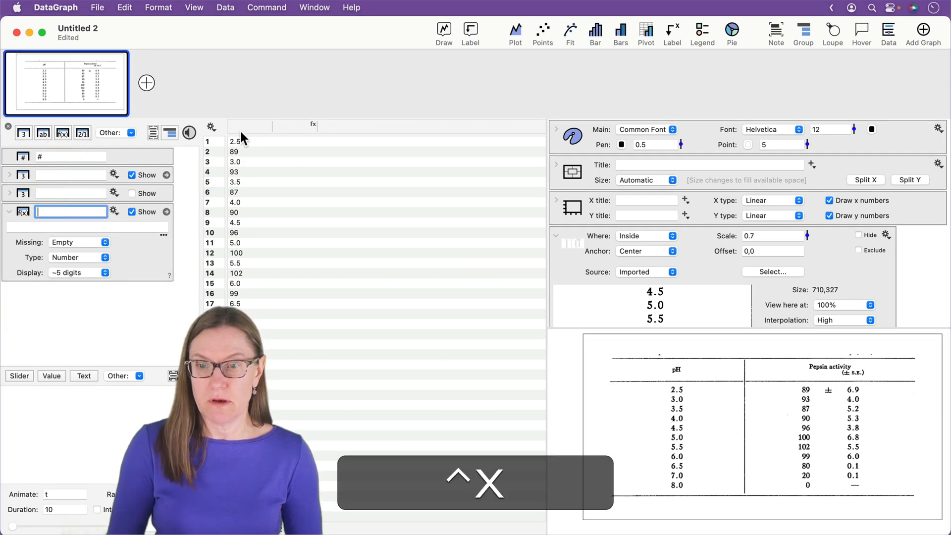
{"action": "type", "text": "data"}
{"action": "left_click", "coordinate": [88, 227]}
{"action": "type", "text": "#"}
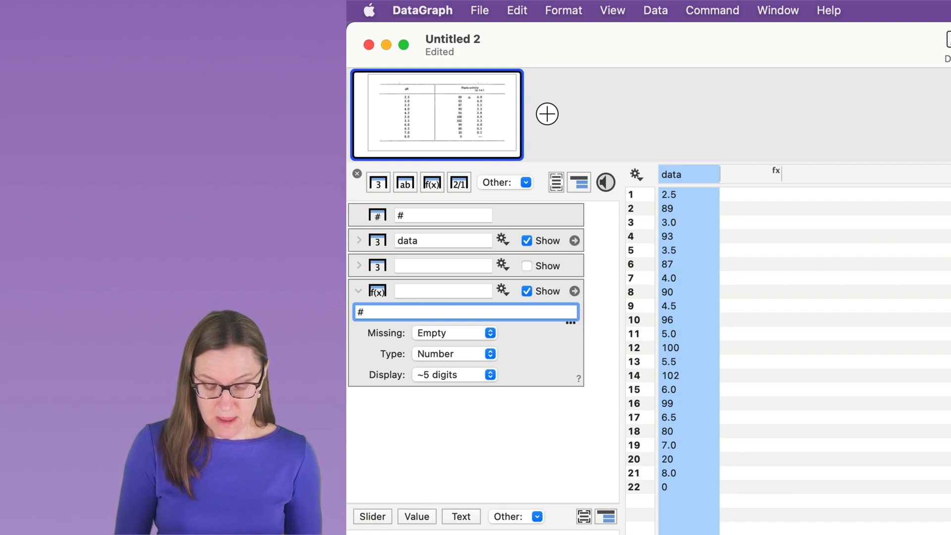
{"action": "type", "text": "2"}
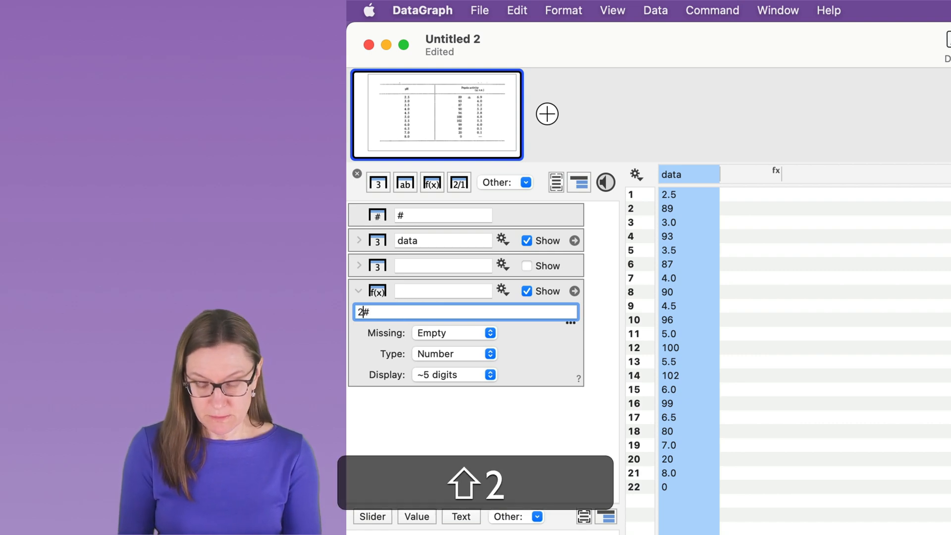
{"action": "type", "text": "*"}
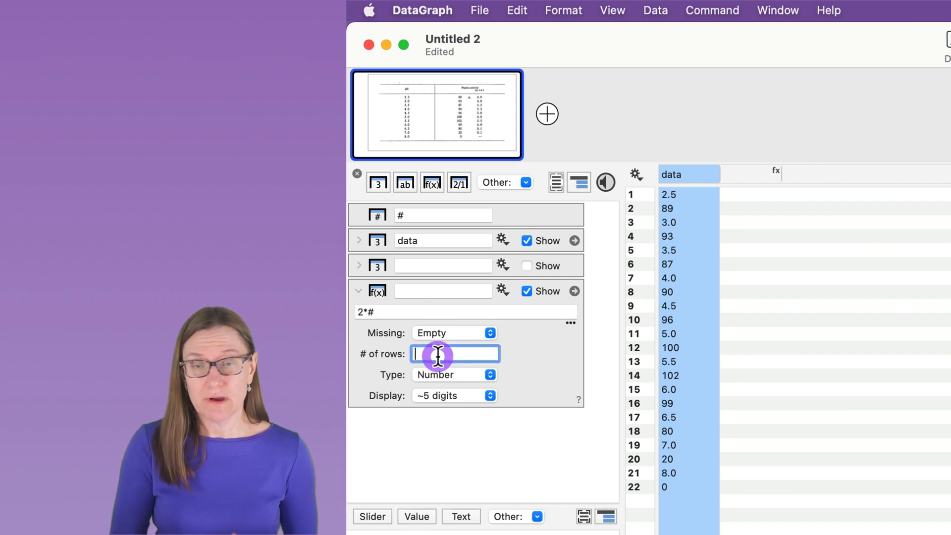
{"action": "type", "text": "11"}
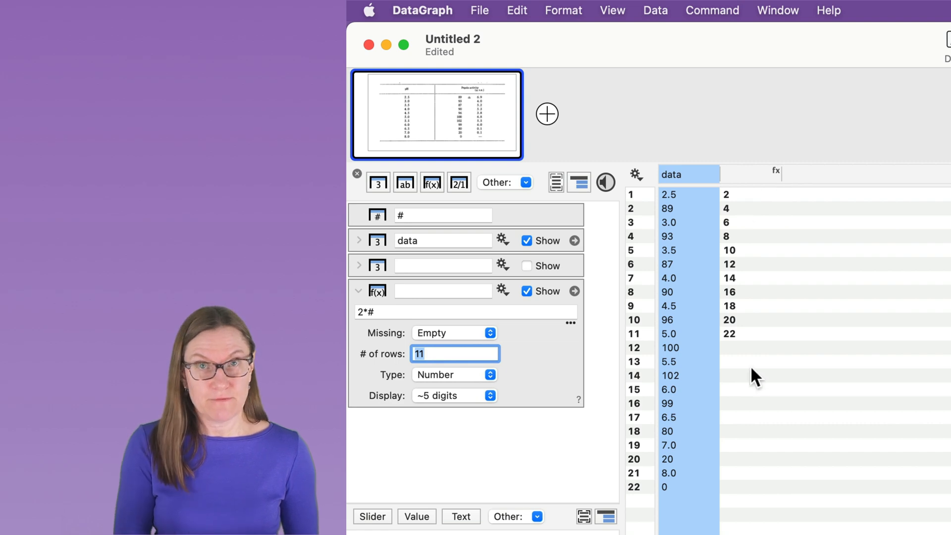
{"action": "mouse_move", "coordinate": [574, 212]}
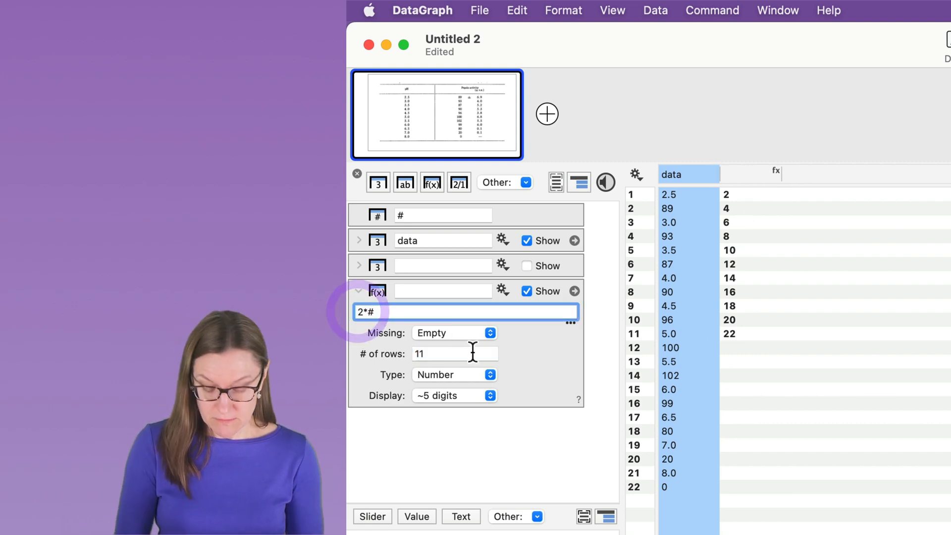
{"action": "type", "text": "data("}
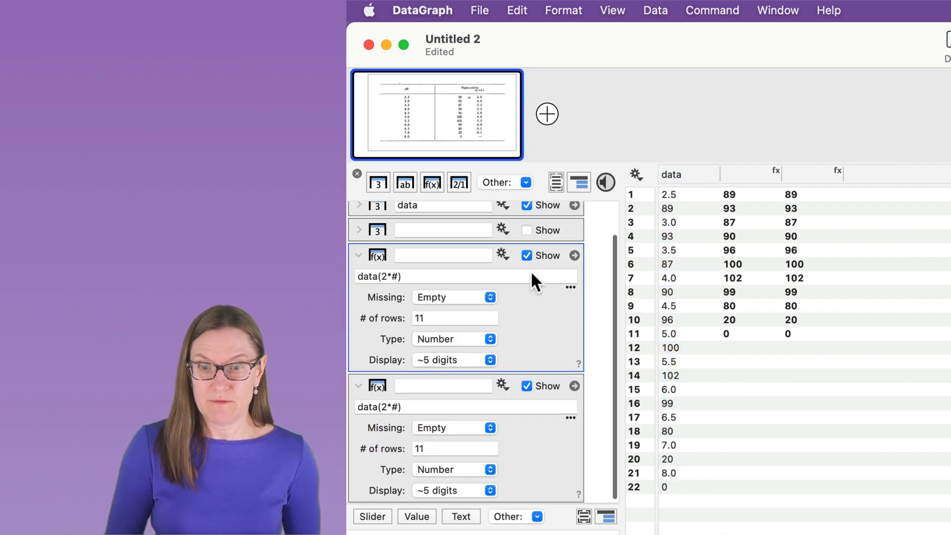
Change the duplicate formula to data(2*#-1) and name the columns pH and Pepsin Activity.
{"action": "left_click", "coordinate": [463, 406]}
{"action": "type", "text": "-1"}
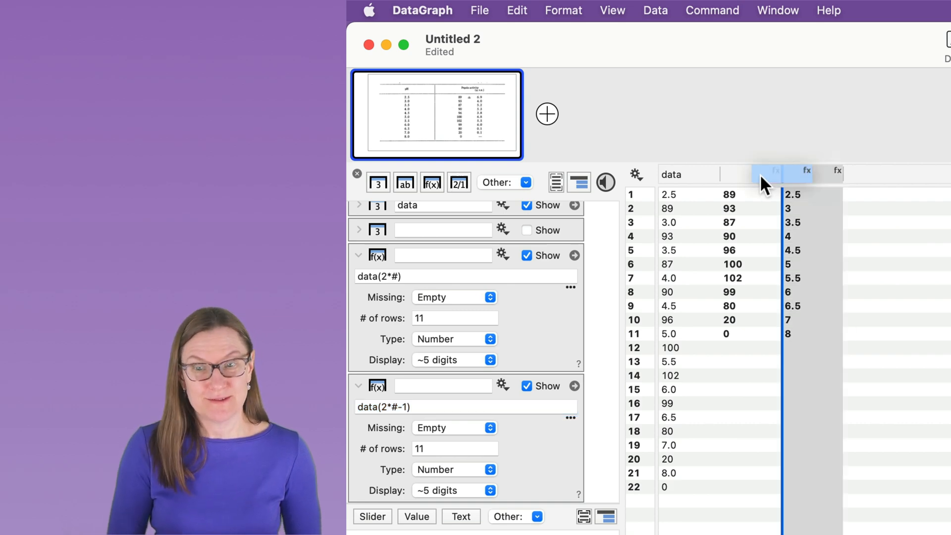
{"action": "left_click", "coordinate": [749, 175]}
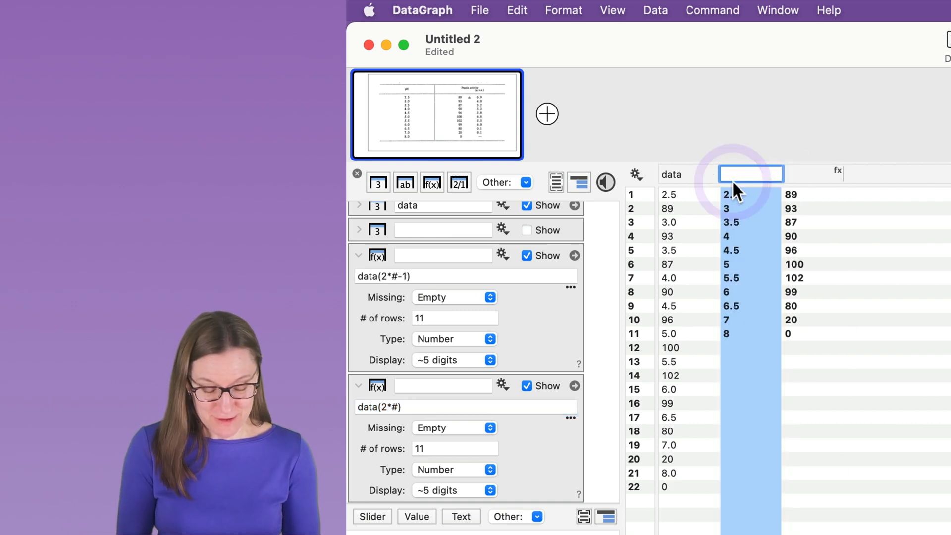
{"action": "type", "text": "pH"}
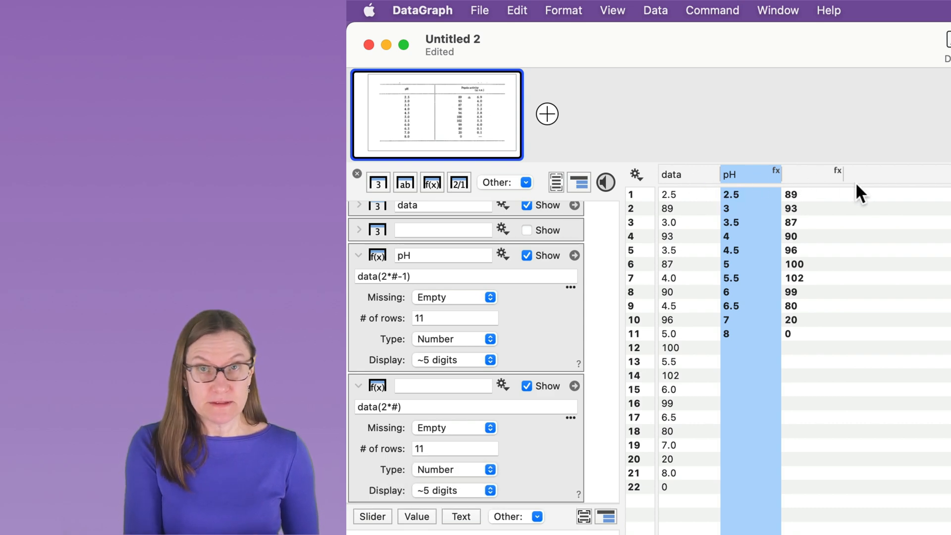
{"action": "type", "text": "P"}
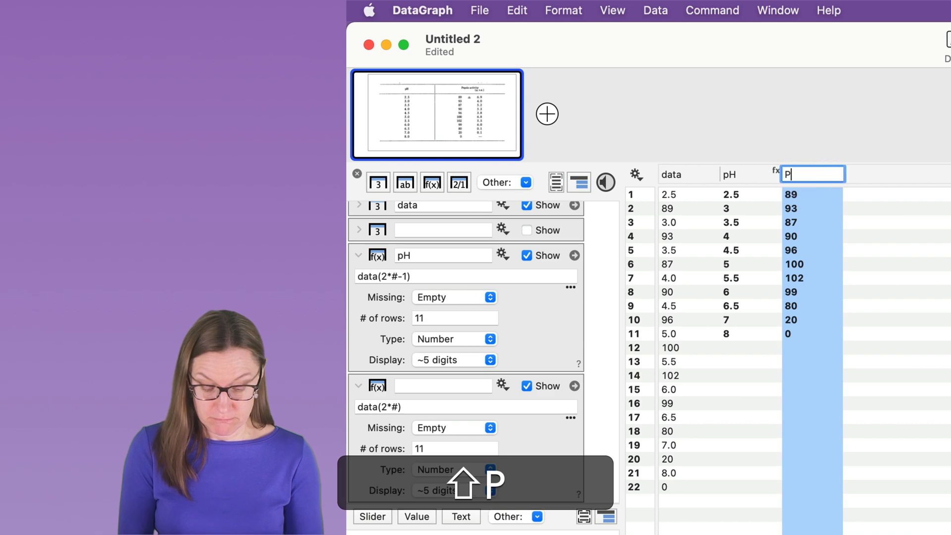
{"action": "type", "text": "epsin Activity"}
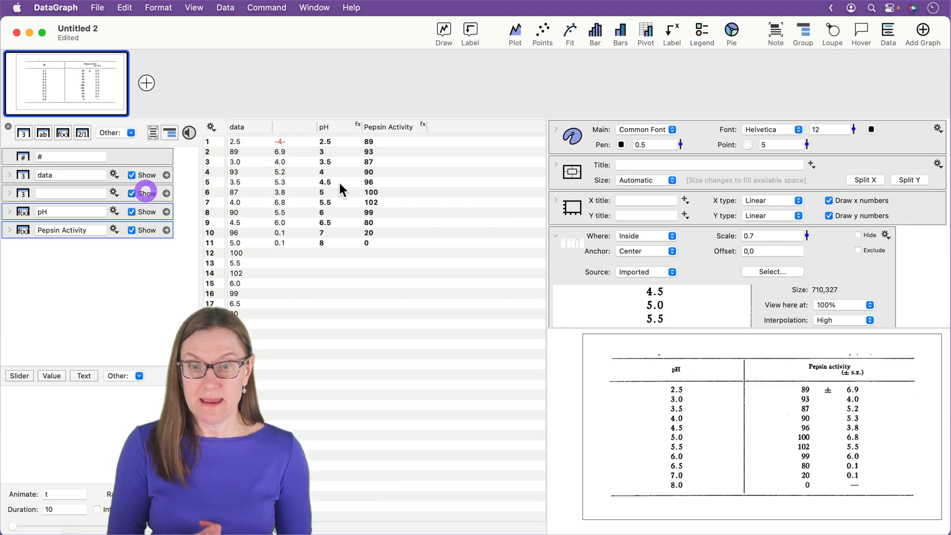
Add the standard-error column, delete its stray row 1 from this column only, and name it se.
{"action": "left_click", "coordinate": [293, 127]}
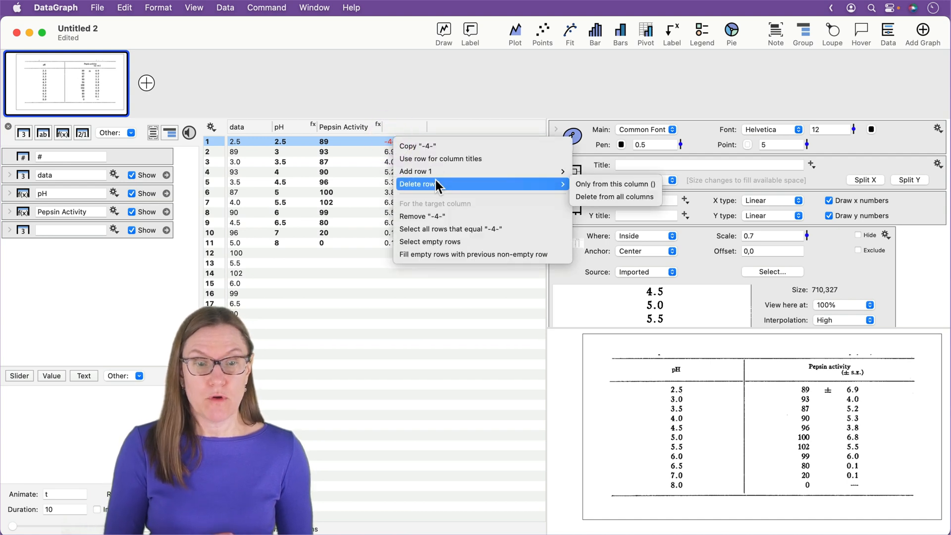
{"action": "mouse_move", "coordinate": [615, 184]}
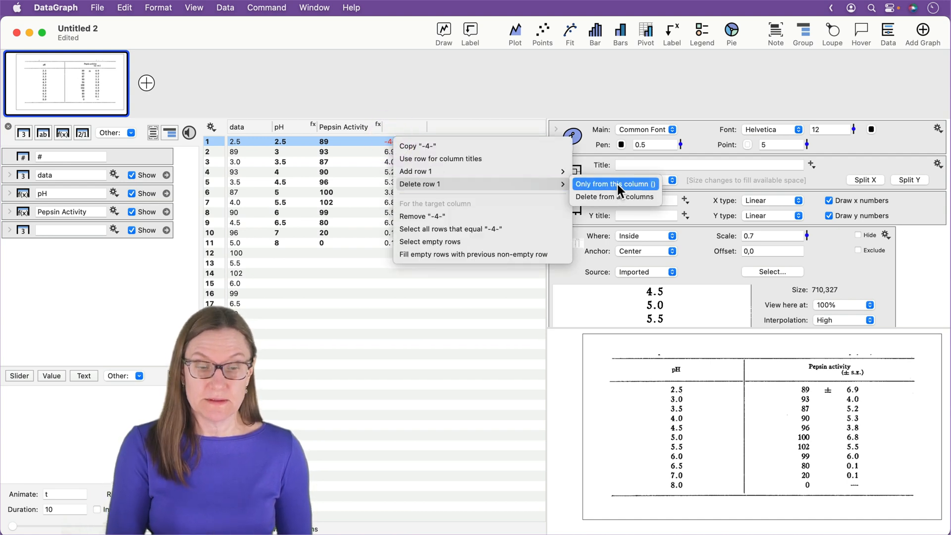
{"action": "left_click", "coordinate": [614, 184]}
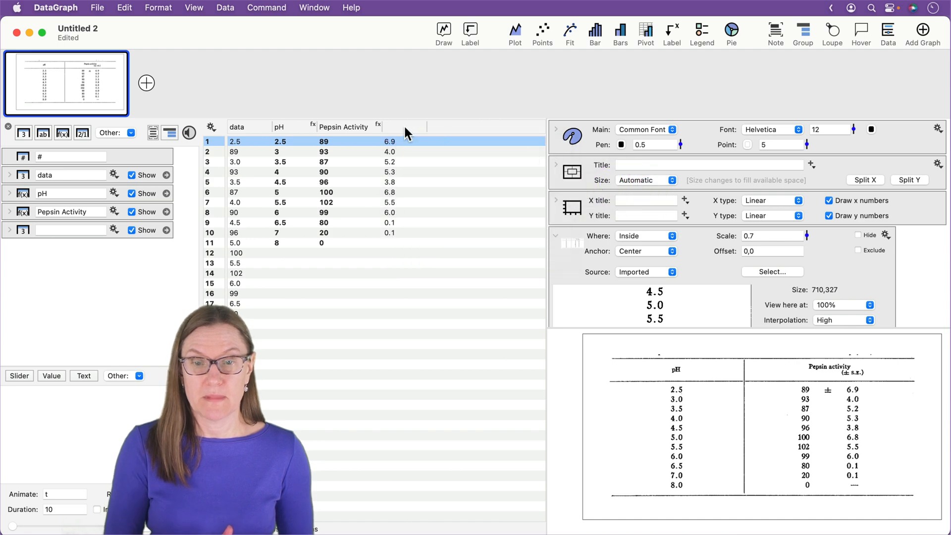
{"action": "type", "text": "se"}
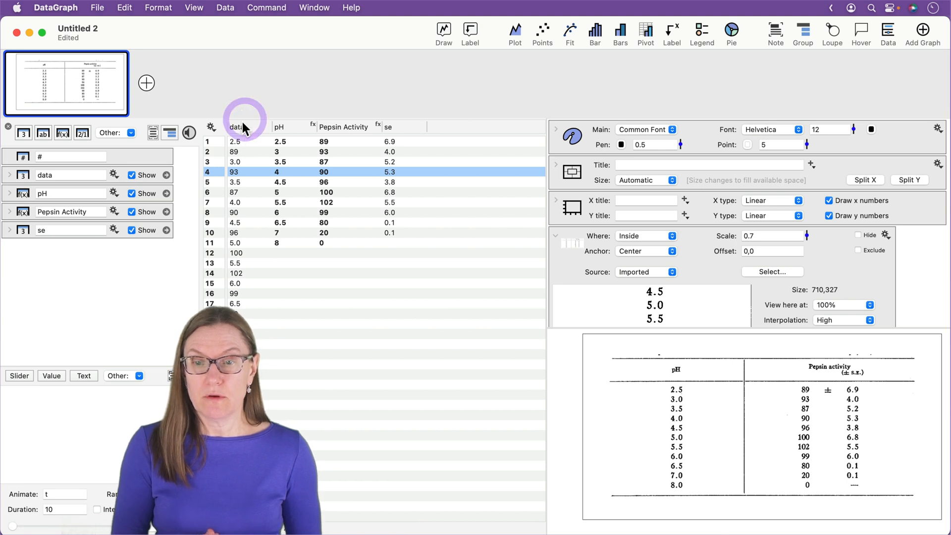
Convert the pH and Pepsin Activity columns to plain number columns from the gear menu.
{"action": "left_click", "coordinate": [237, 127]}
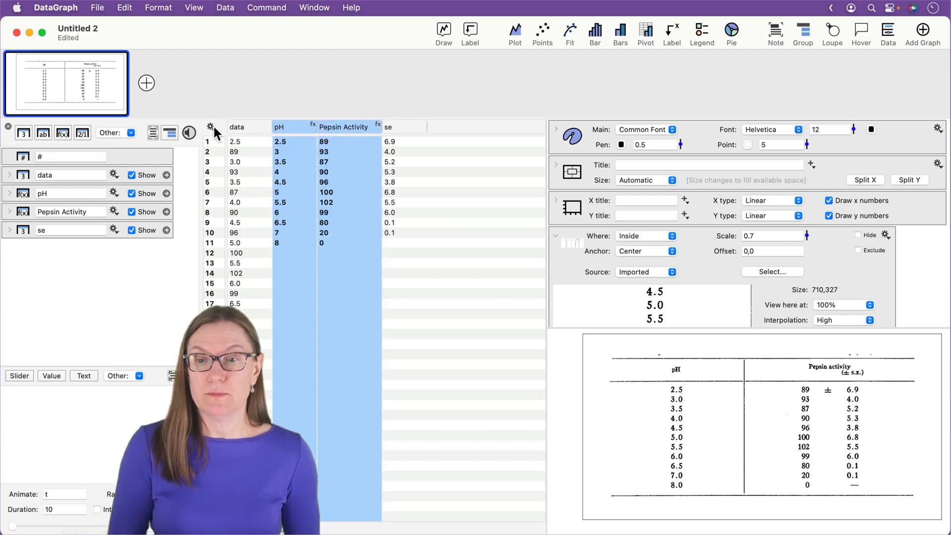
{"action": "mouse_move", "coordinate": [344, 244]}
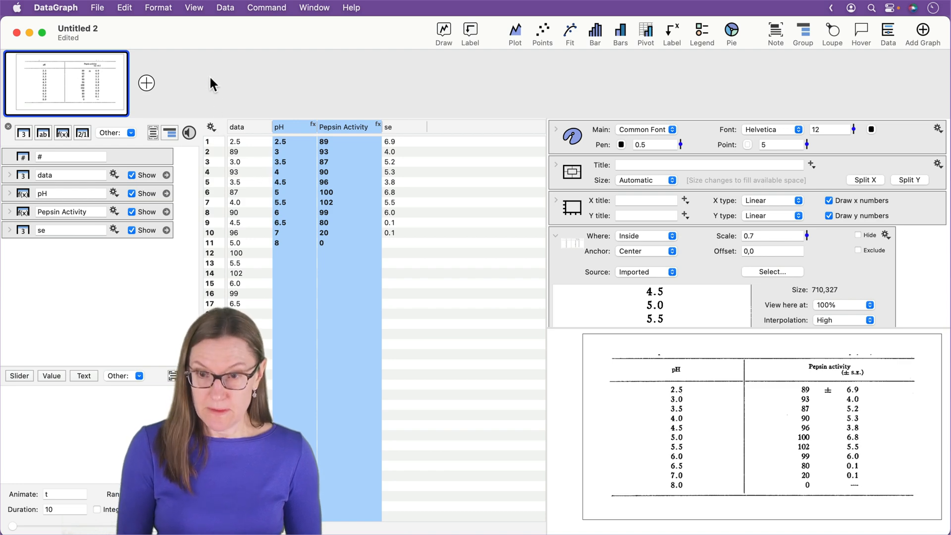
{"action": "left_click", "coordinate": [211, 128]}
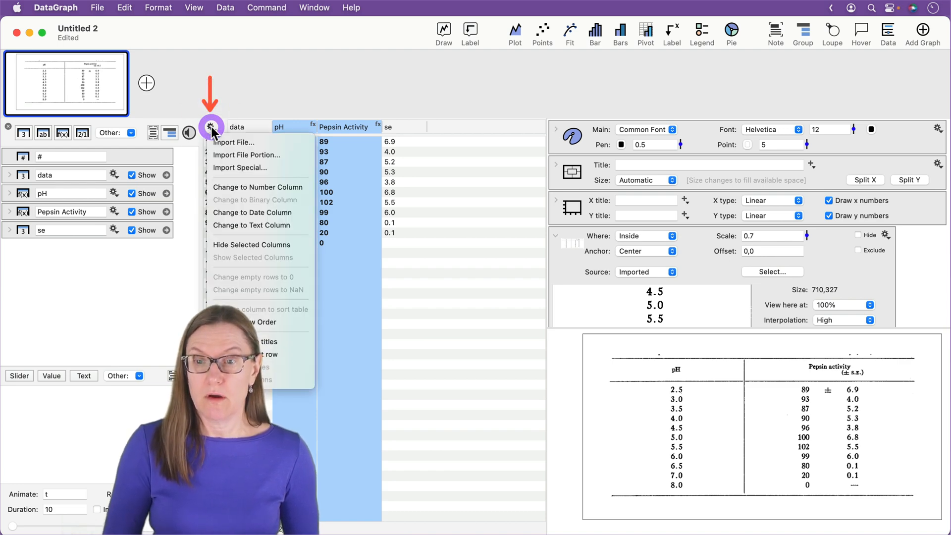
{"action": "mouse_move", "coordinate": [297, 193]}
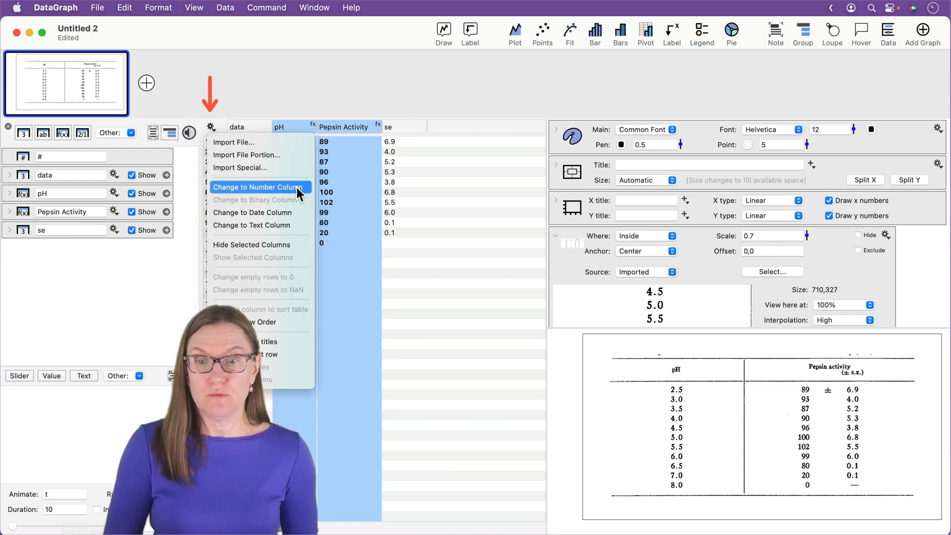
{"action": "left_click", "coordinate": [257, 188]}
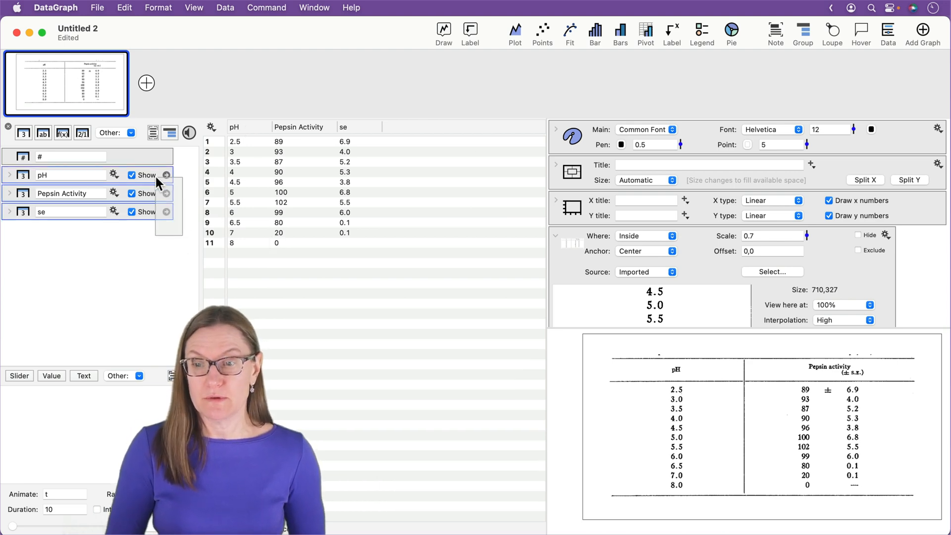
Group the pH, Pepsin Activity and se columns into the Loken et.al. (1958) data set.
{"action": "left_click", "coordinate": [169, 132]}
{"action": "type", "text": "Loken et.al. (1958)"}
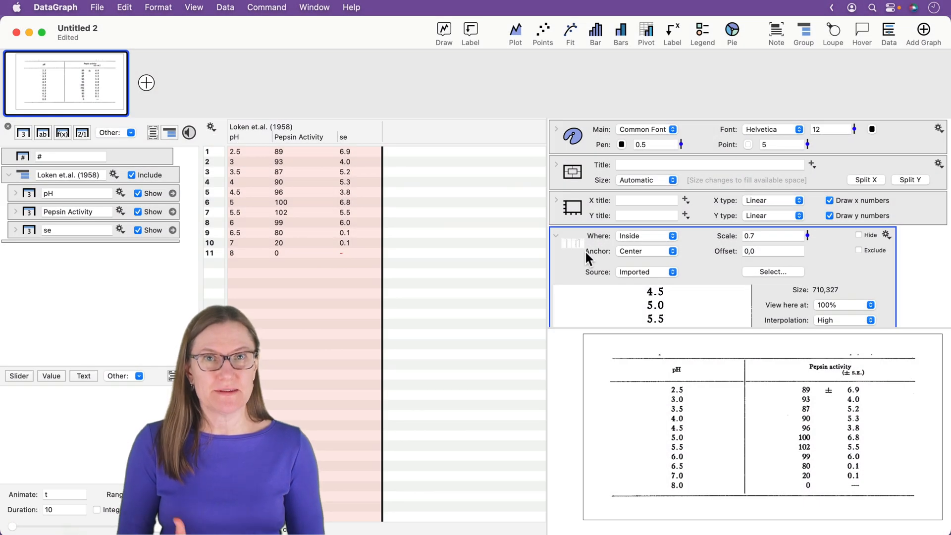
{"action": "mouse_move", "coordinate": [586, 279]}
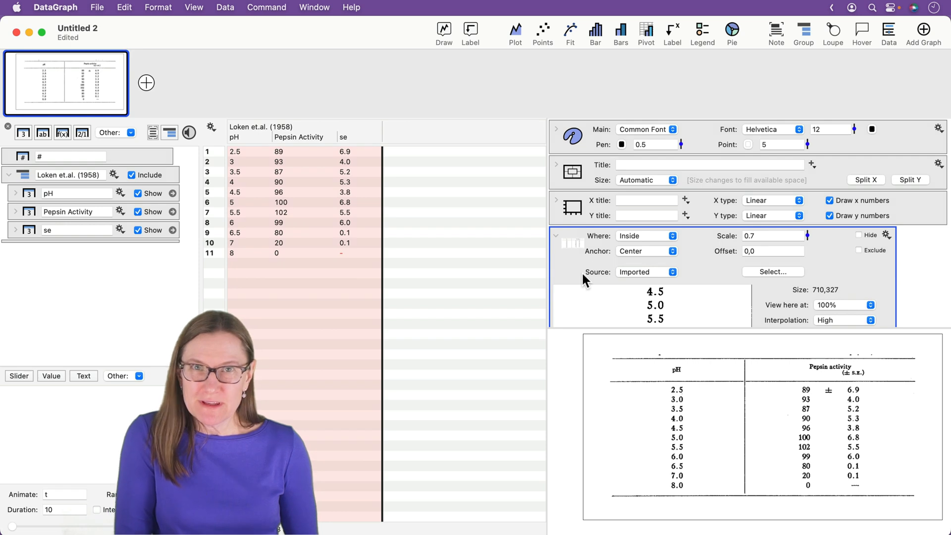
{"action": "mouse_move", "coordinate": [579, 248]}
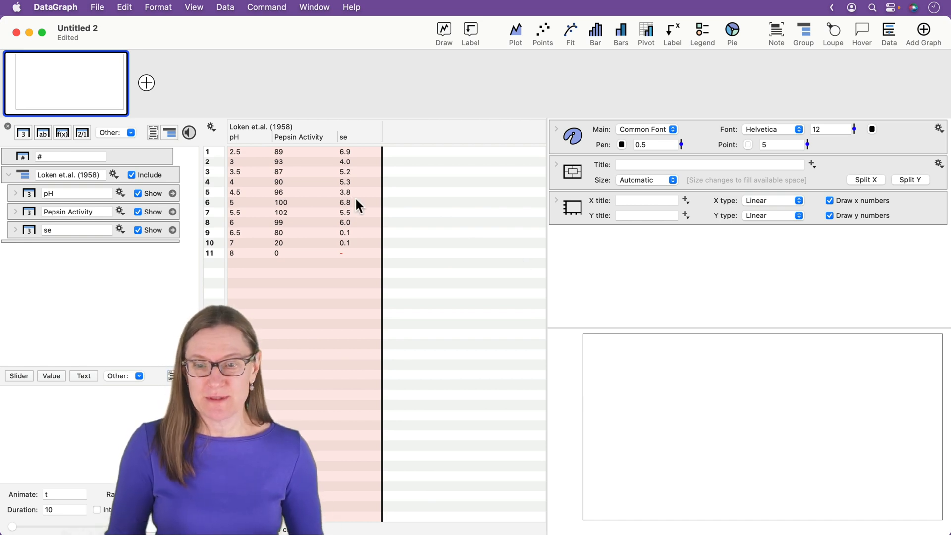
Plot Pepsin Activity against pH as a line and add a Points command using the same columns.
{"action": "left_click", "coordinate": [234, 137]}
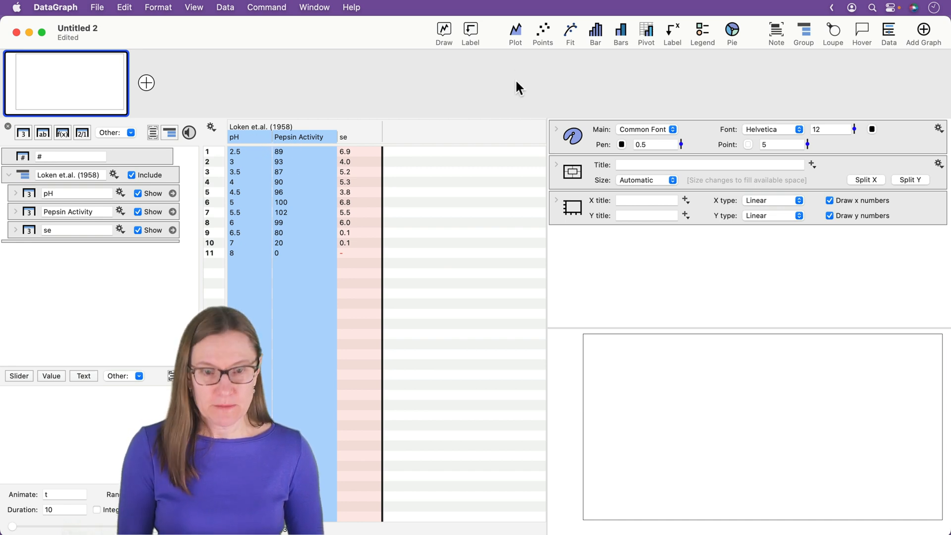
{"action": "mouse_move", "coordinate": [515, 31]}
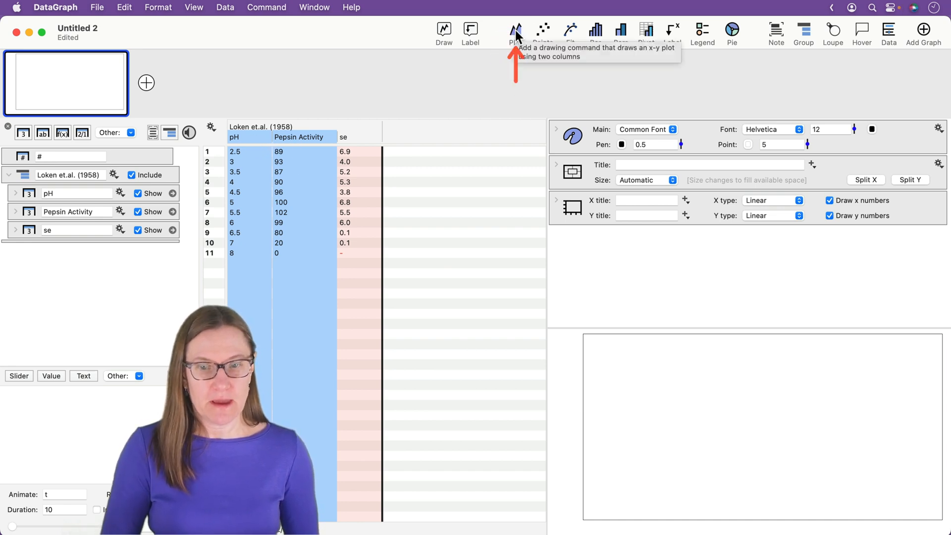
{"action": "left_click", "coordinate": [515, 31]}
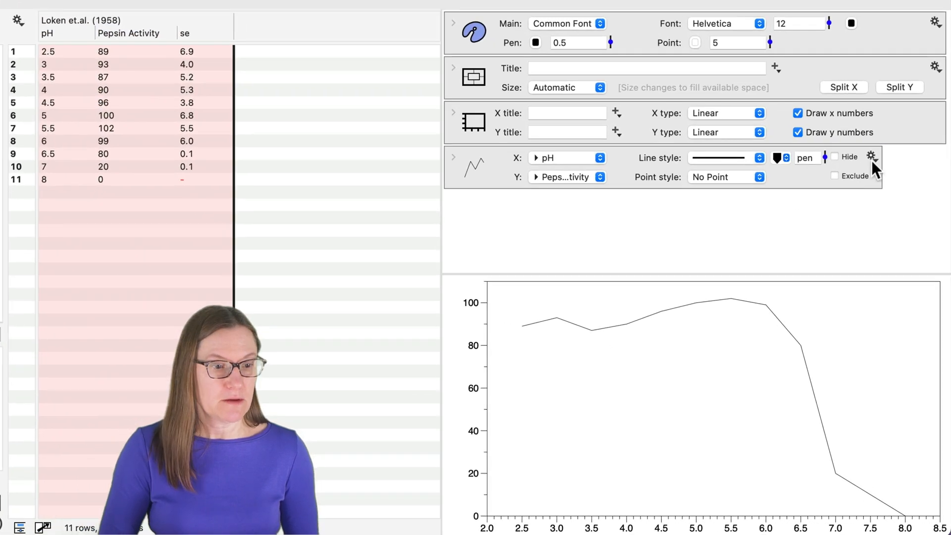
{"action": "left_click", "coordinate": [872, 156]}
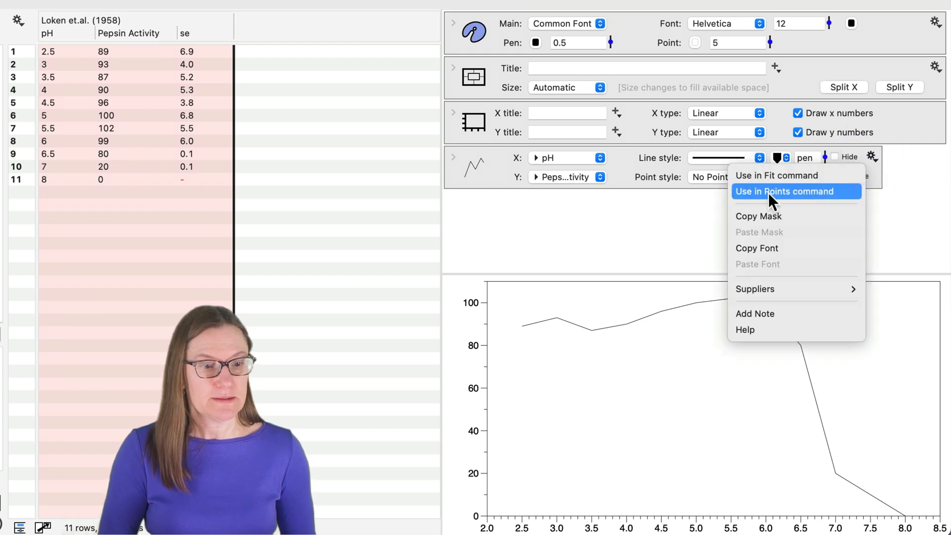
{"action": "mouse_move", "coordinate": [830, 201]}
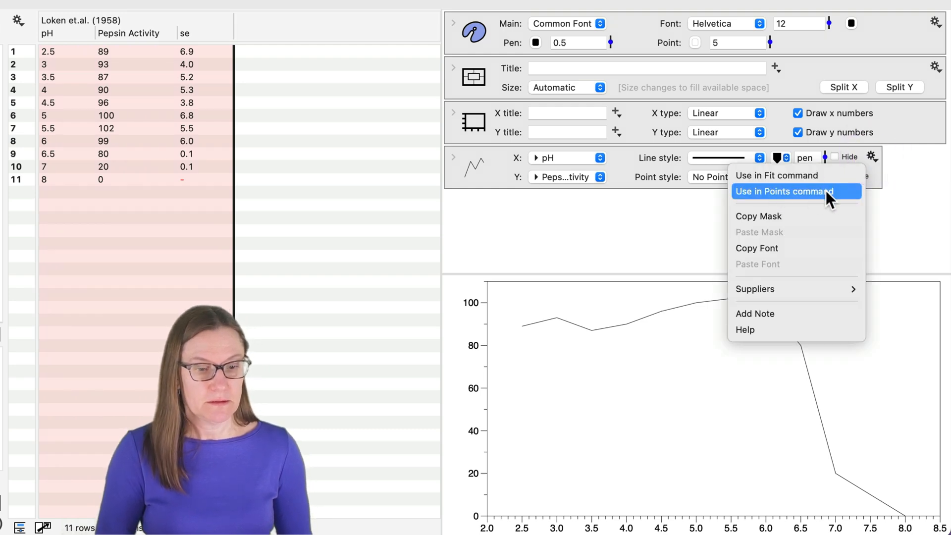
{"action": "left_click", "coordinate": [784, 192]}
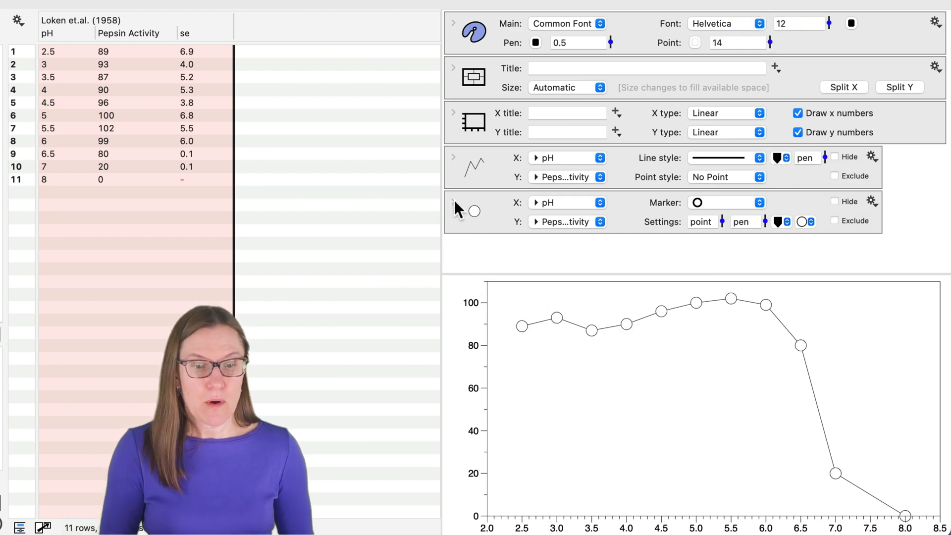
Set the points' Error in Y to the se column with the Tiny Bars error style.
{"action": "left_click", "coordinate": [452, 202]}
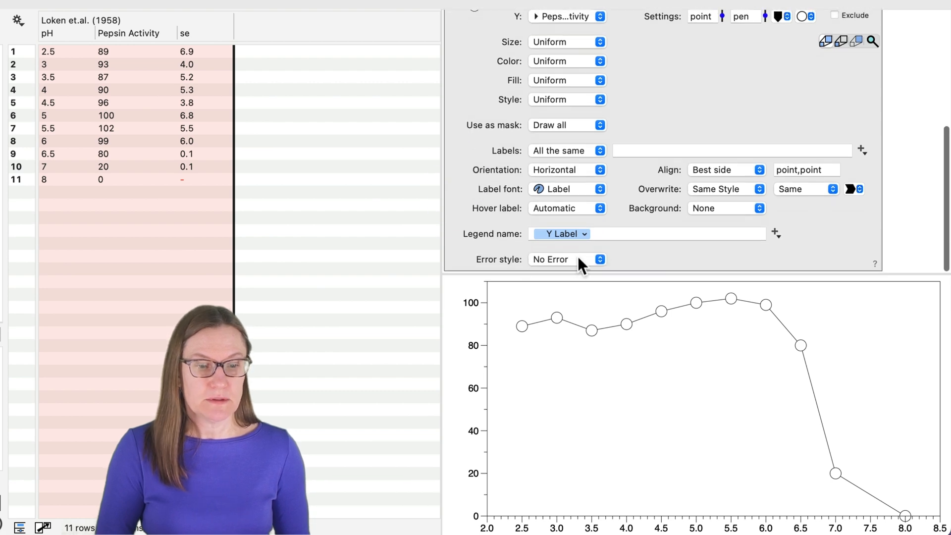
{"action": "left_click", "coordinate": [566, 259]}
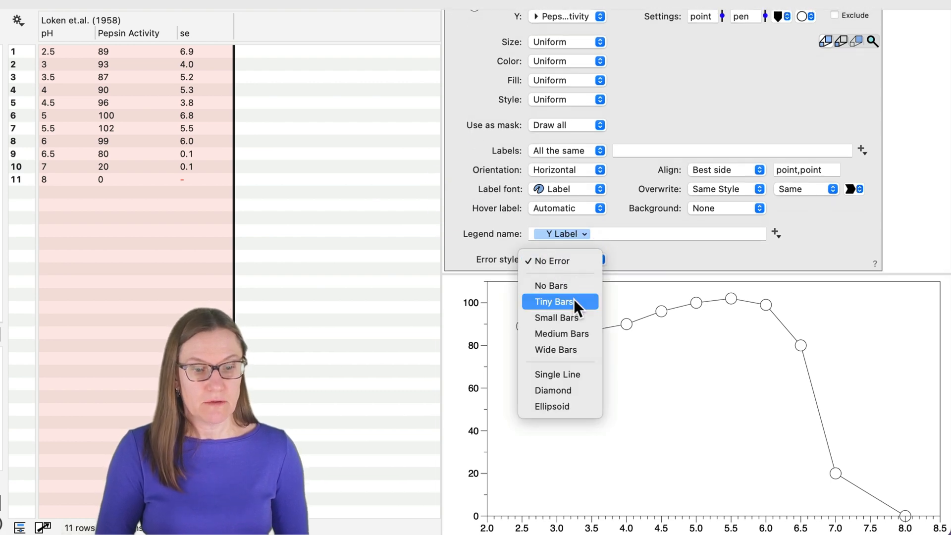
{"action": "left_click", "coordinate": [553, 301]}
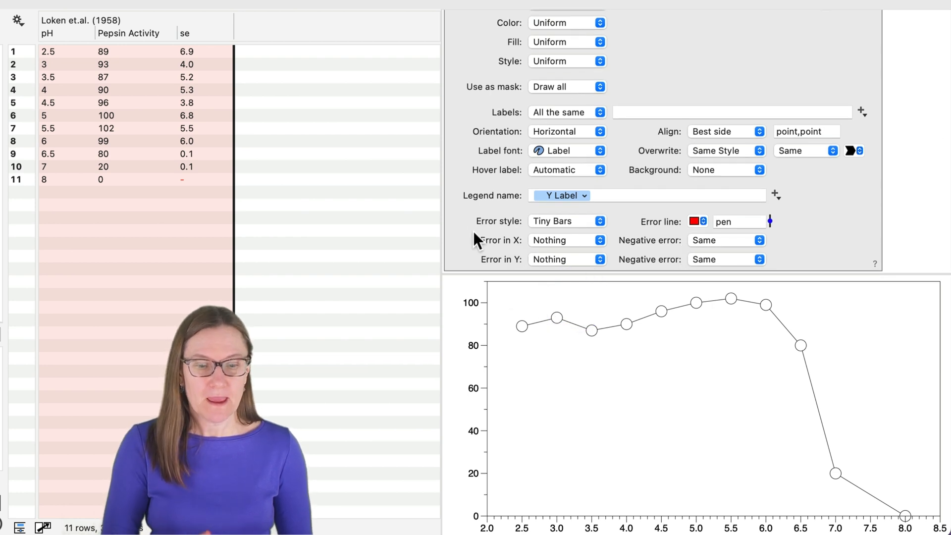
{"action": "mouse_move", "coordinate": [583, 321]}
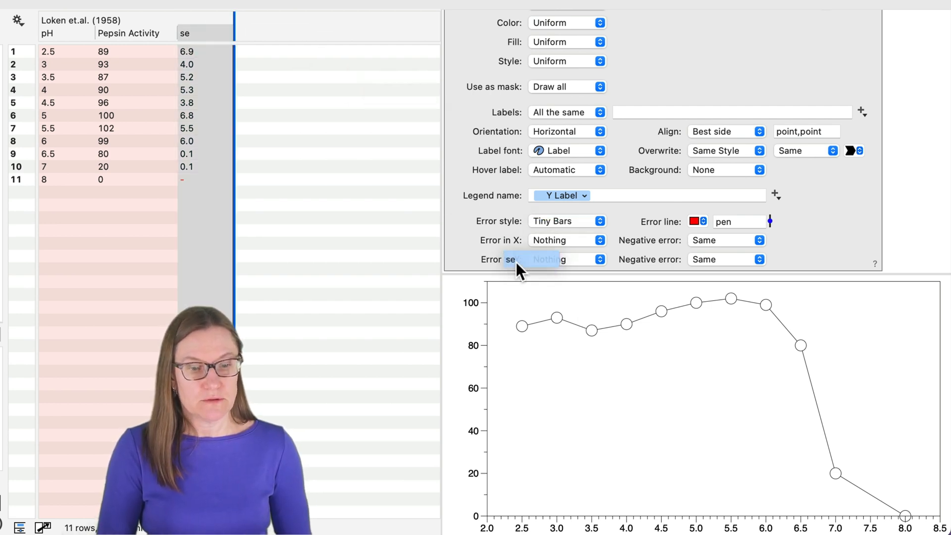
{"action": "left_click", "coordinate": [567, 259]}
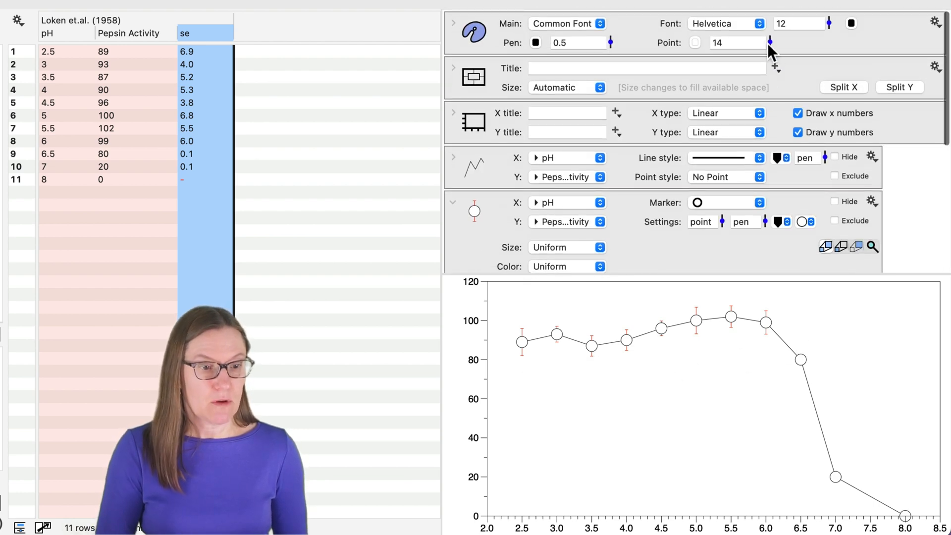
Shrink point size to 9 and title the axes from column labels, Pepsin Activity vertical and pH horizontal.
{"action": "left_click_drag", "start_coordinate": [770, 42], "coordinate": [771, 50]}
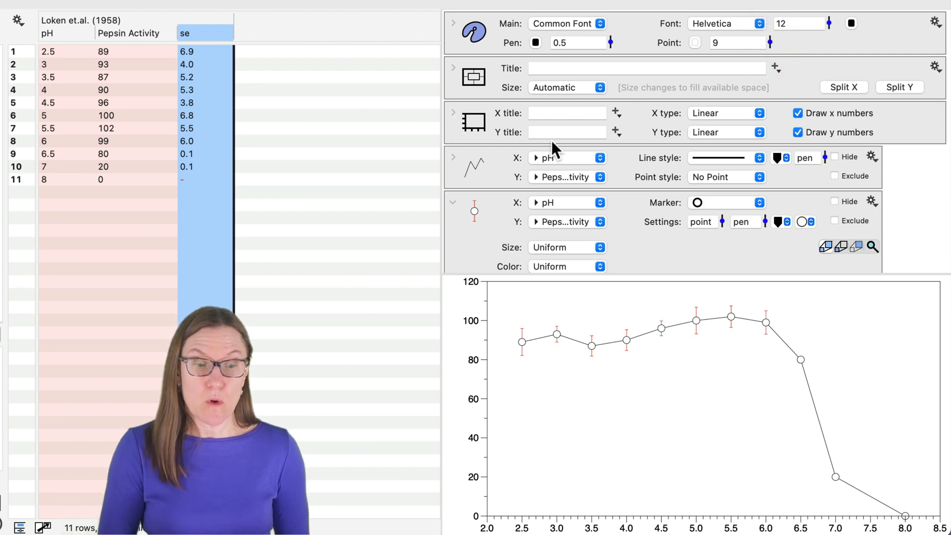
{"action": "left_click", "coordinate": [617, 113]}
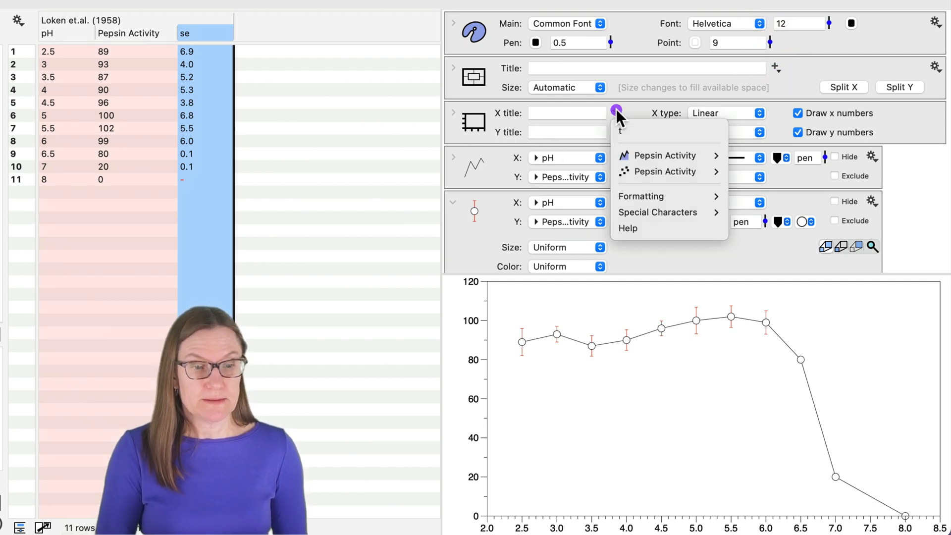
{"action": "mouse_move", "coordinate": [627, 163]}
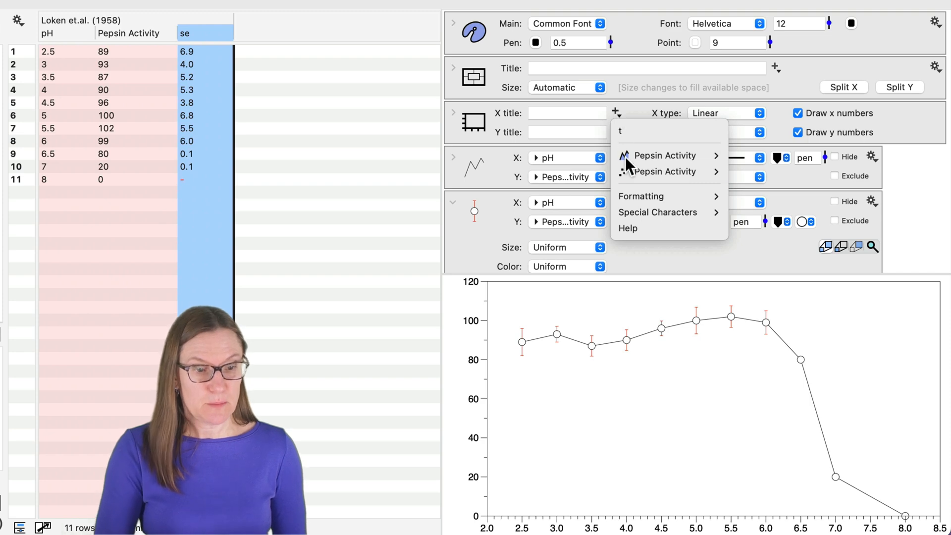
{"action": "mouse_move", "coordinate": [664, 172]}
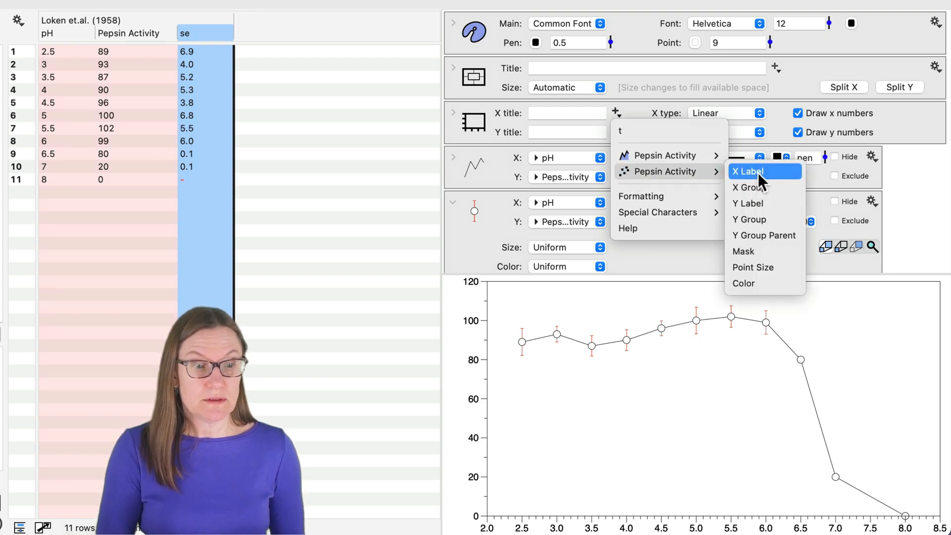
{"action": "mouse_move", "coordinate": [763, 203]}
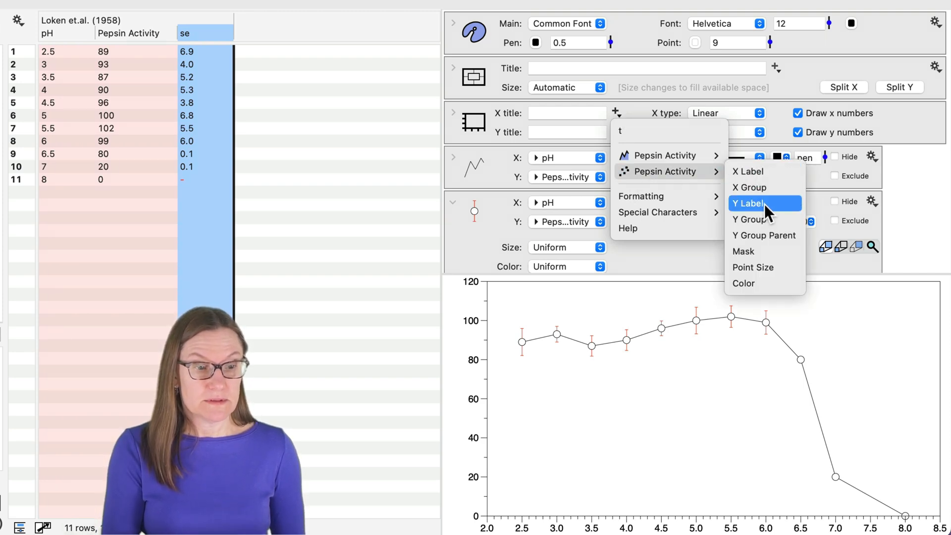
{"action": "left_click", "coordinate": [748, 203]}
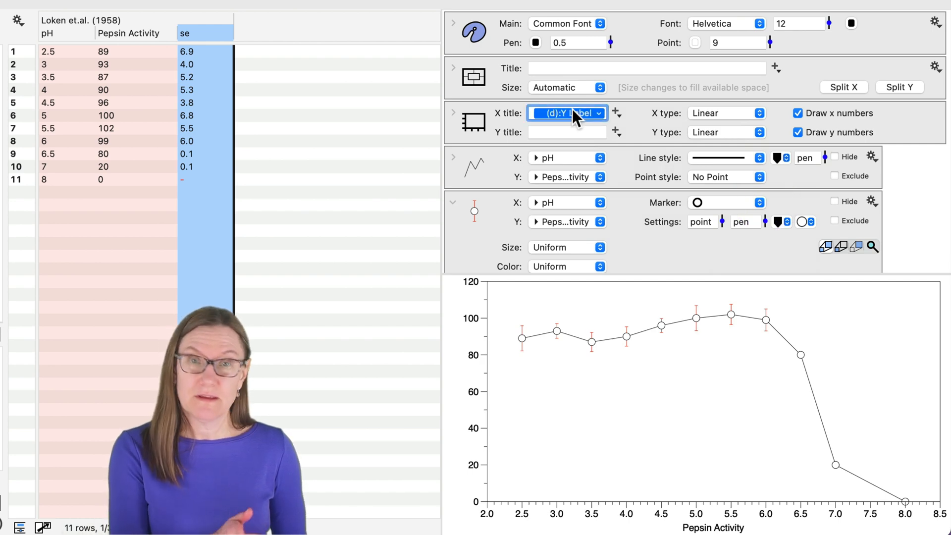
{"action": "left_click", "coordinate": [567, 132]}
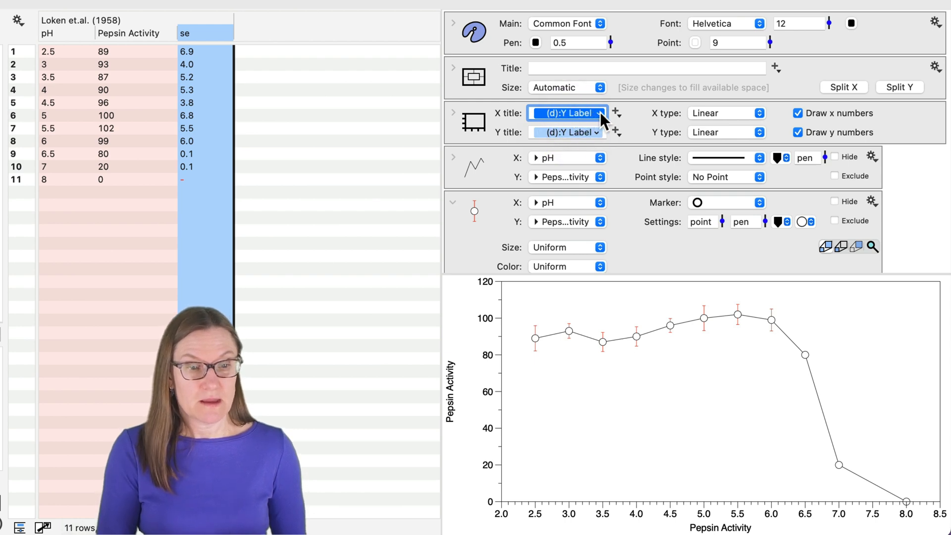
{"action": "left_click", "coordinate": [567, 113]}
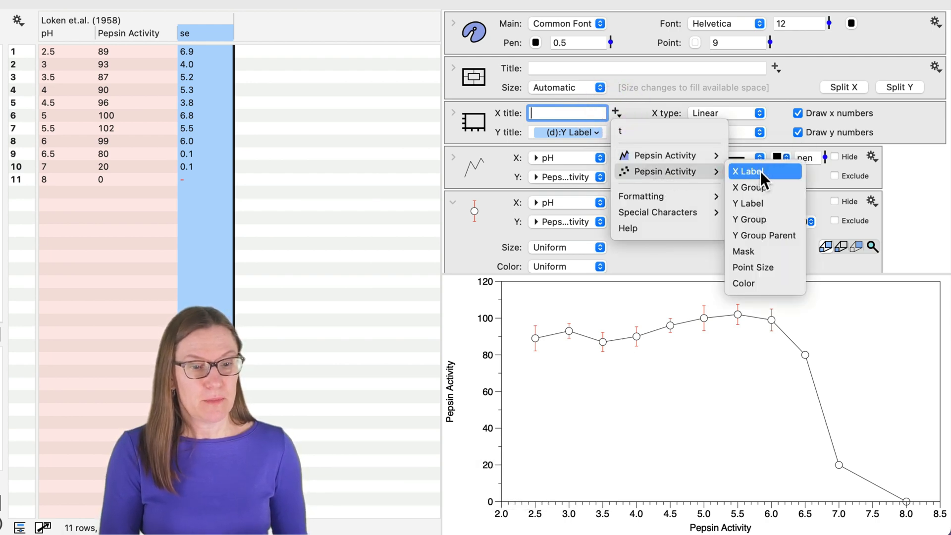
{"action": "left_click", "coordinate": [748, 171]}
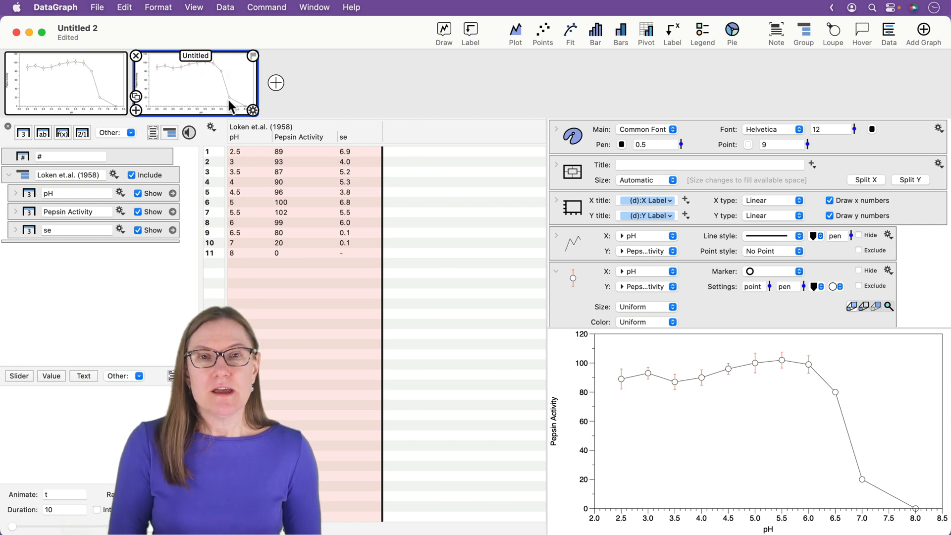
{"action": "mouse_move", "coordinate": [229, 104]}
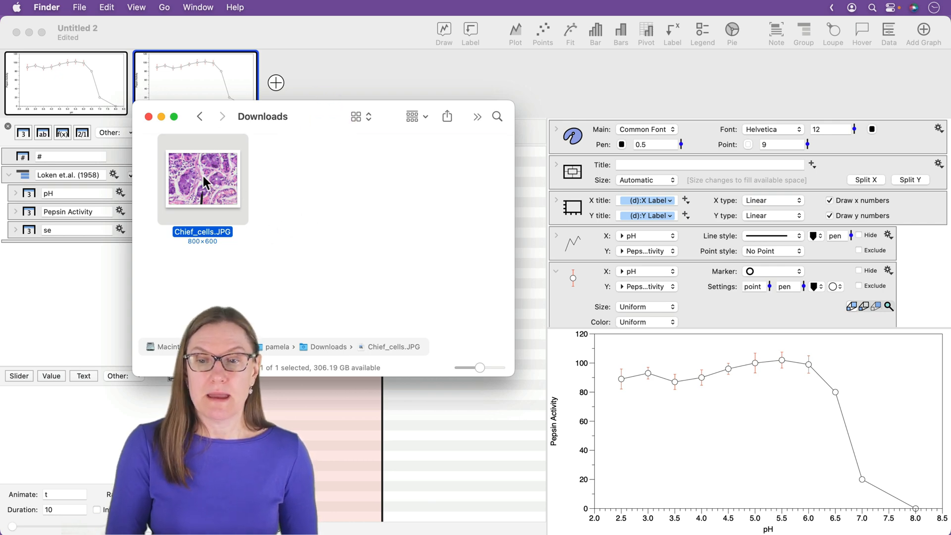
Drag Chief_cells.JPG from Downloads onto the graph as a centred background image.
{"action": "left_click_drag", "start_coordinate": [202, 177], "coordinate": [603, 228]}
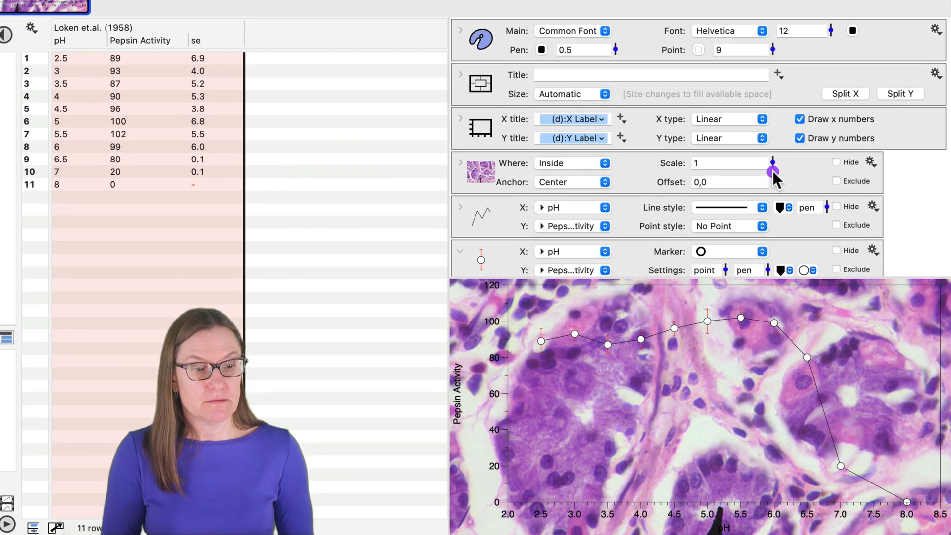
Scale the chief cell image to 0.33 and split the canvas in X into two side-by-side panels.
{"action": "left_click_drag", "start_coordinate": [772, 169], "coordinate": [767, 177]}
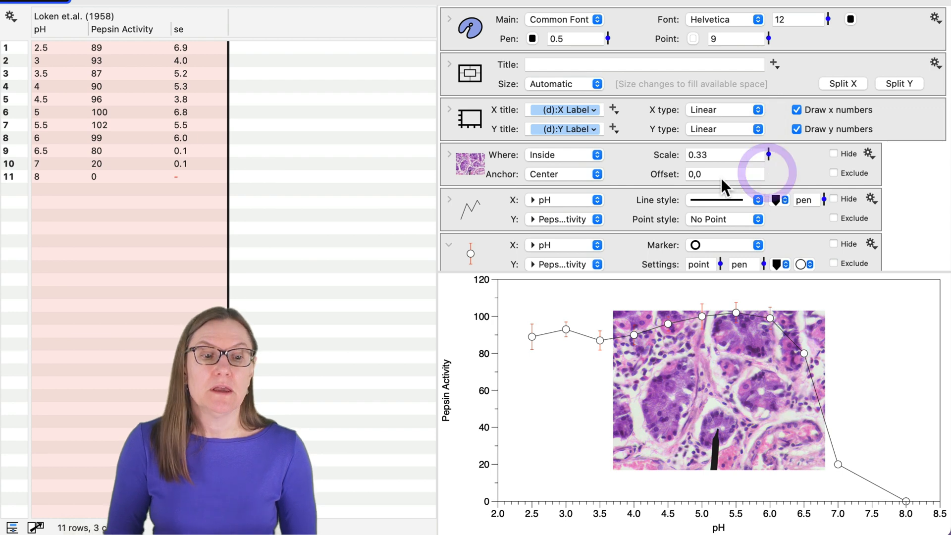
{"action": "mouse_move", "coordinate": [591, 180]}
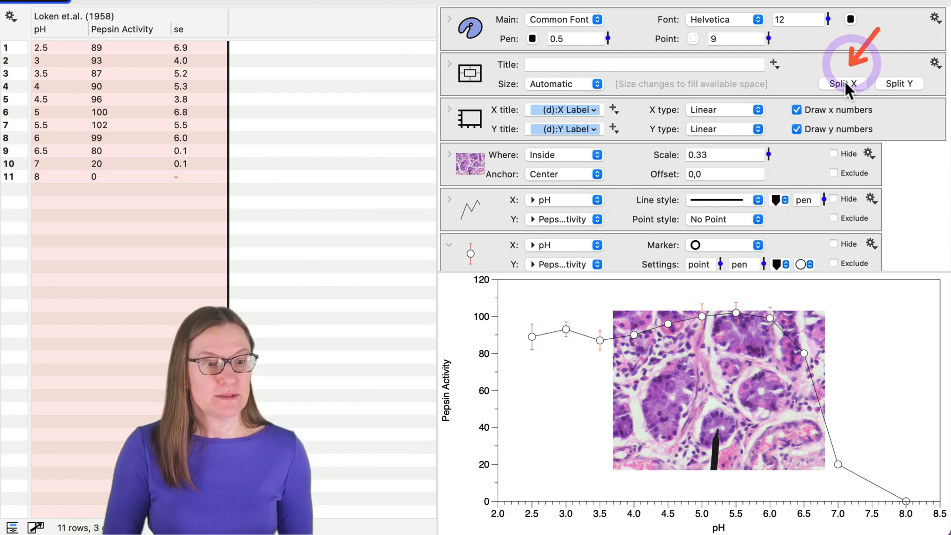
{"action": "left_click", "coordinate": [842, 84]}
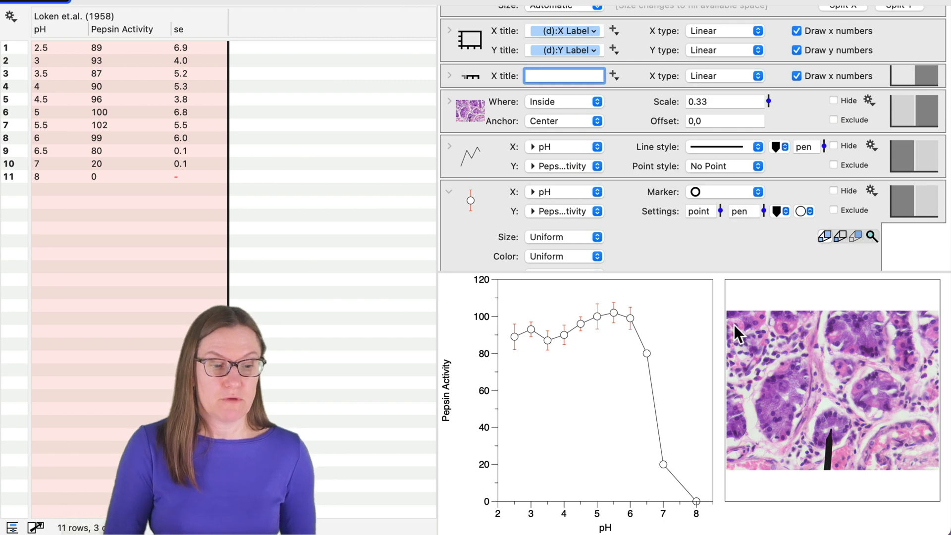
{"action": "mouse_move", "coordinate": [539, 152]}
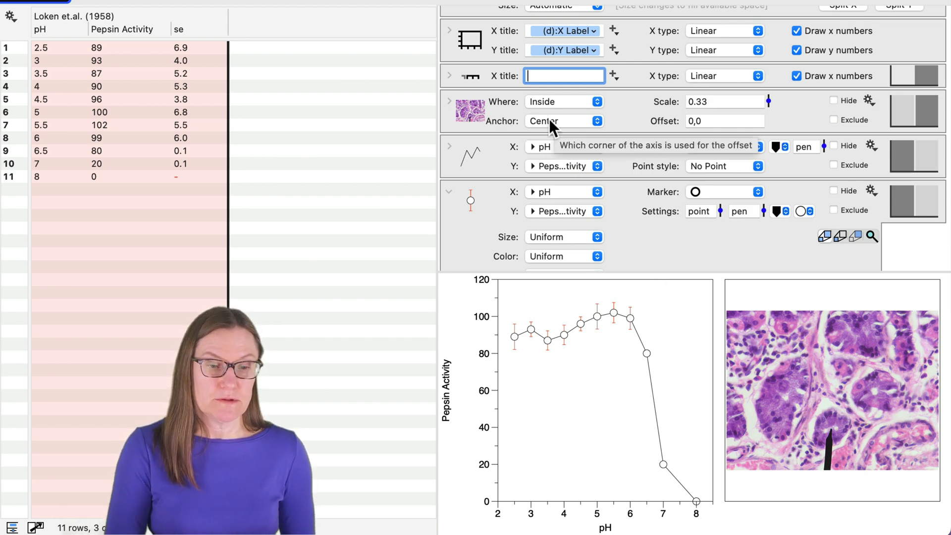
{"action": "mouse_move", "coordinate": [821, 377]}
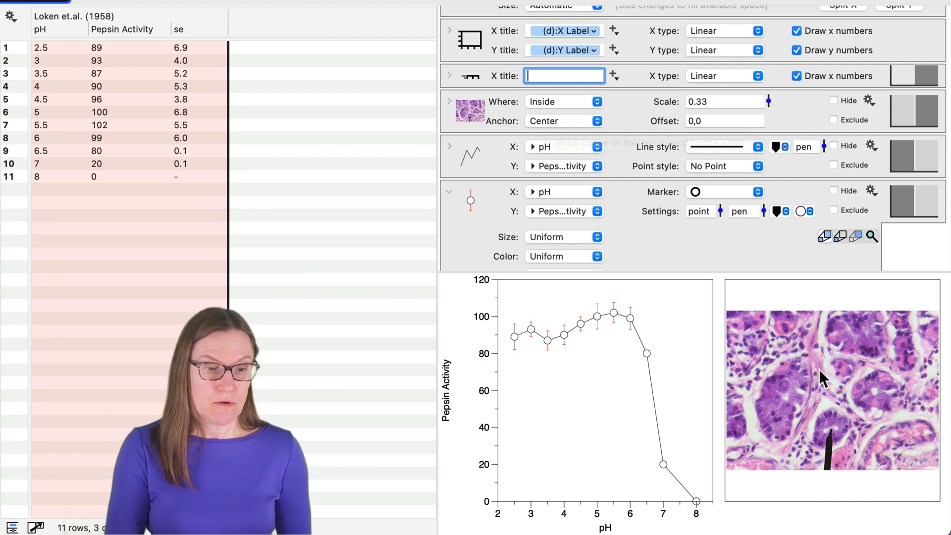
Anchor the chief cell image at Lower Center and enlarge it to about 0.85 scale.
{"action": "left_click_drag", "start_coordinate": [767, 100], "coordinate": [768, 112]}
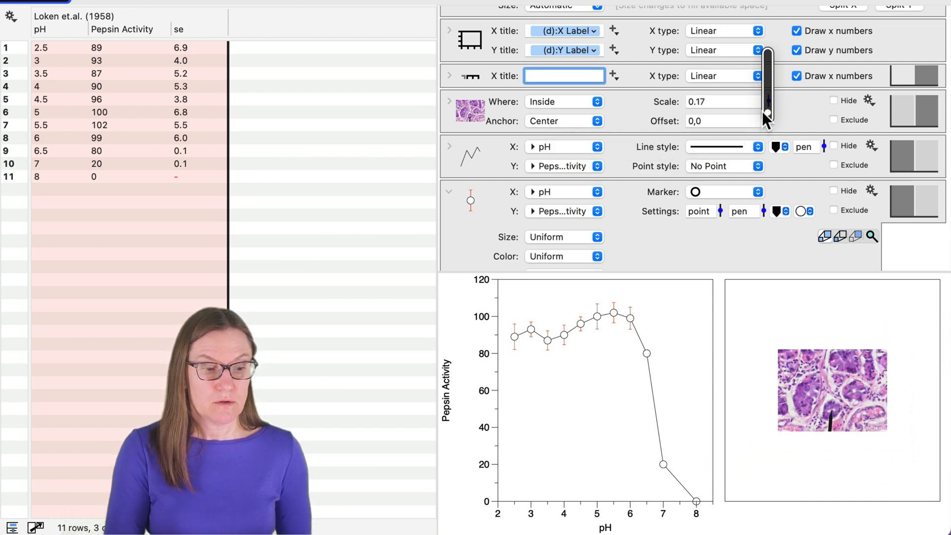
{"action": "left_click_drag", "start_coordinate": [767, 112], "coordinate": [766, 100]}
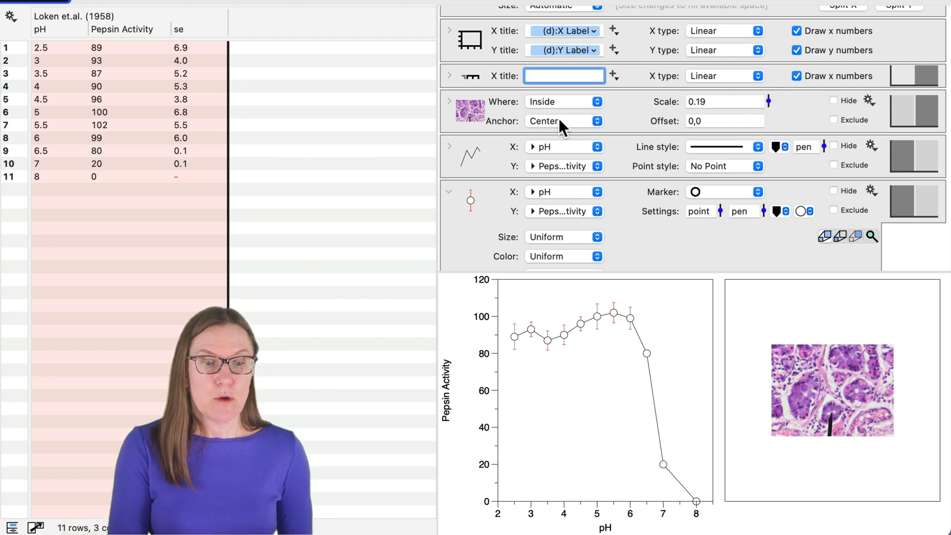
{"action": "left_click", "coordinate": [562, 121]}
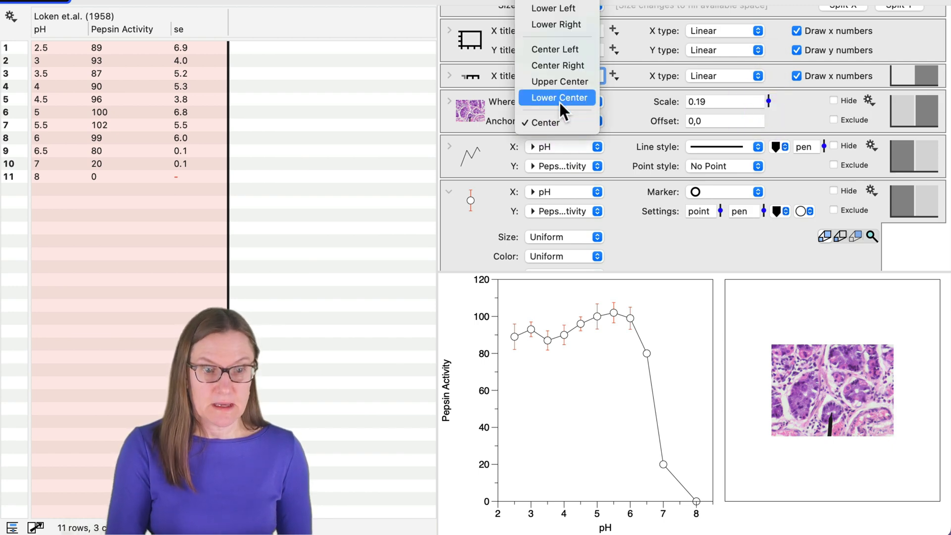
{"action": "mouse_move", "coordinate": [564, 112]}
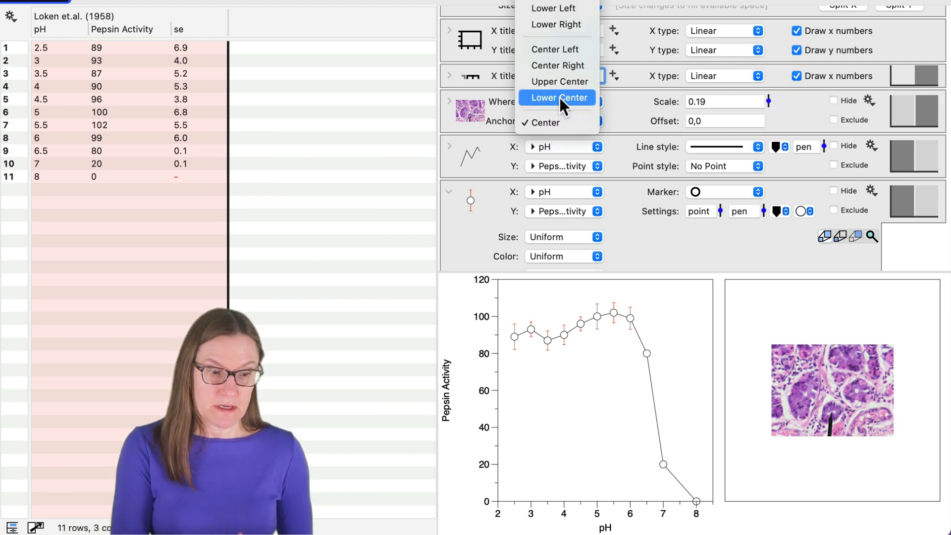
{"action": "left_click", "coordinate": [557, 98]}
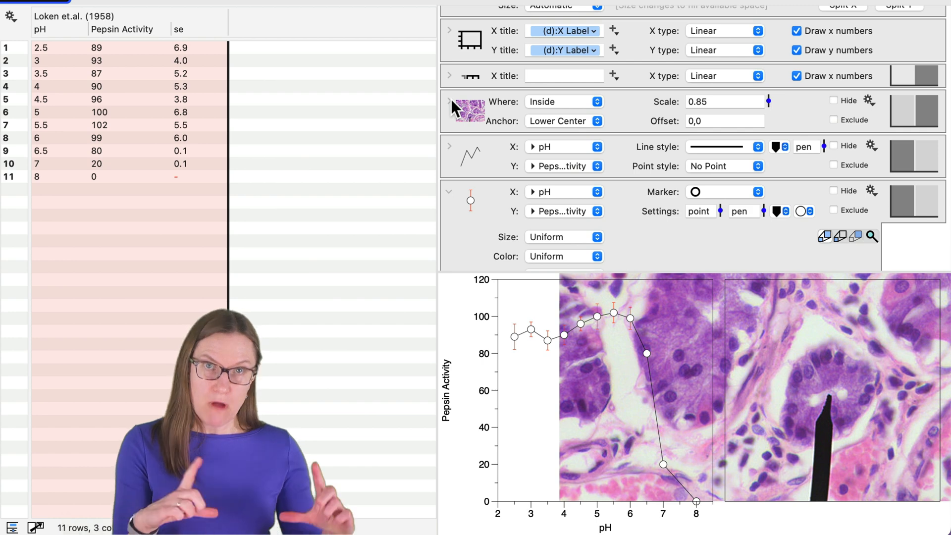
Enable Clip with axis rectangle so the chief cell image stays inside its own panel.
{"action": "left_click", "coordinate": [450, 101]}
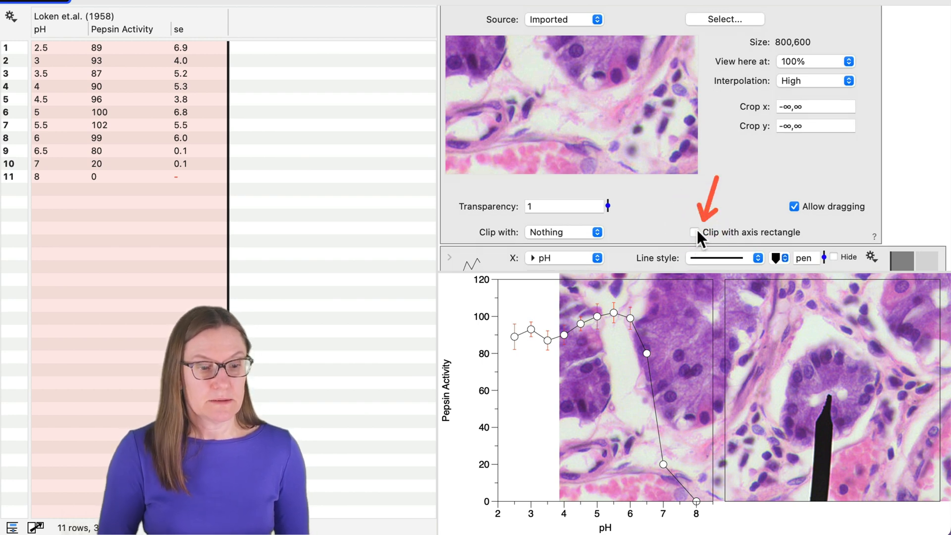
{"action": "mouse_move", "coordinate": [696, 231]}
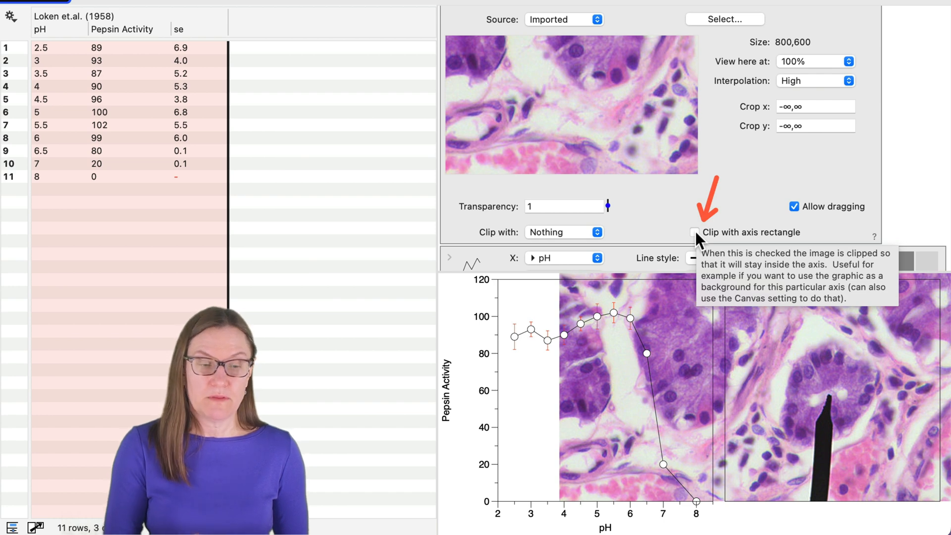
{"action": "left_click", "coordinate": [694, 232]}
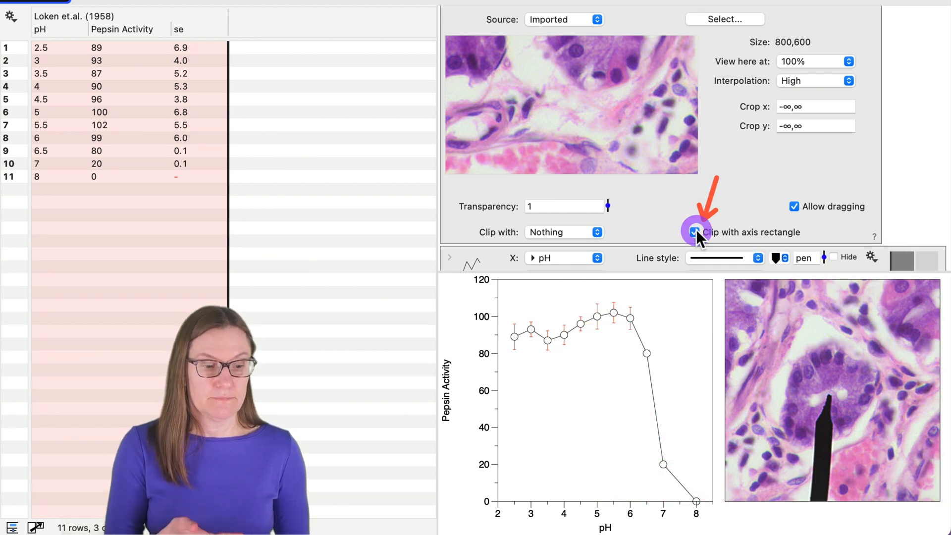
{"action": "left_click", "coordinate": [694, 231]}
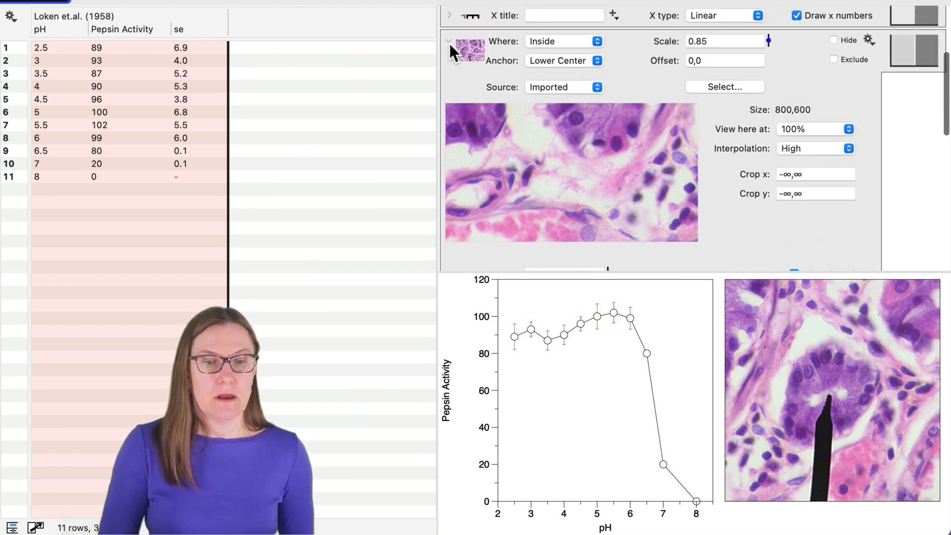
{"action": "left_click", "coordinate": [448, 42]}
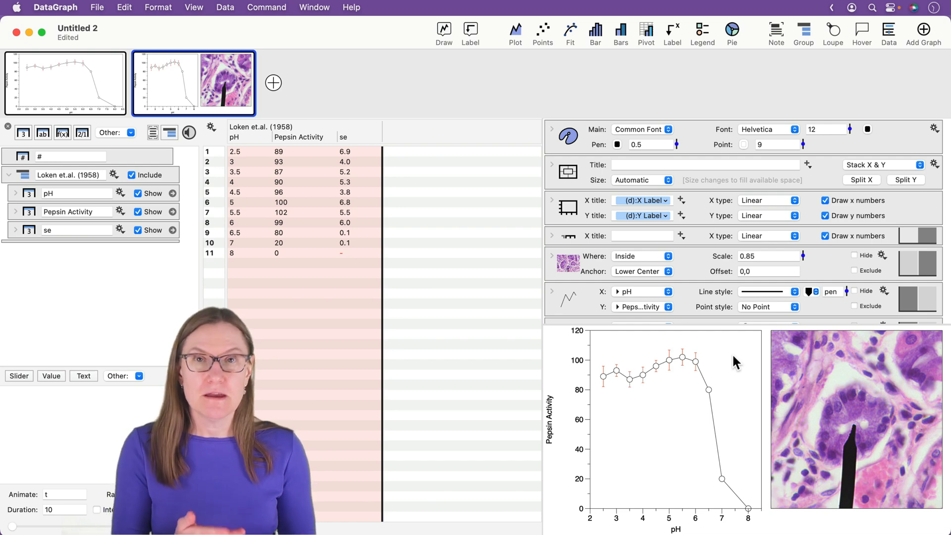
{"action": "mouse_move", "coordinate": [726, 325]}
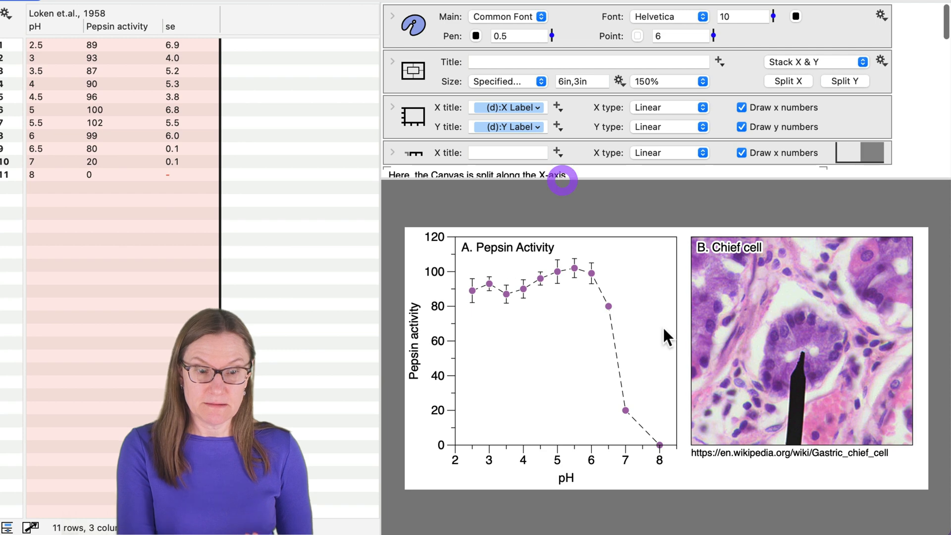
{"action": "left_click", "coordinate": [581, 81]}
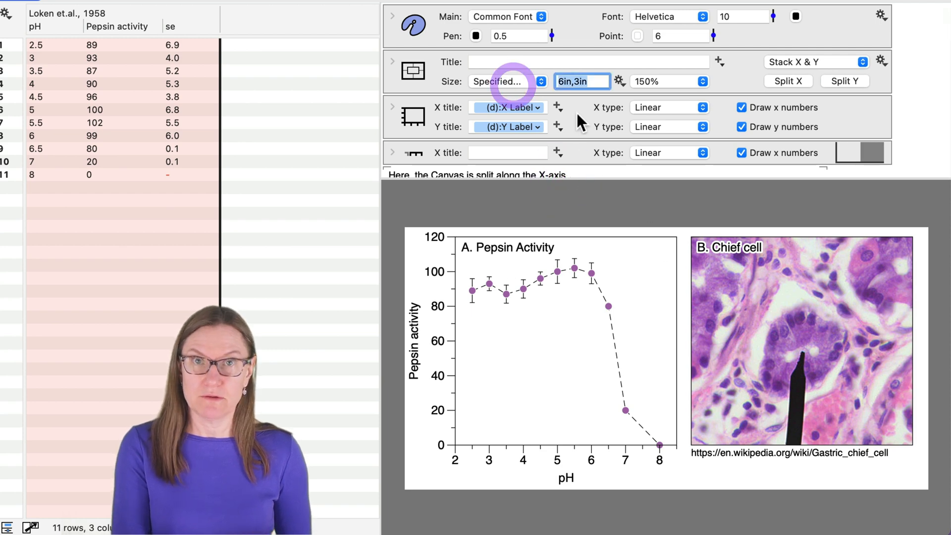
{"action": "left_click", "coordinate": [577, 115]}
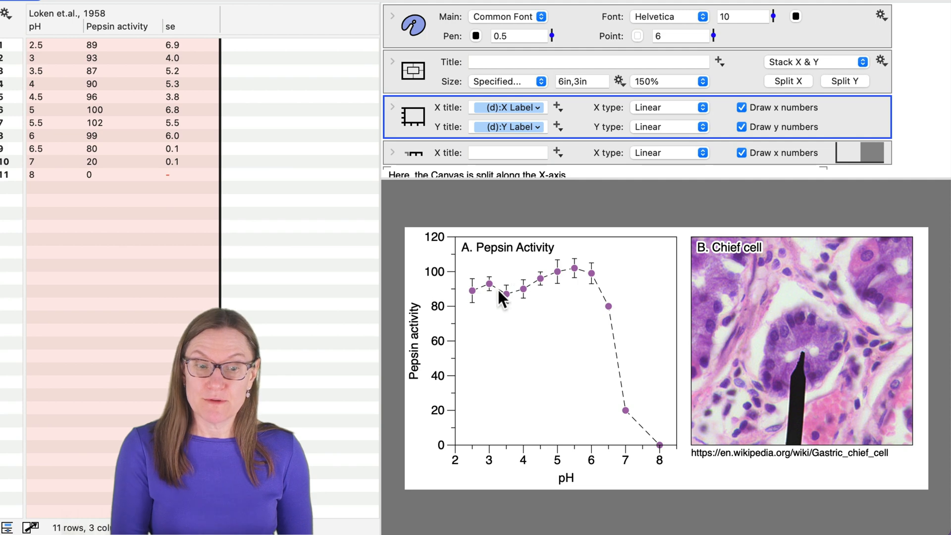
{"action": "mouse_move", "coordinate": [797, 300]}
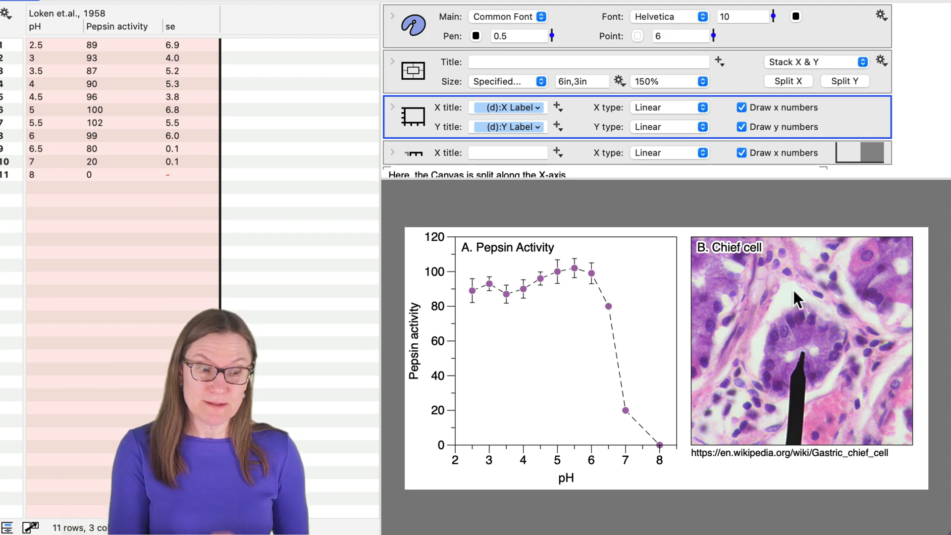
{"action": "mouse_move", "coordinate": [731, 349]}
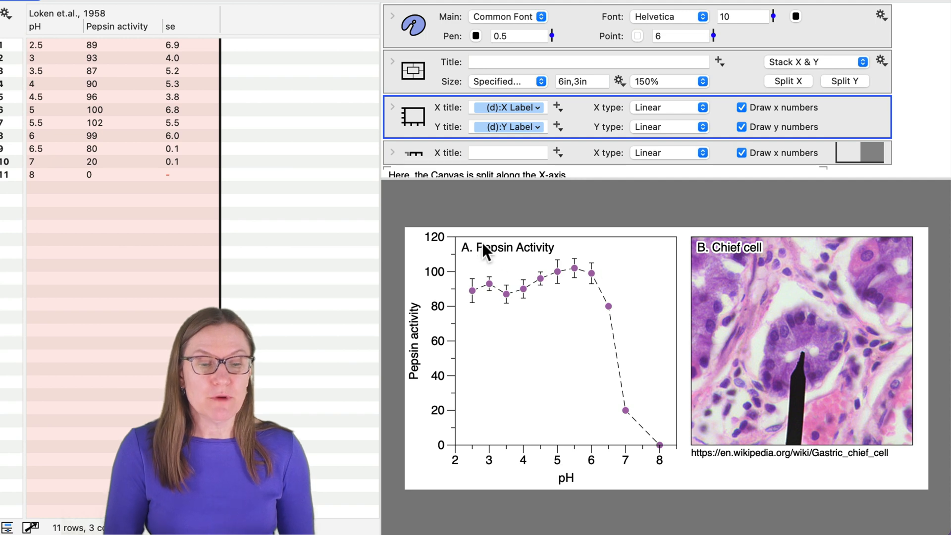
{"action": "mouse_move", "coordinate": [745, 288]}
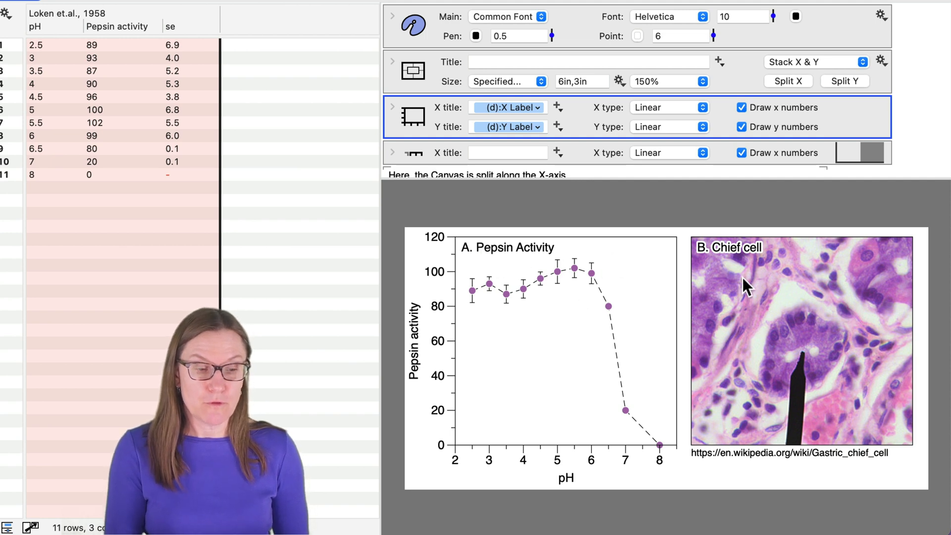
{"action": "mouse_move", "coordinate": [776, 279]}
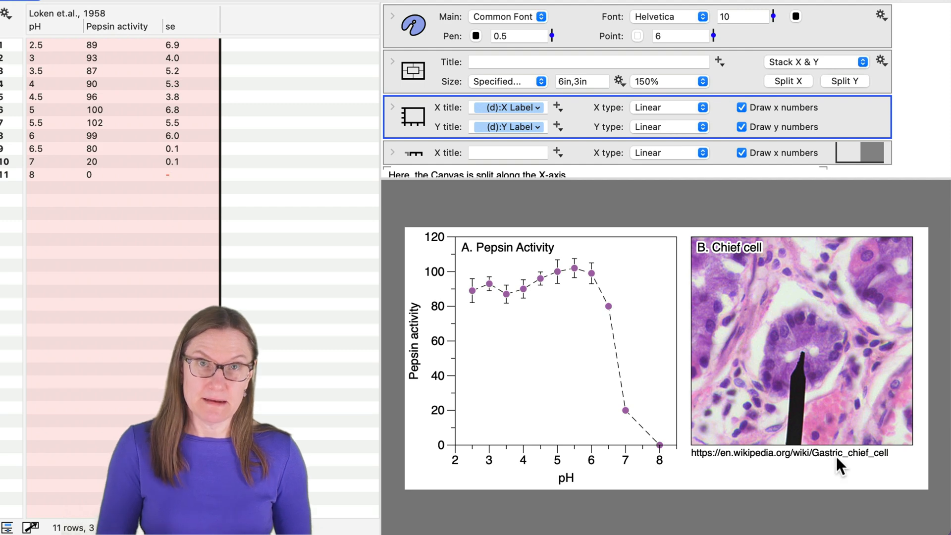
{"action": "mouse_move", "coordinate": [779, 414]}
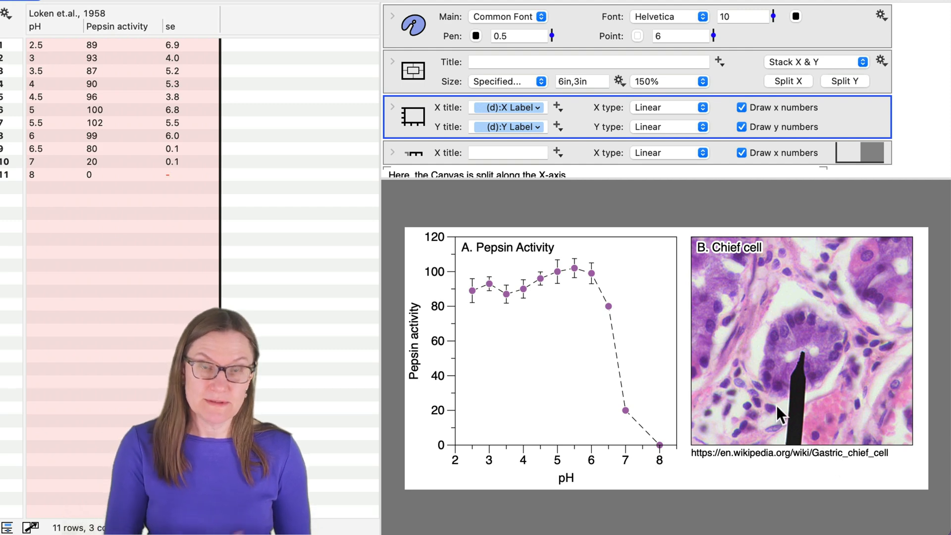
{"action": "mouse_move", "coordinate": [729, 353]}
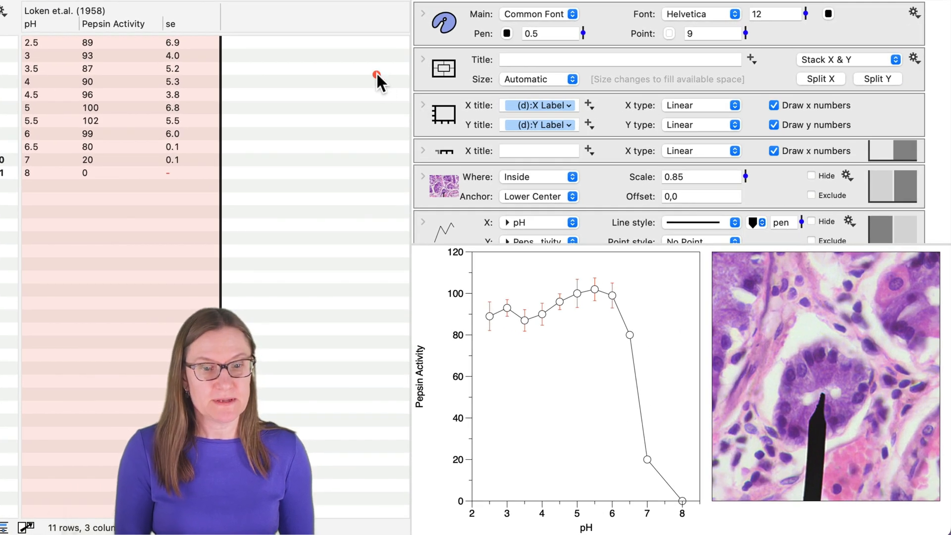
Set a Specified 6in×3in canvas at 150%, image scale 0.45, point size 5 and font size 10.
{"action": "left_click", "coordinate": [537, 79]}
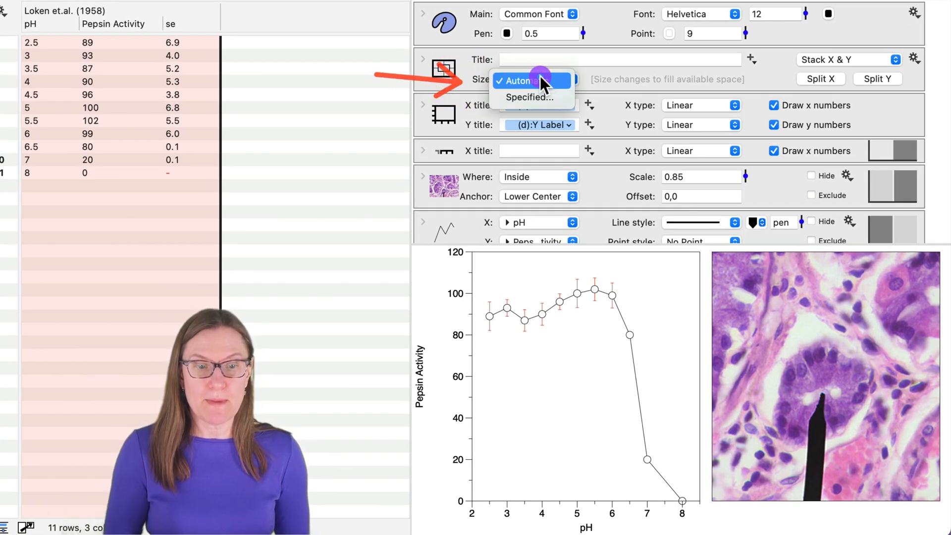
{"action": "left_click", "coordinate": [528, 97]}
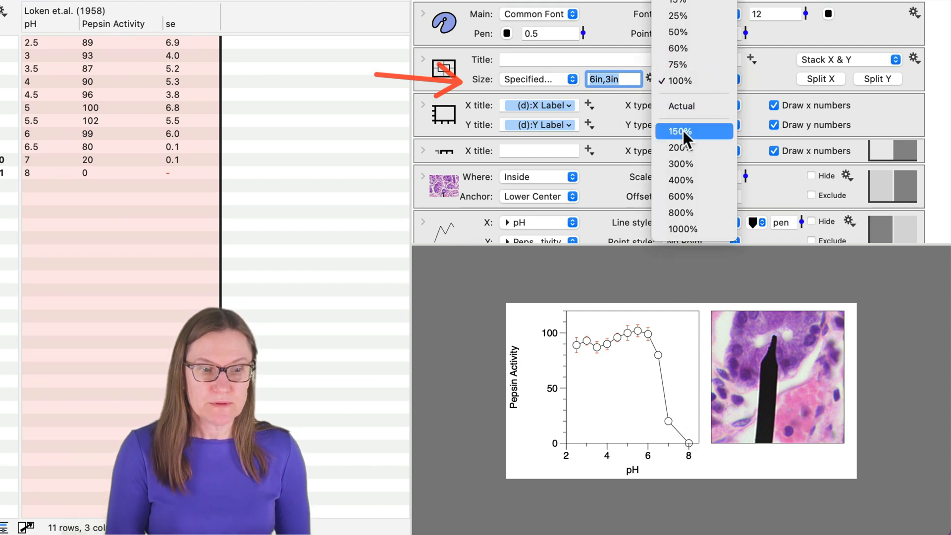
{"action": "left_click", "coordinate": [679, 131]}
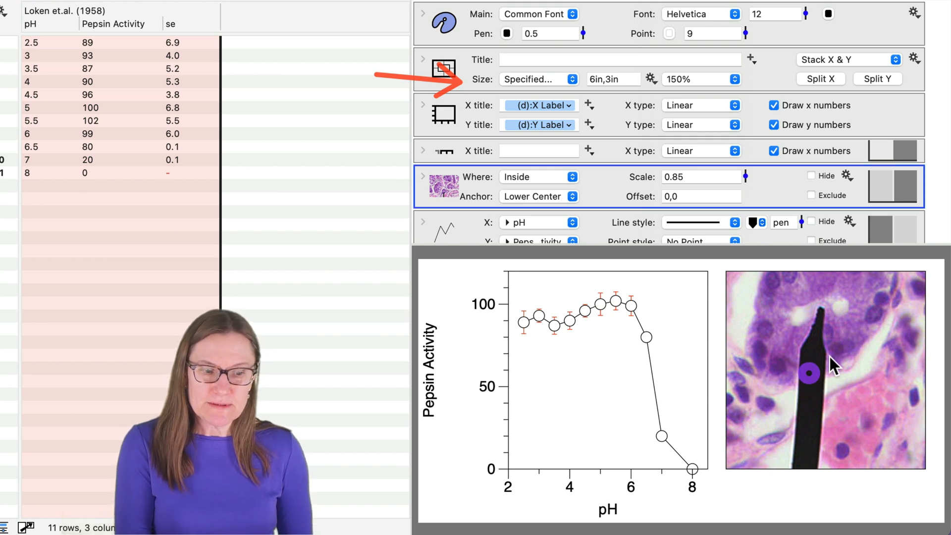
{"action": "mouse_move", "coordinate": [748, 182]}
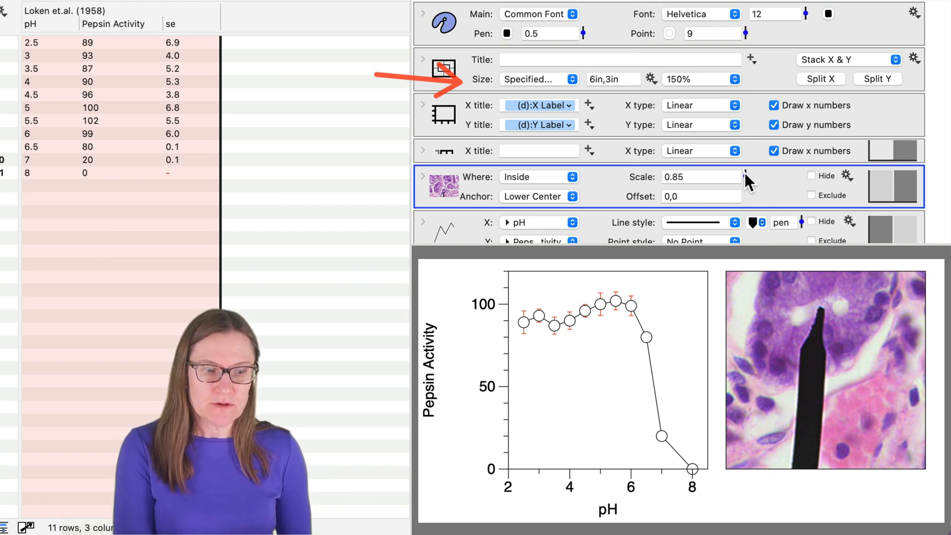
{"action": "left_click_drag", "start_coordinate": [745, 145], "coordinate": [744, 179]}
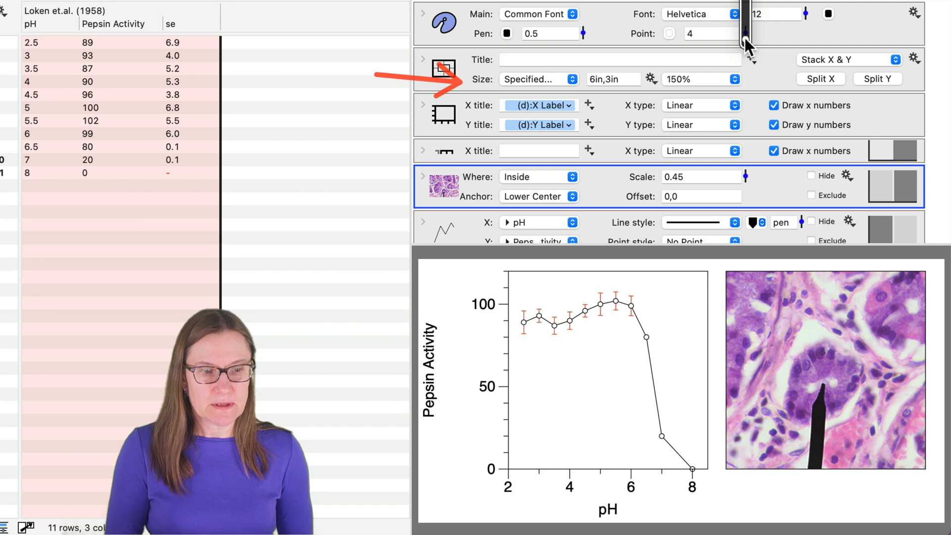
{"action": "left_click", "coordinate": [775, 13]}
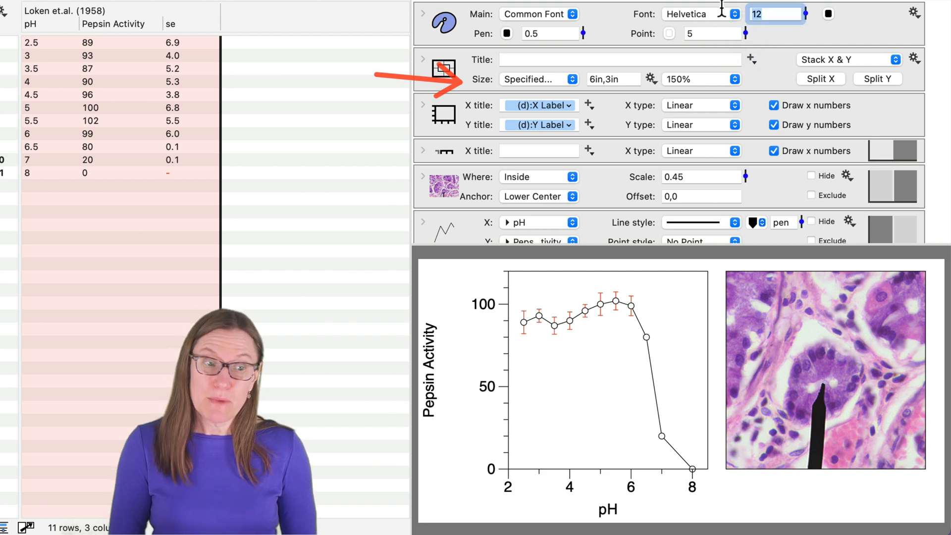
{"action": "mouse_move", "coordinate": [722, 13]}
{"action": "type", "text": "10"}
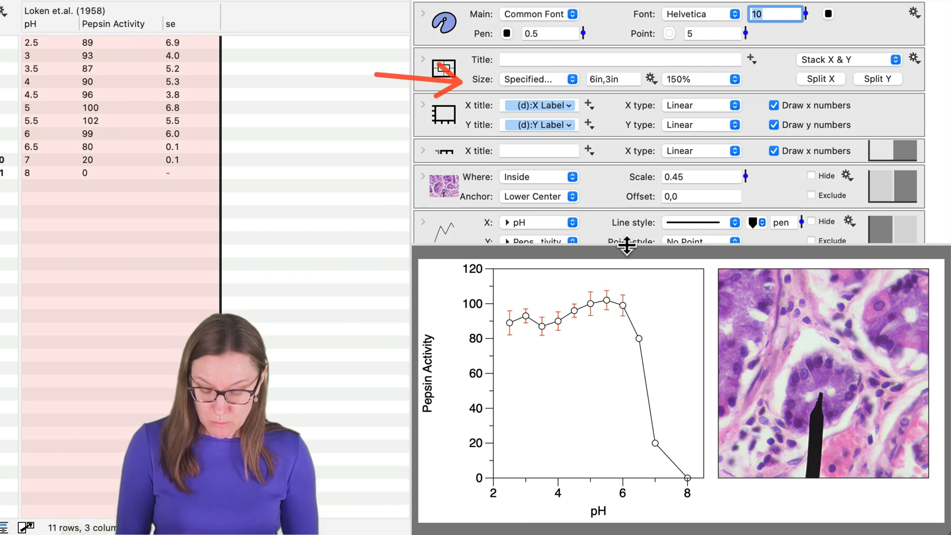
{"action": "mouse_move", "coordinate": [465, 391]}
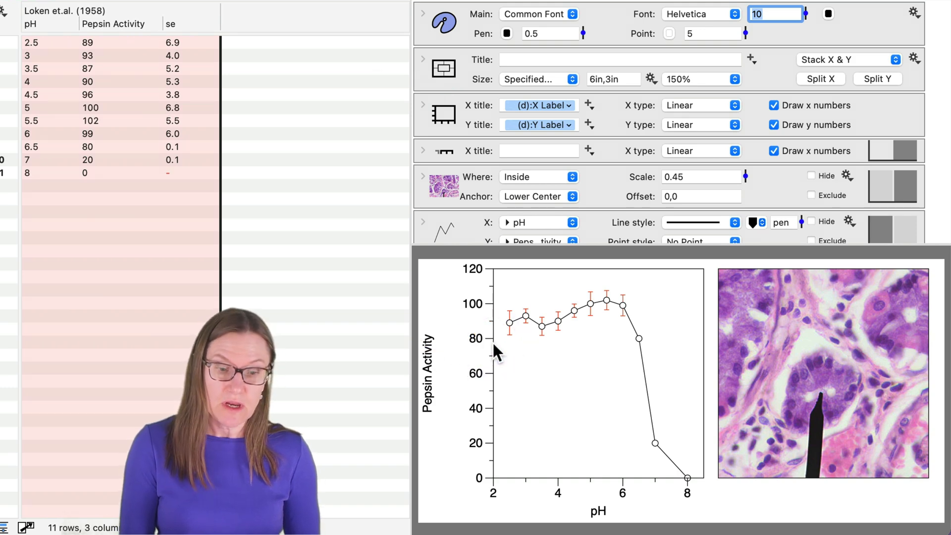
{"action": "mouse_move", "coordinate": [470, 336]}
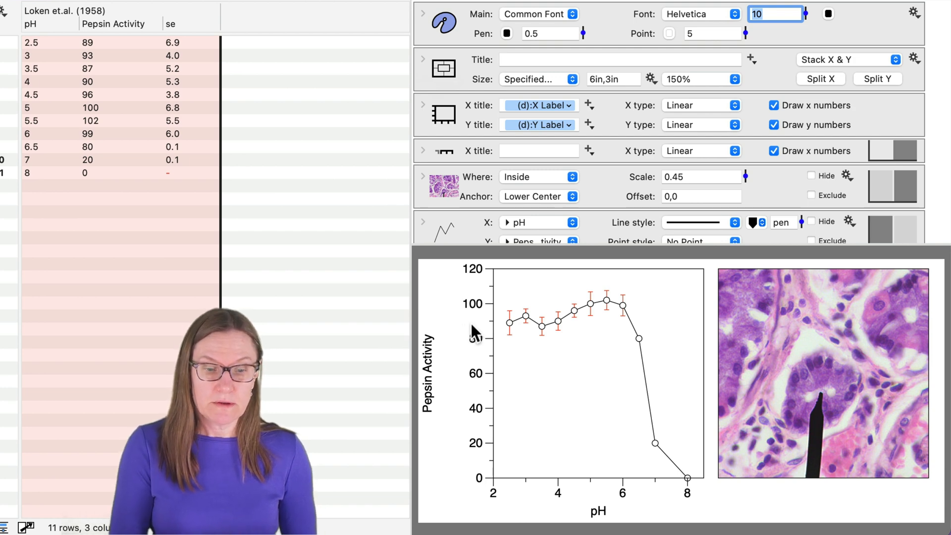
Set the vertical axis Y Space to Narrow via its right-click menu.
{"action": "right_click", "coordinate": [474, 332]}
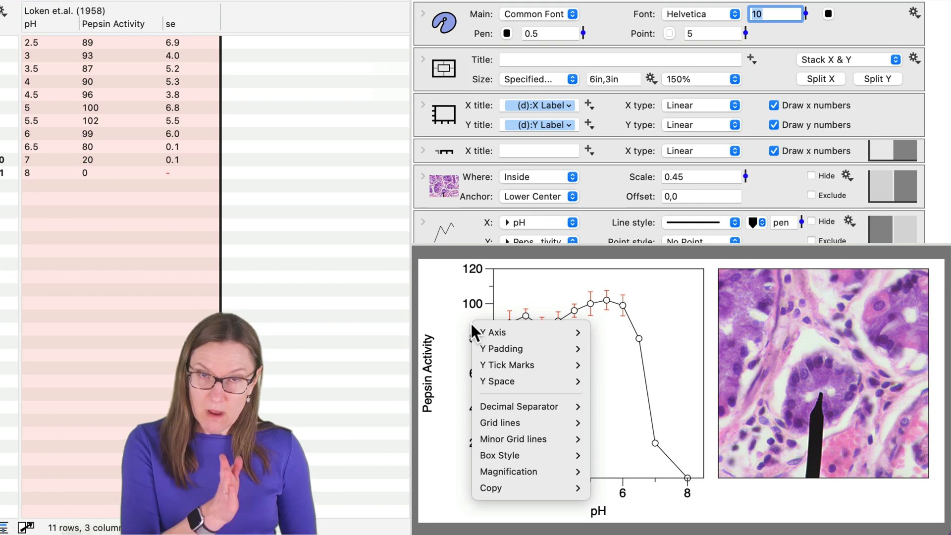
{"action": "mouse_move", "coordinate": [497, 381]}
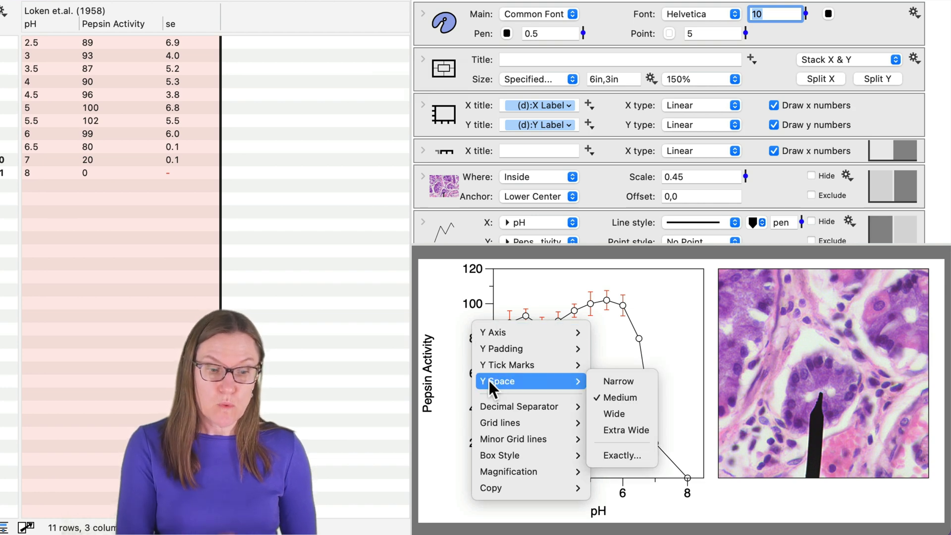
{"action": "mouse_move", "coordinate": [621, 380]}
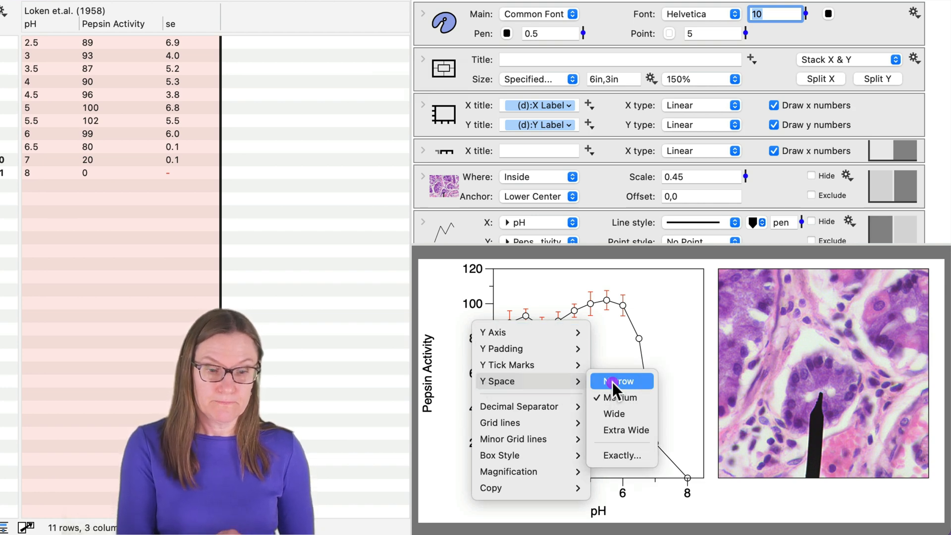
{"action": "left_click", "coordinate": [620, 380]}
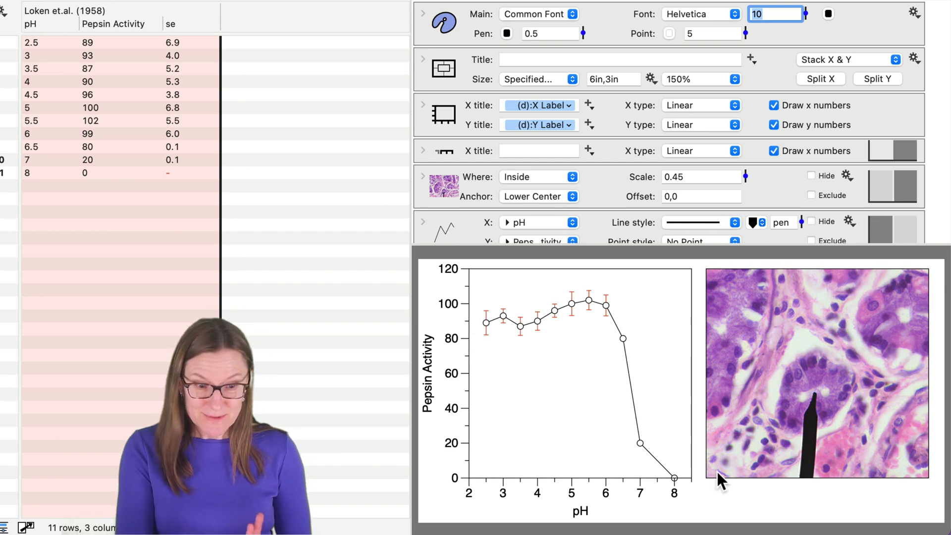
{"action": "scroll", "scroll_direction": "down", "scroll_amount": 3}
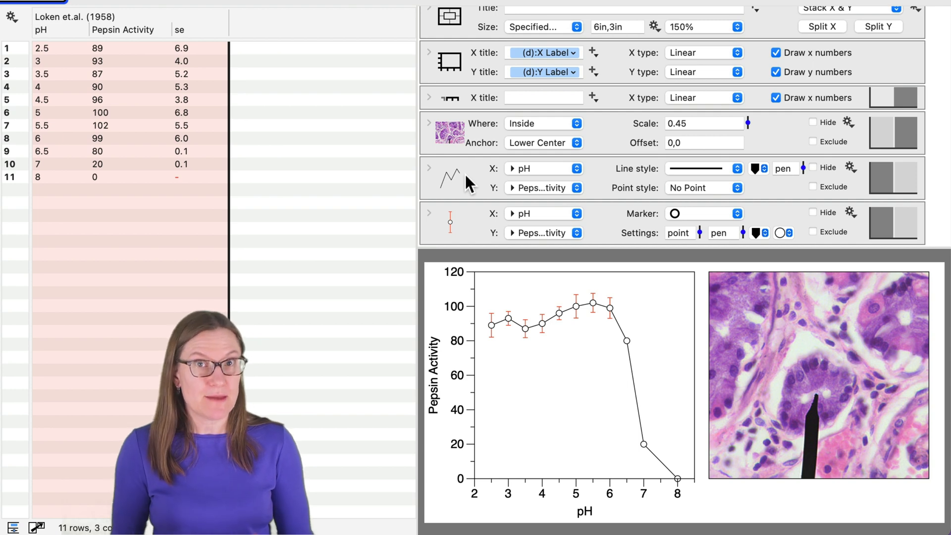
Make the connecting line dashed and change the error-bar colour from red to black.
{"action": "left_click", "coordinate": [449, 176]}
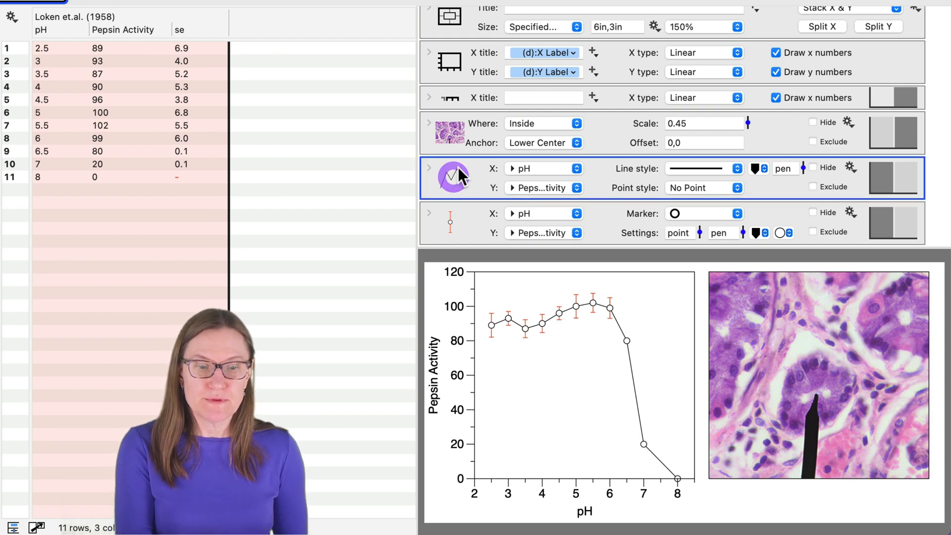
{"action": "left_click", "coordinate": [704, 169]}
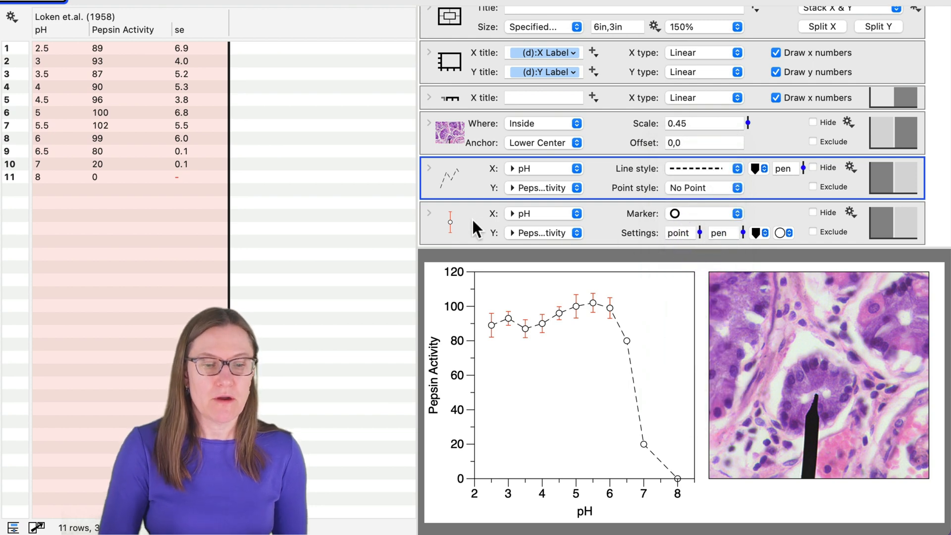
{"action": "left_click", "coordinate": [449, 223]}
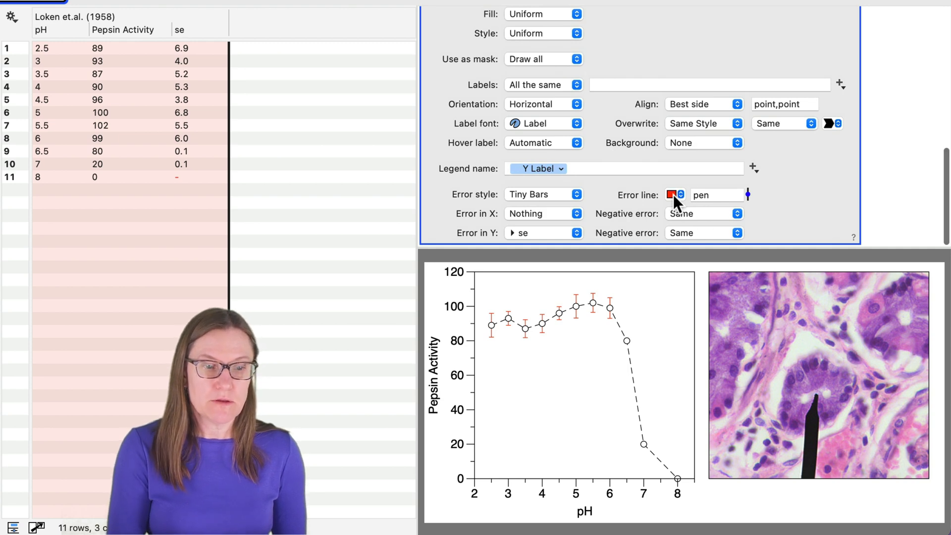
{"action": "left_click", "coordinate": [672, 195]}
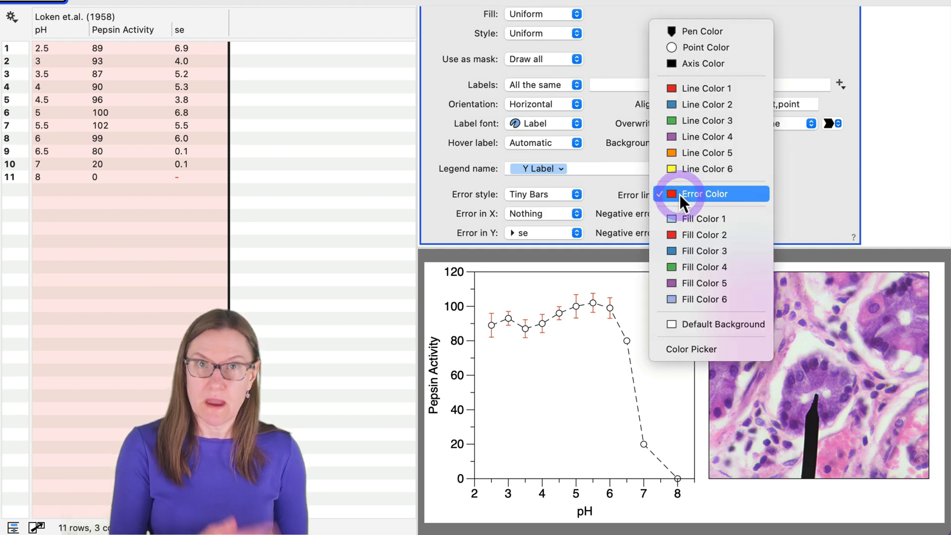
{"action": "mouse_move", "coordinate": [702, 63]}
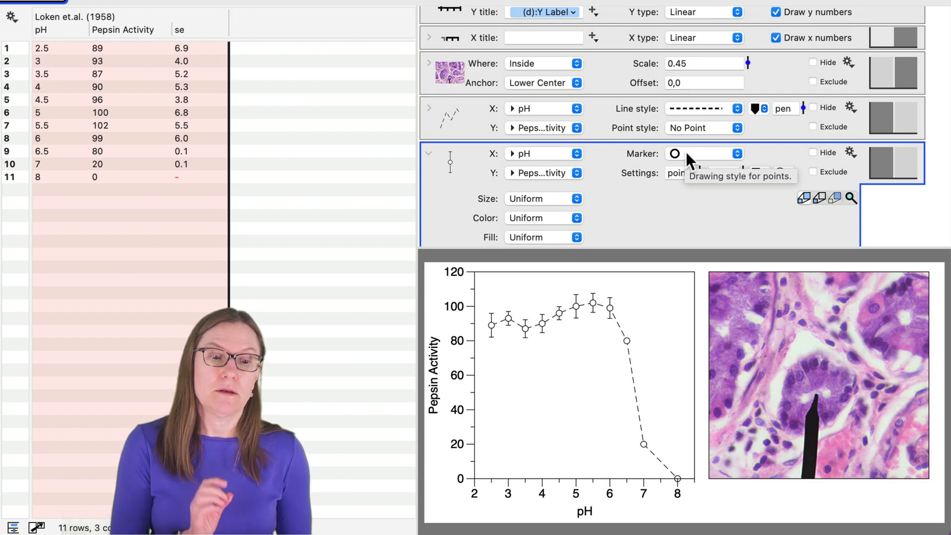
{"action": "mouse_move", "coordinate": [658, 201]}
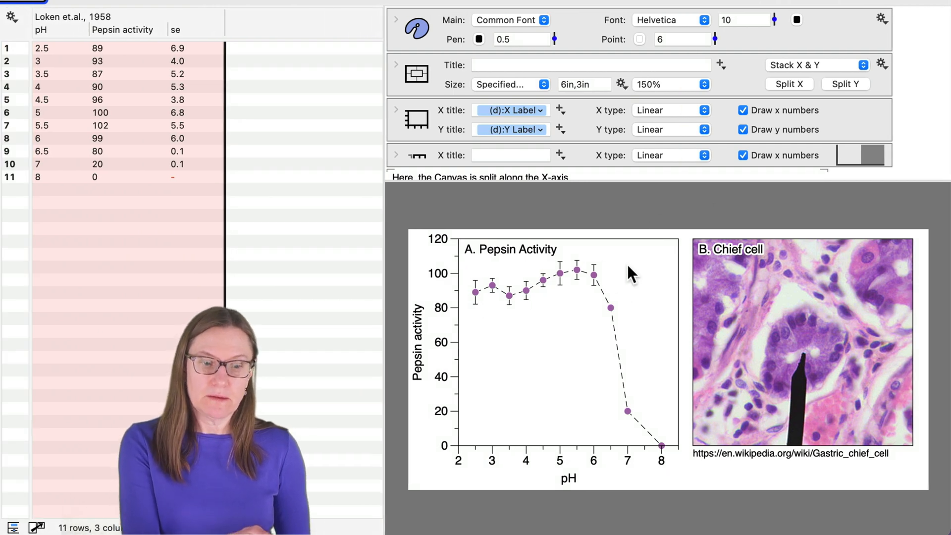
{"action": "mouse_move", "coordinate": [597, 288]}
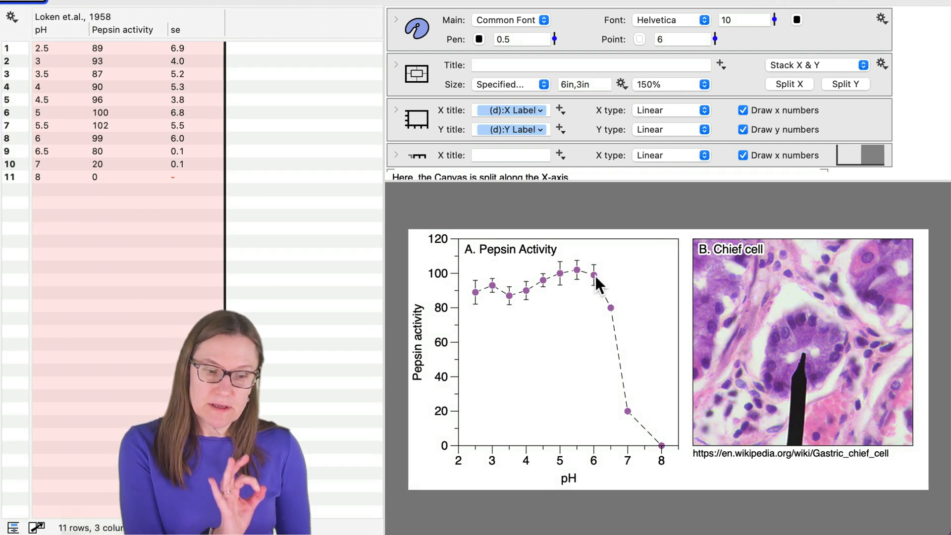
{"action": "mouse_move", "coordinate": [580, 325]}
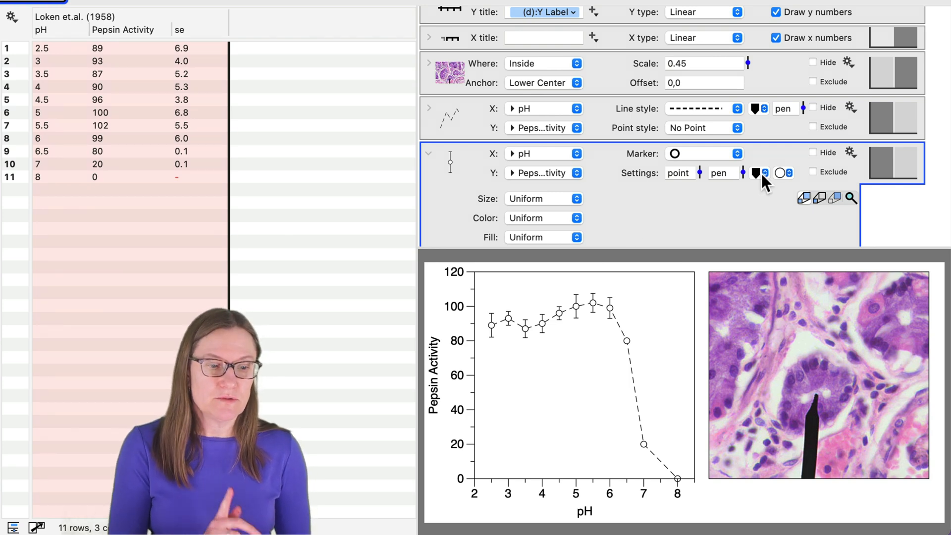
{"action": "mouse_move", "coordinate": [785, 172]}
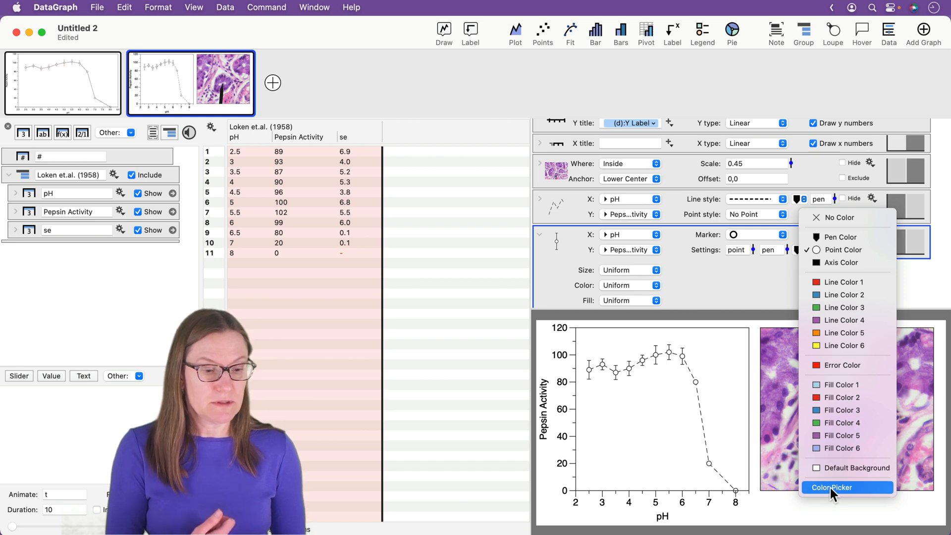
Set the marker outline pen to Point Color so the purple points lose their dark edge.
{"action": "left_click", "coordinate": [833, 487]}
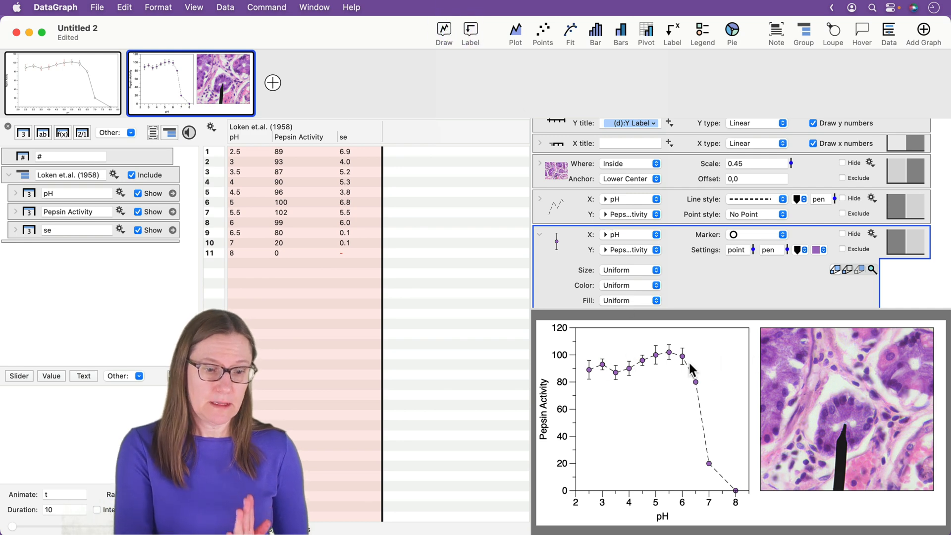
{"action": "mouse_move", "coordinate": [770, 288]}
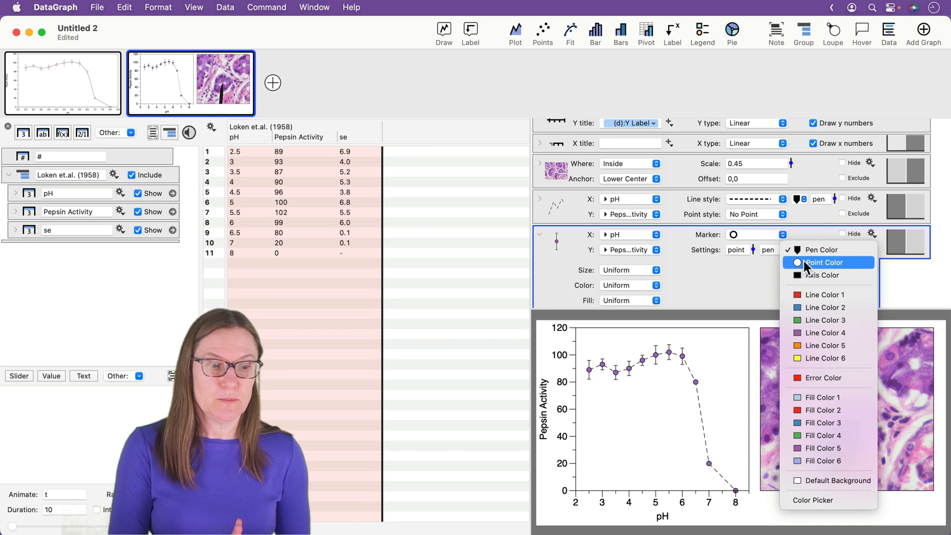
{"action": "left_click", "coordinate": [823, 262]}
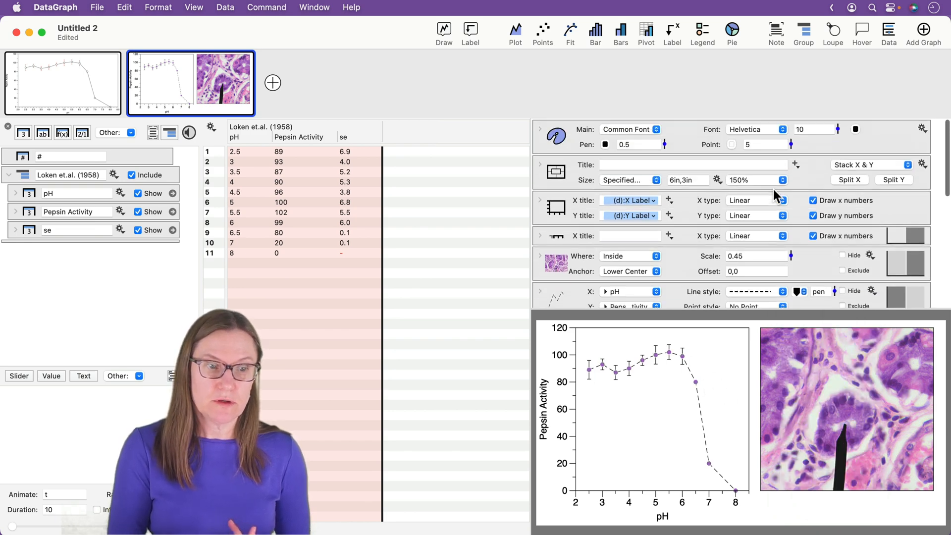
{"action": "left_click", "coordinate": [791, 141]}
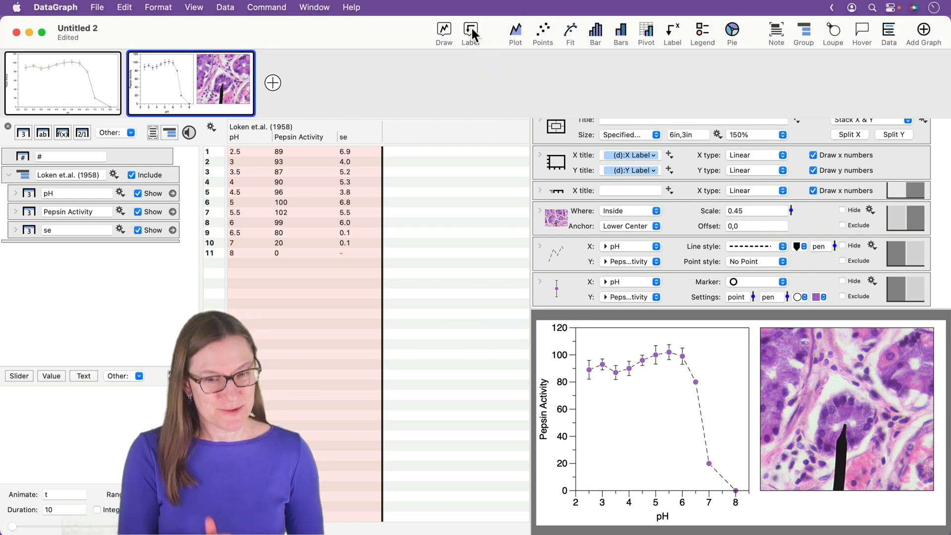
Add a Text label from the Label menu and duplicate it to get three placeholders.
{"action": "left_click", "coordinate": [470, 33]}
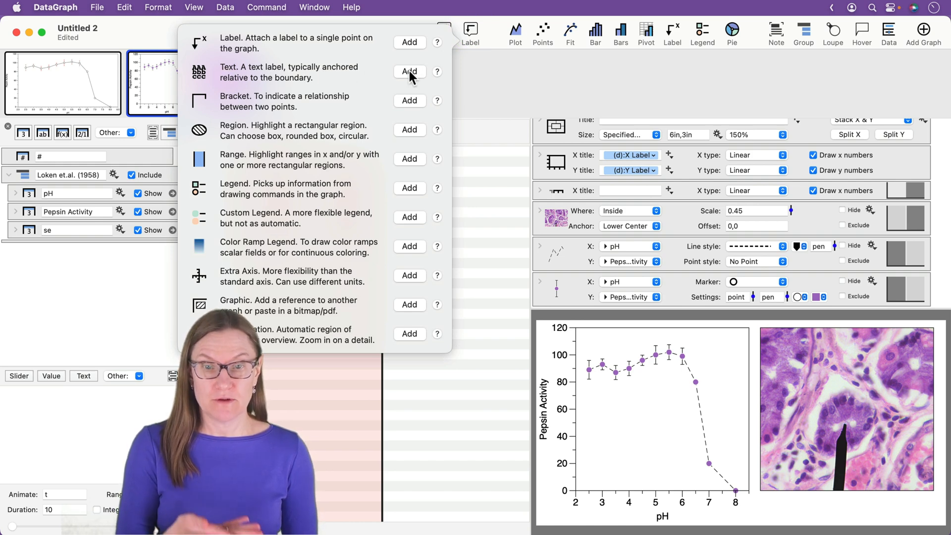
{"action": "left_click", "coordinate": [409, 71]}
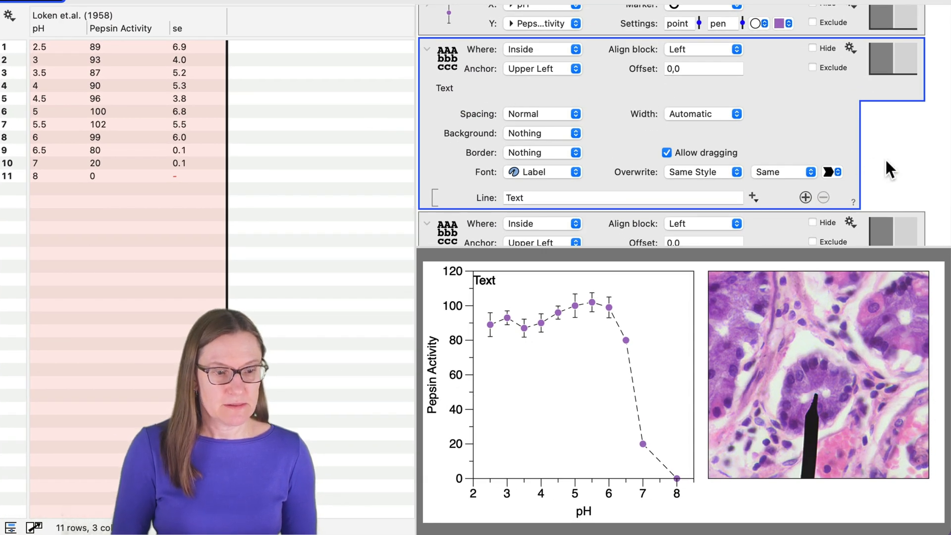
{"action": "key", "text": "cmd+a"}
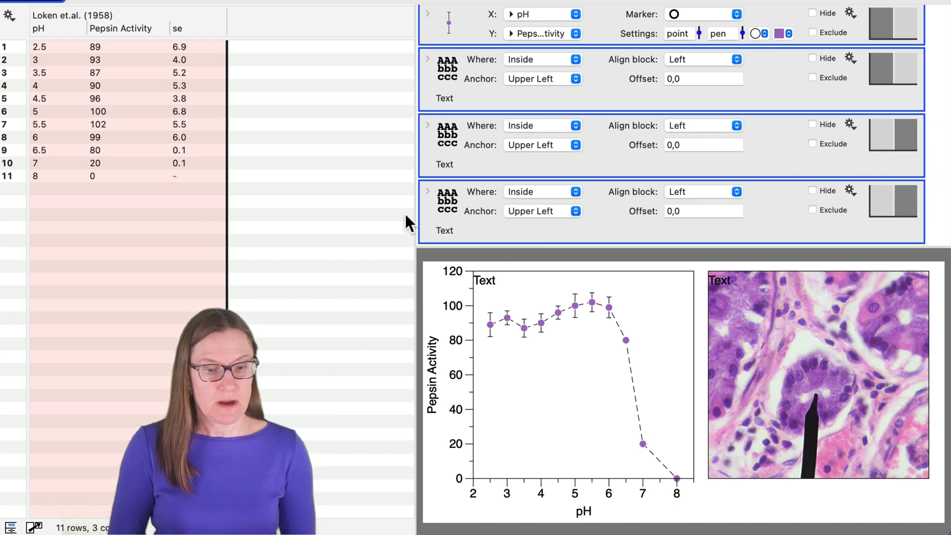
Give the first two text labels an Offset of 2,2.
{"action": "left_click", "coordinate": [121, 201]}
{"action": "type", "text": "2"}
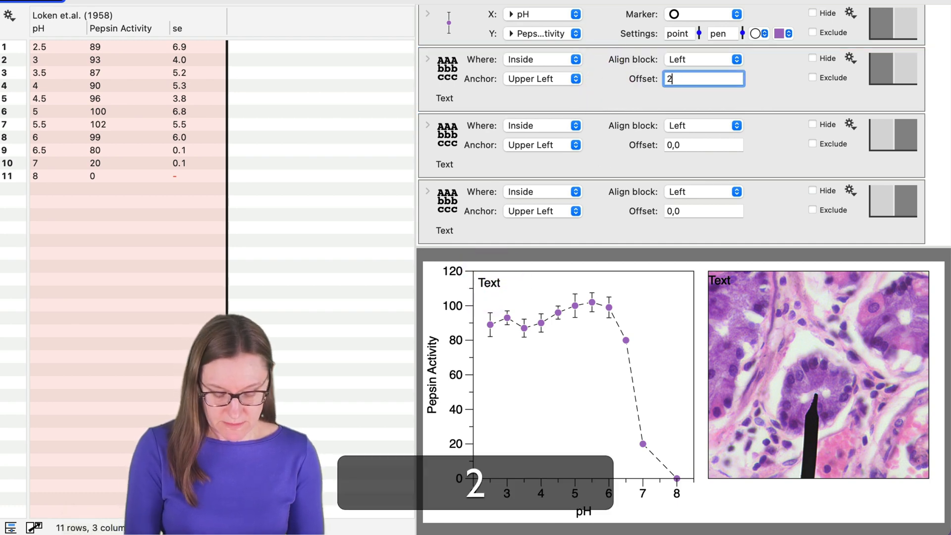
{"action": "type", "text": ",2"}
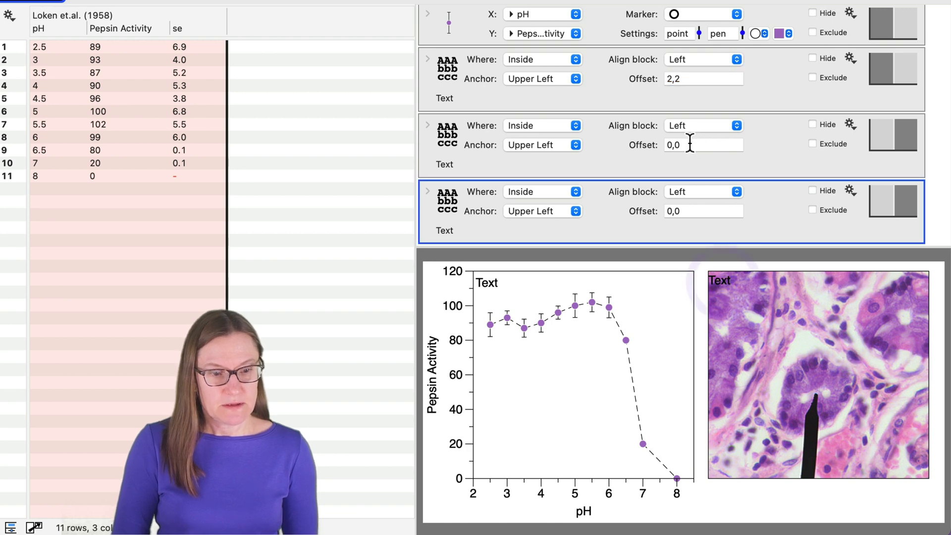
{"action": "type", "text": "2,2"}
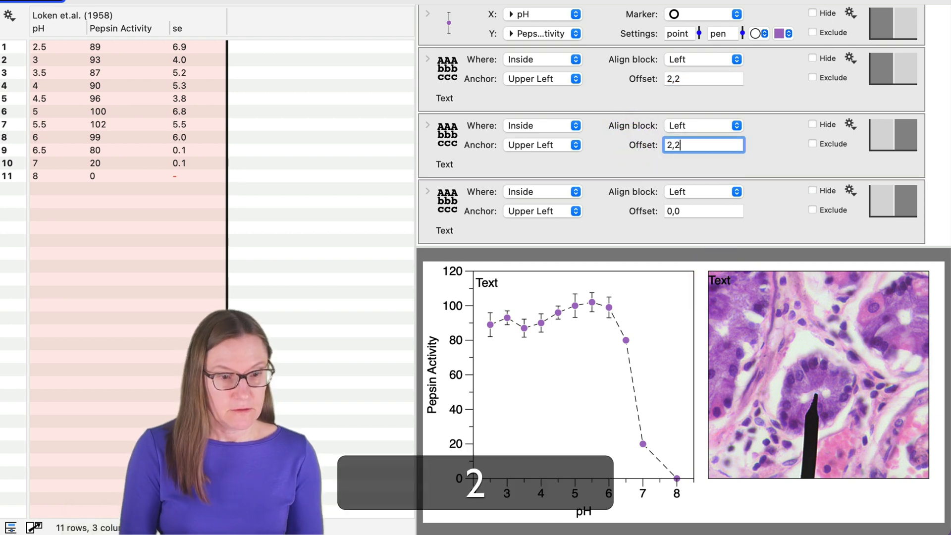
{"action": "left_click", "coordinate": [451, 215]}
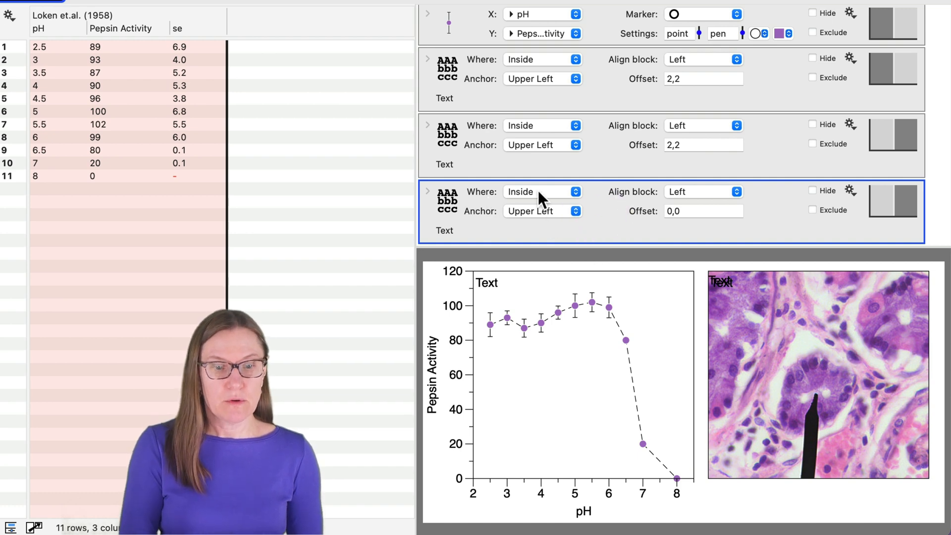
Place the third label Below the image with a Left anchor.
{"action": "left_click", "coordinate": [540, 191]}
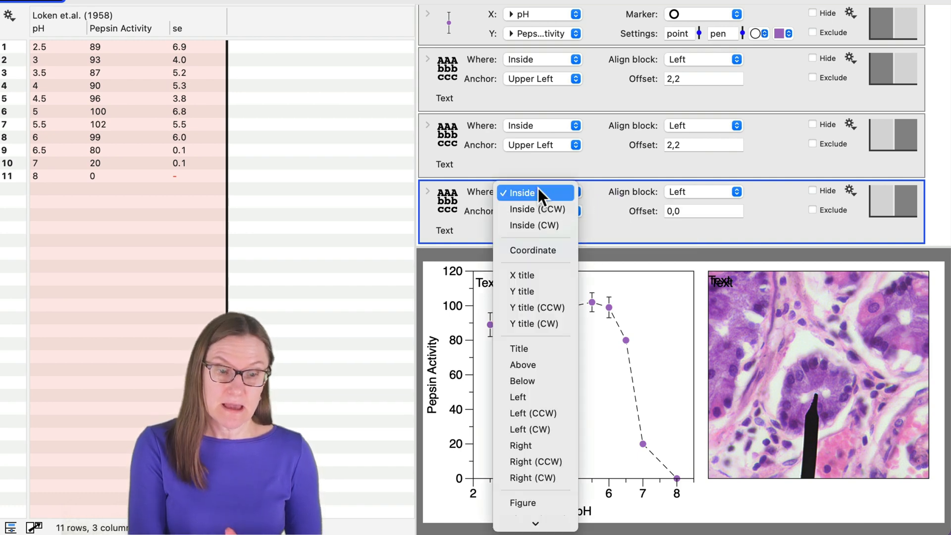
{"action": "mouse_move", "coordinate": [535, 365]}
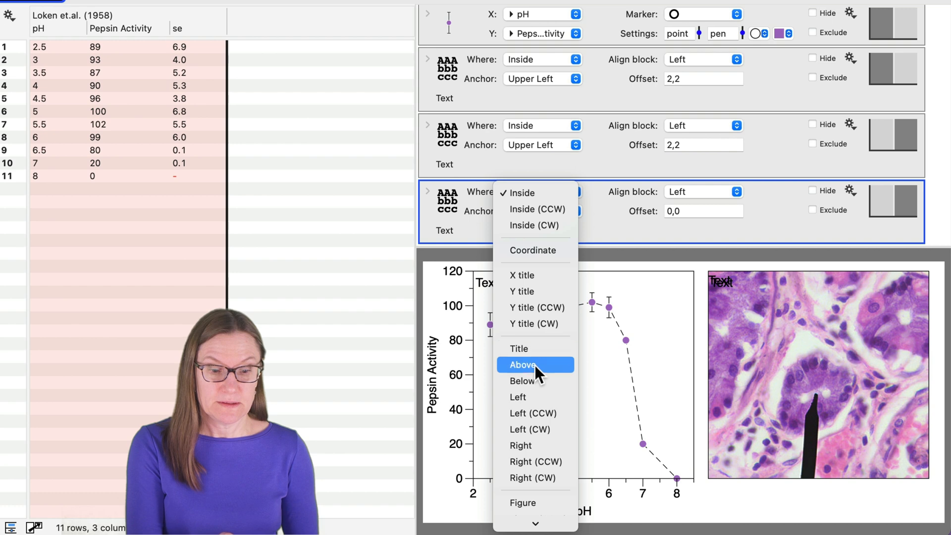
{"action": "left_click", "coordinate": [522, 380]}
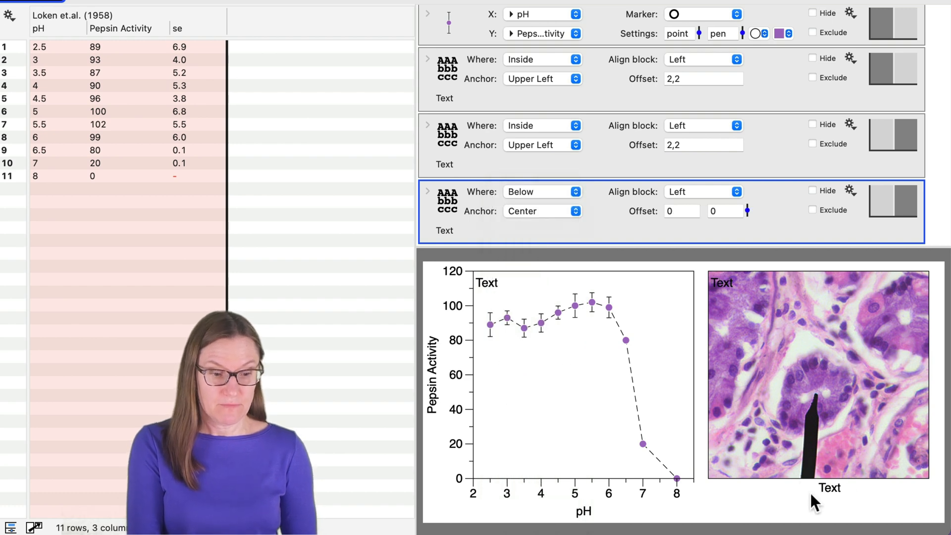
{"action": "left_click", "coordinate": [541, 210]}
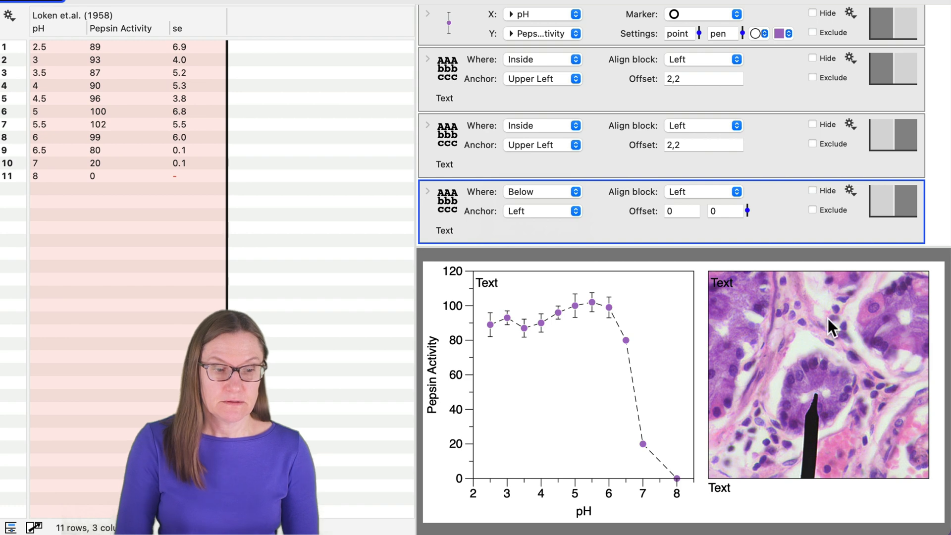
{"action": "mouse_move", "coordinate": [806, 428]}
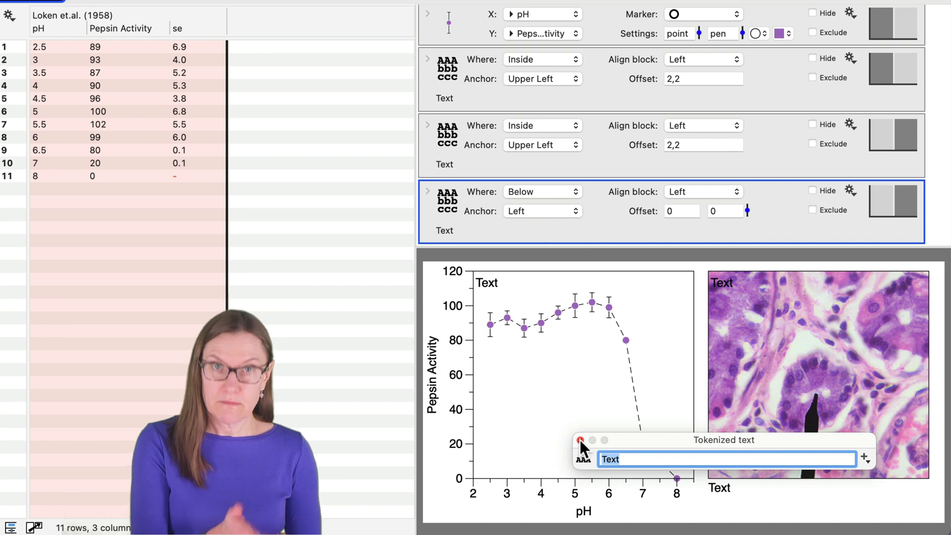
Give the image's top label a white Outline background.
{"action": "left_click", "coordinate": [580, 440]}
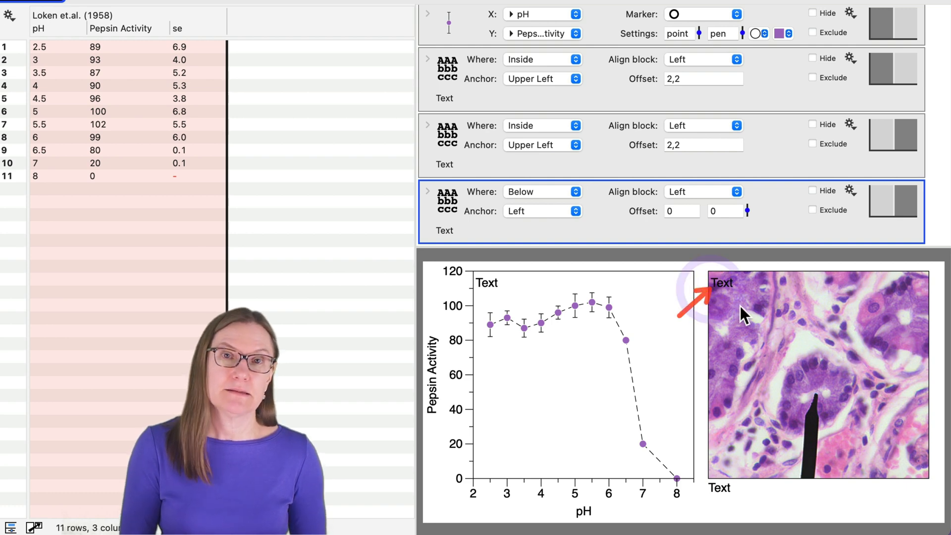
{"action": "mouse_move", "coordinate": [702, 269]}
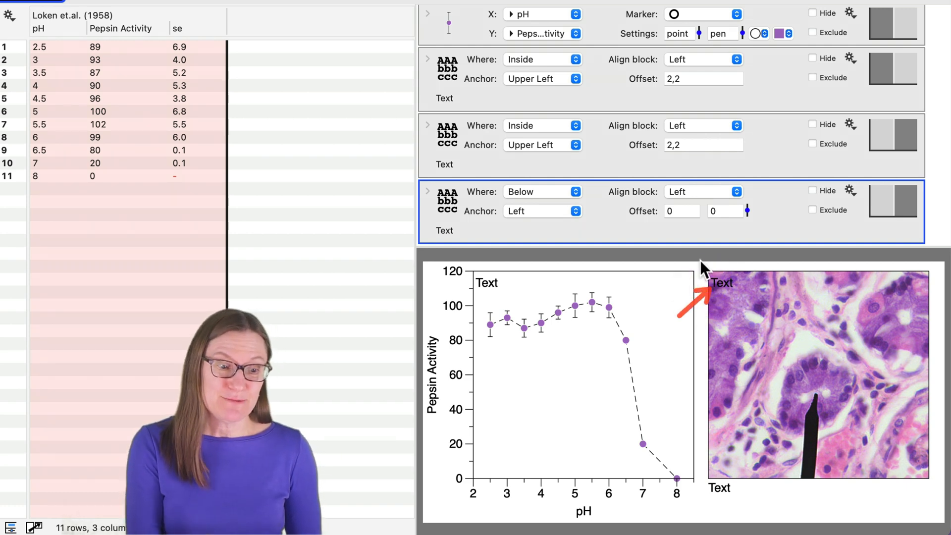
{"action": "mouse_move", "coordinate": [724, 288]}
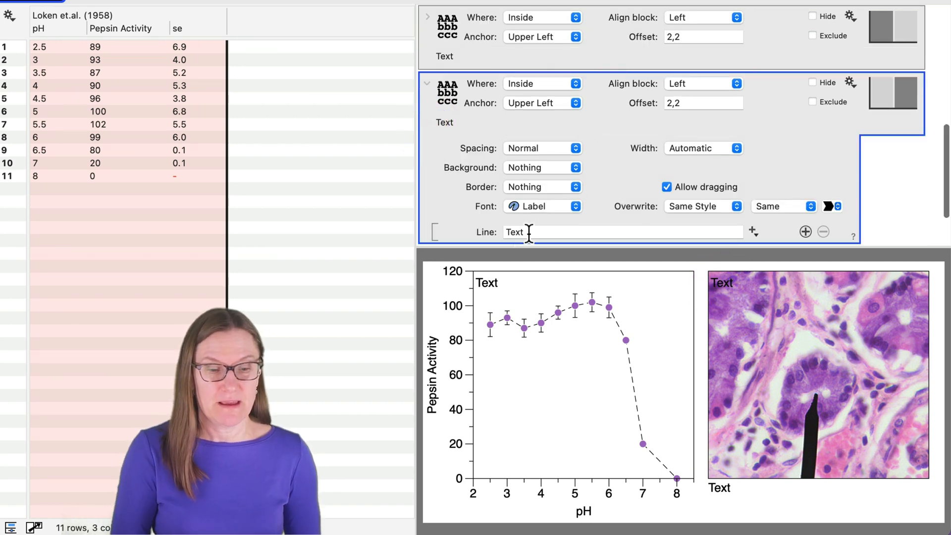
{"action": "mouse_move", "coordinate": [388, 188]}
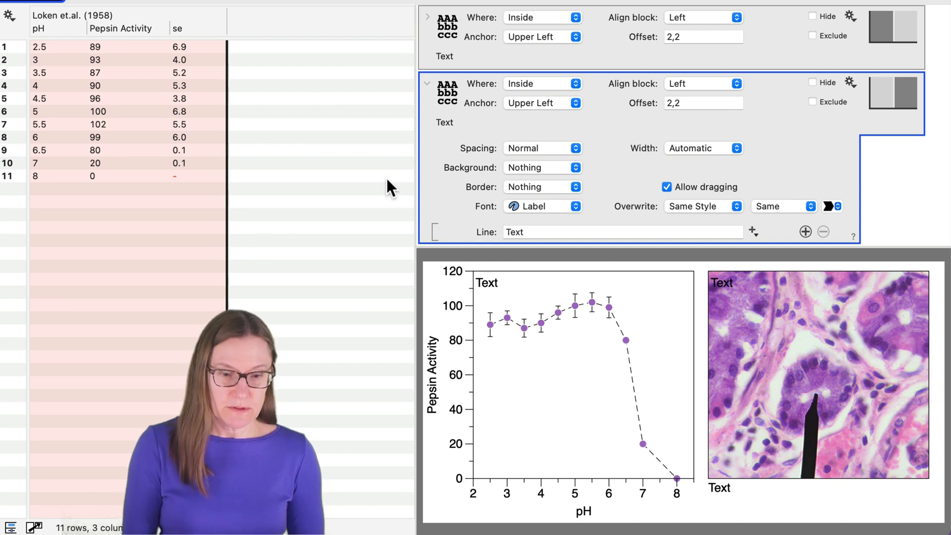
{"action": "left_click", "coordinate": [542, 167]}
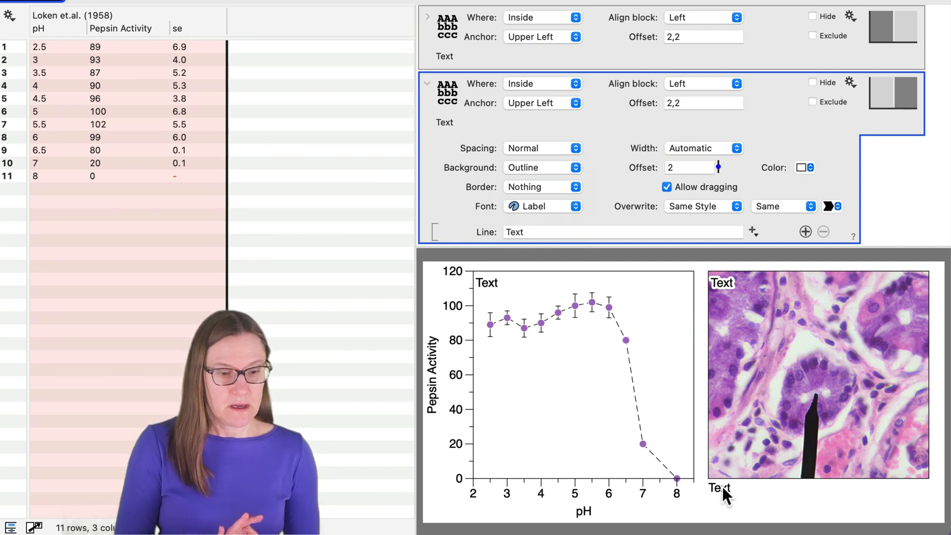
Reduce the bottom label's font size by -9%.
{"action": "left_click", "coordinate": [428, 83]}
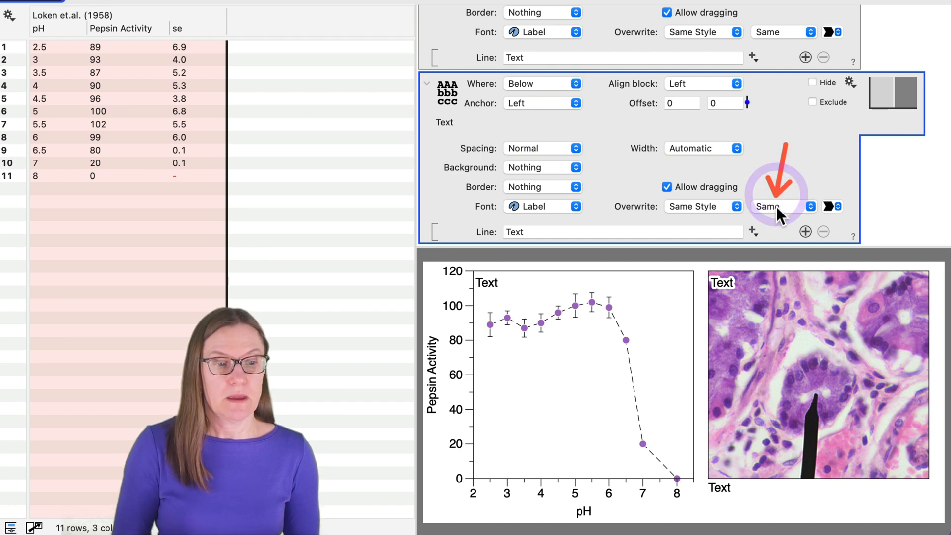
{"action": "mouse_move", "coordinate": [525, 206]}
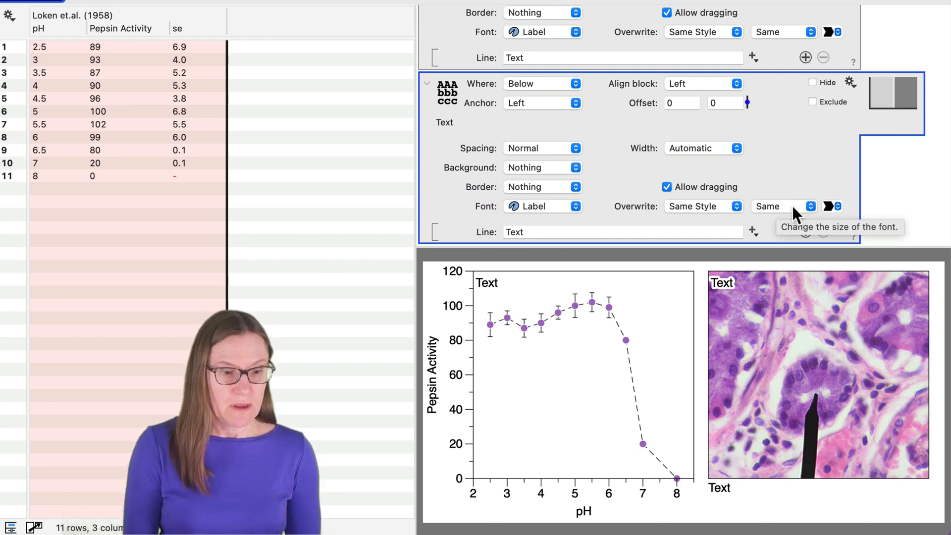
{"action": "left_click", "coordinate": [782, 206]}
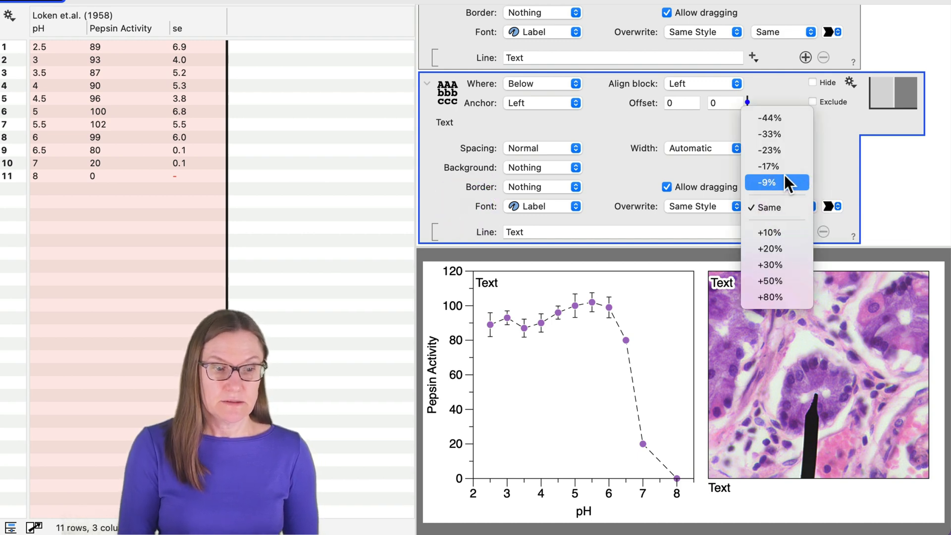
{"action": "left_click", "coordinate": [776, 182]}
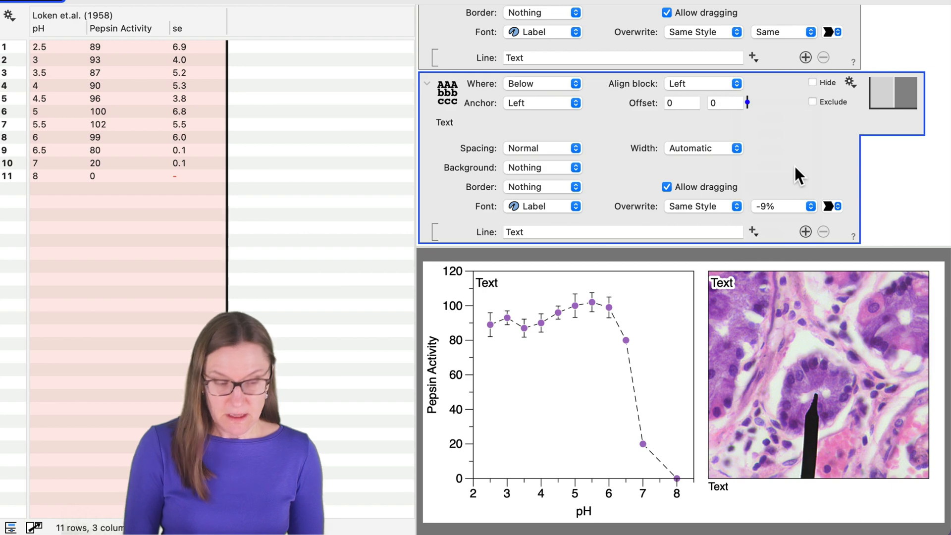
{"action": "mouse_move", "coordinate": [599, 237]}
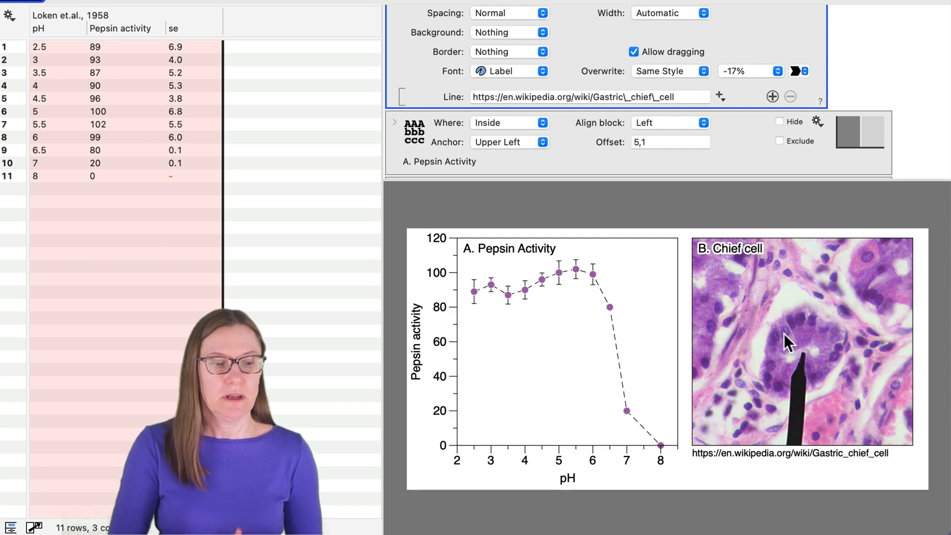
{"action": "mouse_move", "coordinate": [760, 463]}
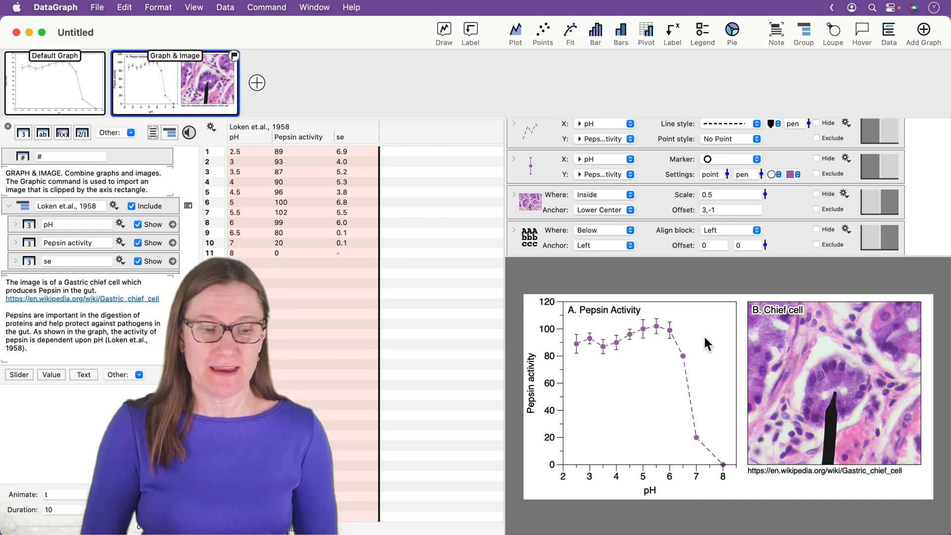
Copy the finished figure and select the blank line below the Pages paragraph.
{"action": "right_click", "coordinate": [706, 344]}
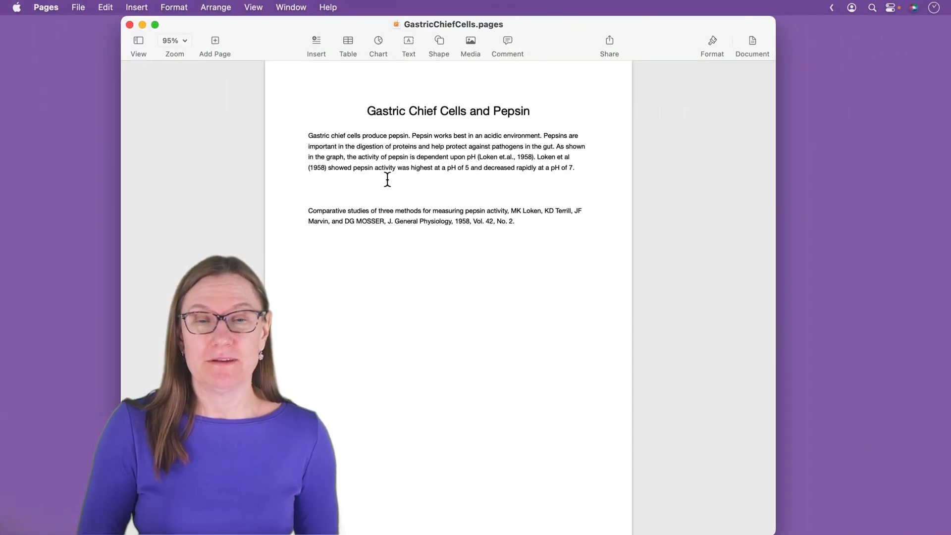
{"action": "left_click", "coordinate": [104, 7]}
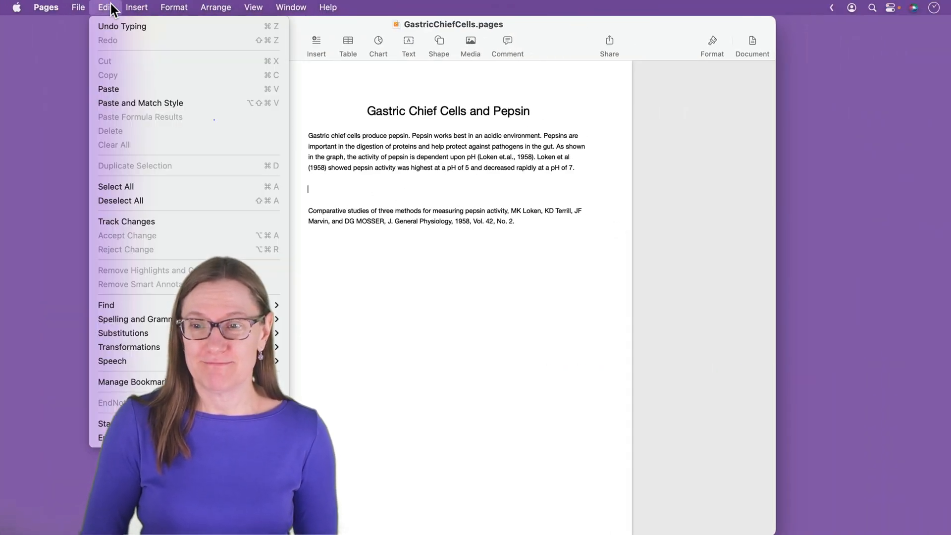